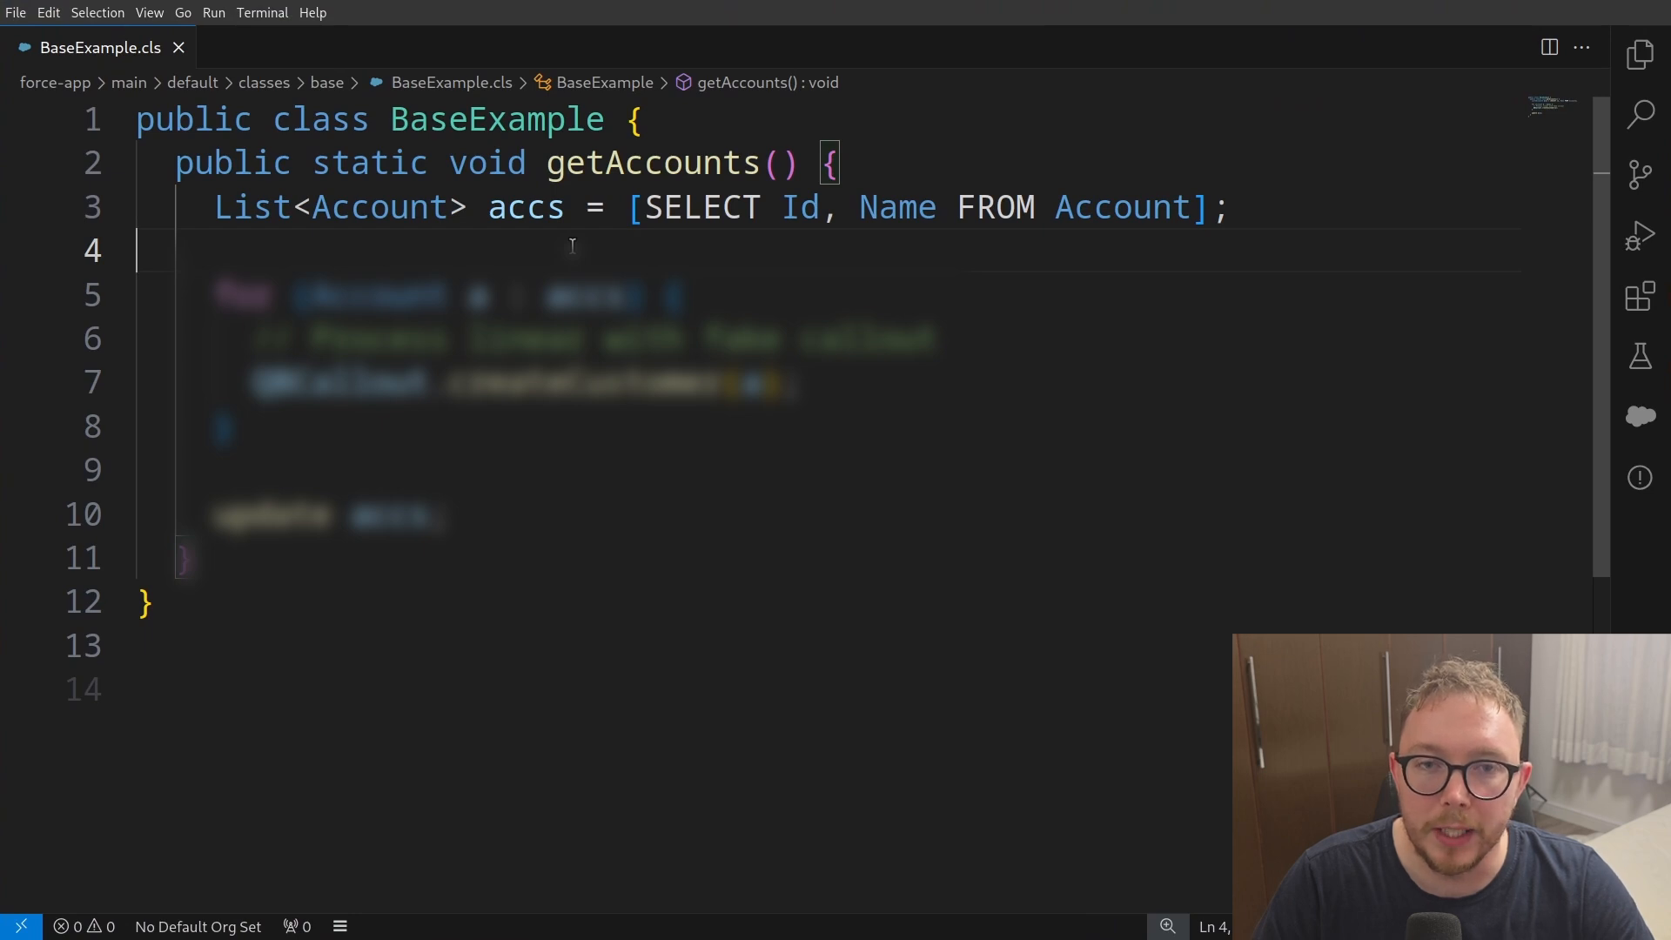
mouse_move(470, 239)
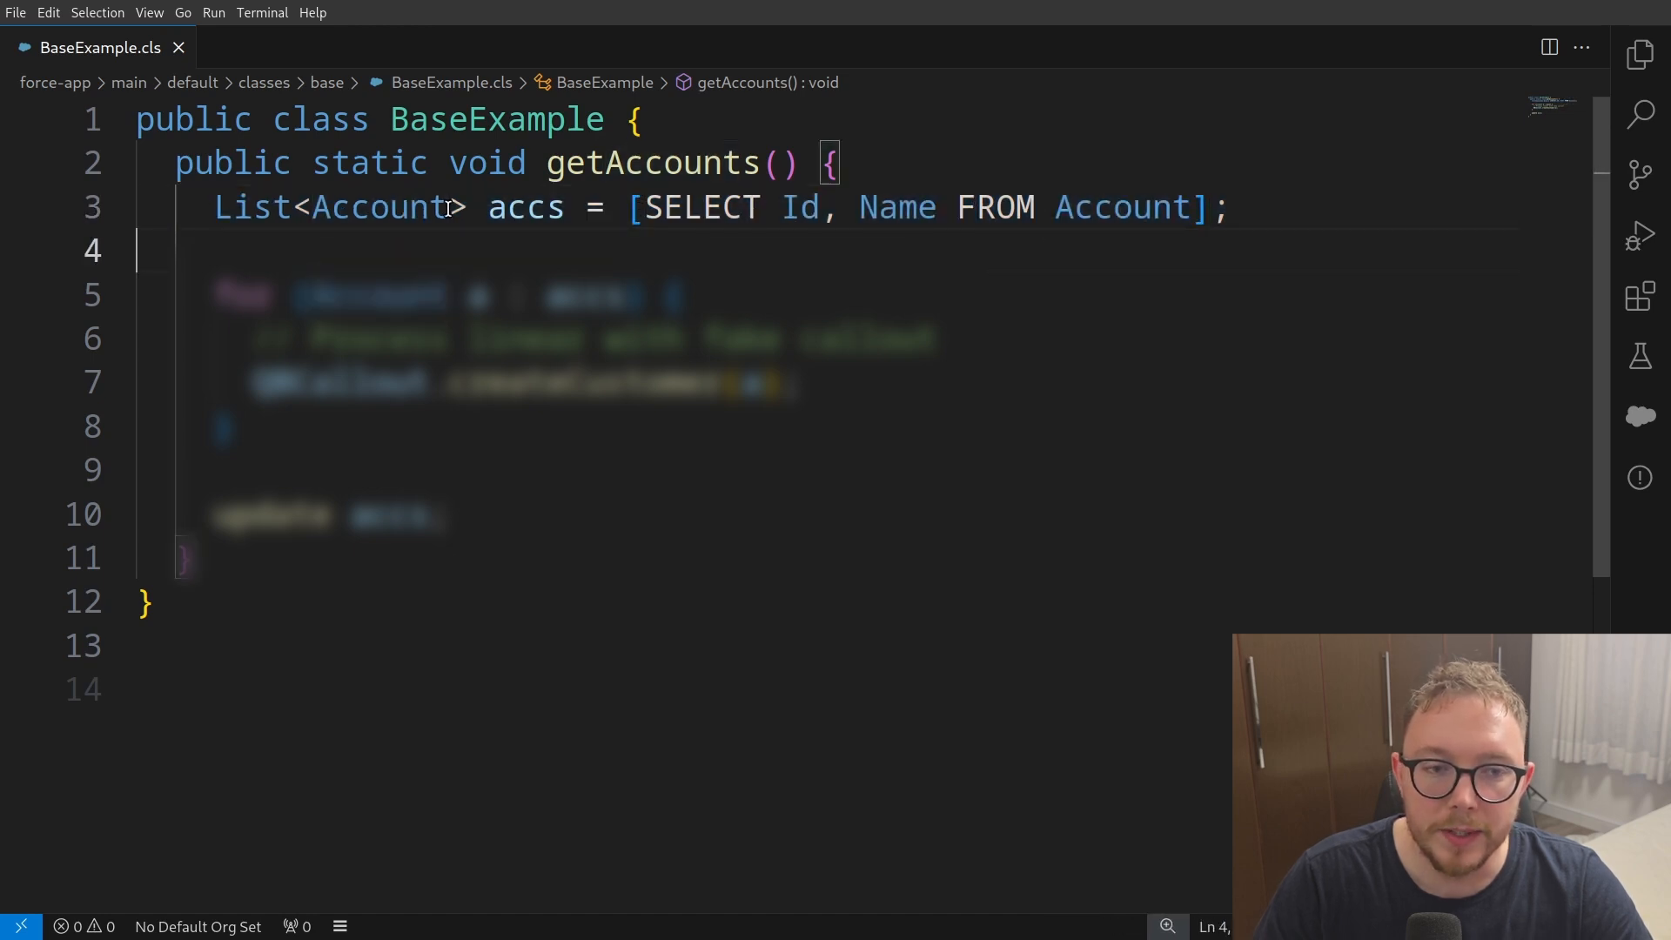
Step: Walk through ExampleQueueable.cls, highlighting the createCustomer callout method name
double_click(378, 207)
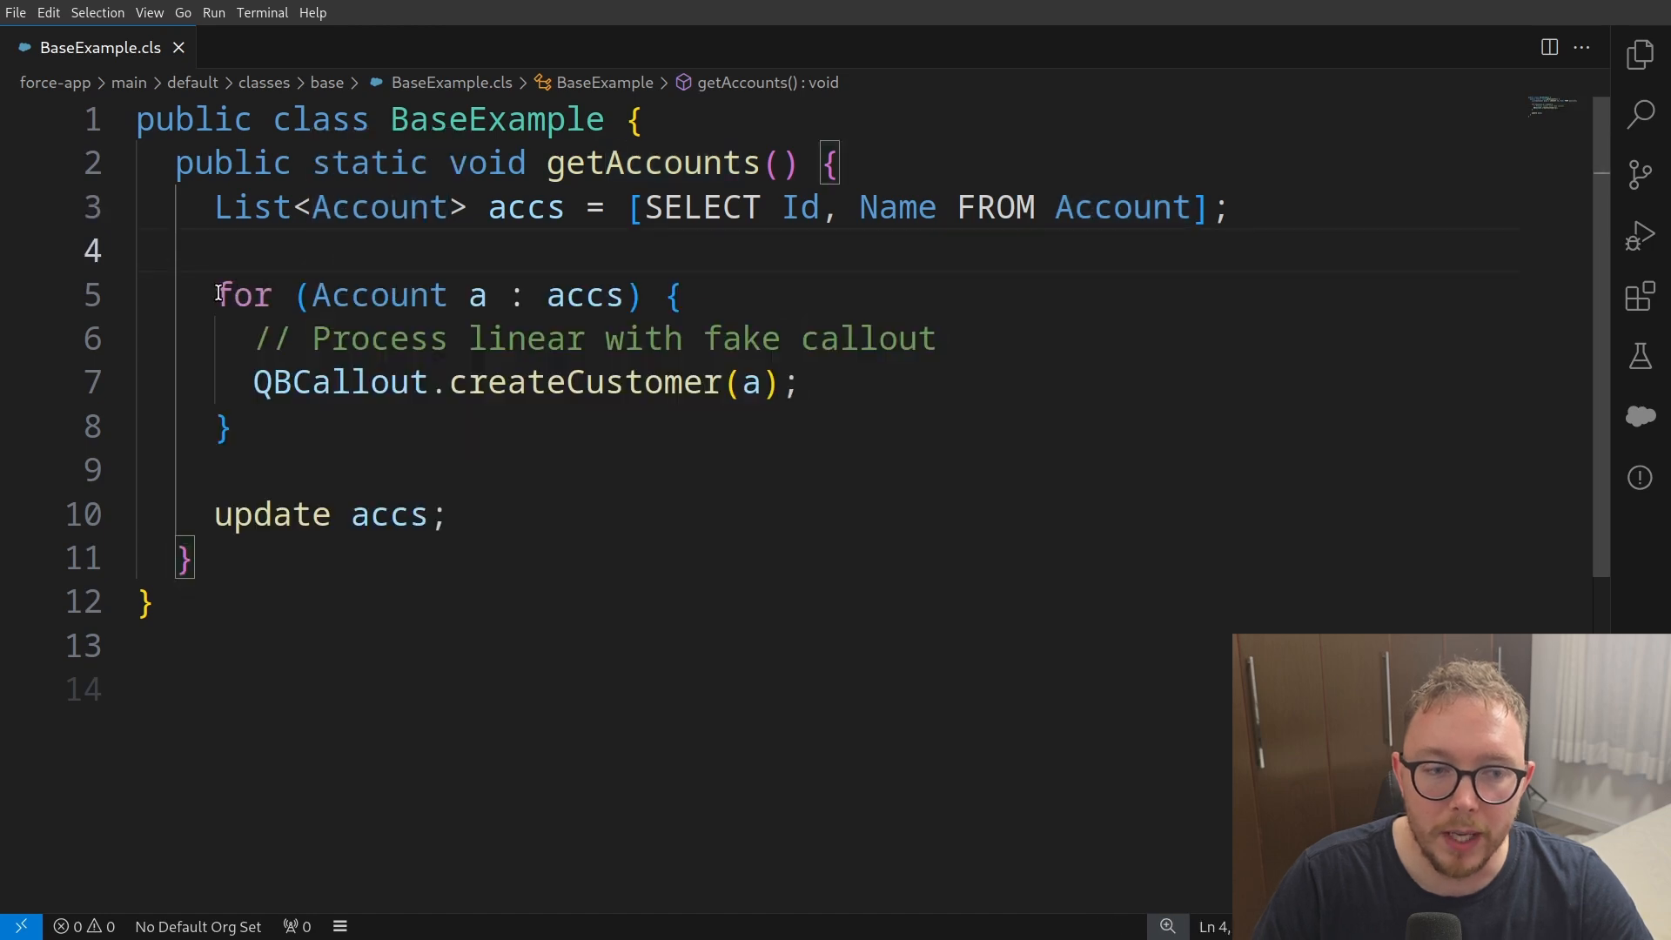
left_click_drag(214, 295, 682, 295)
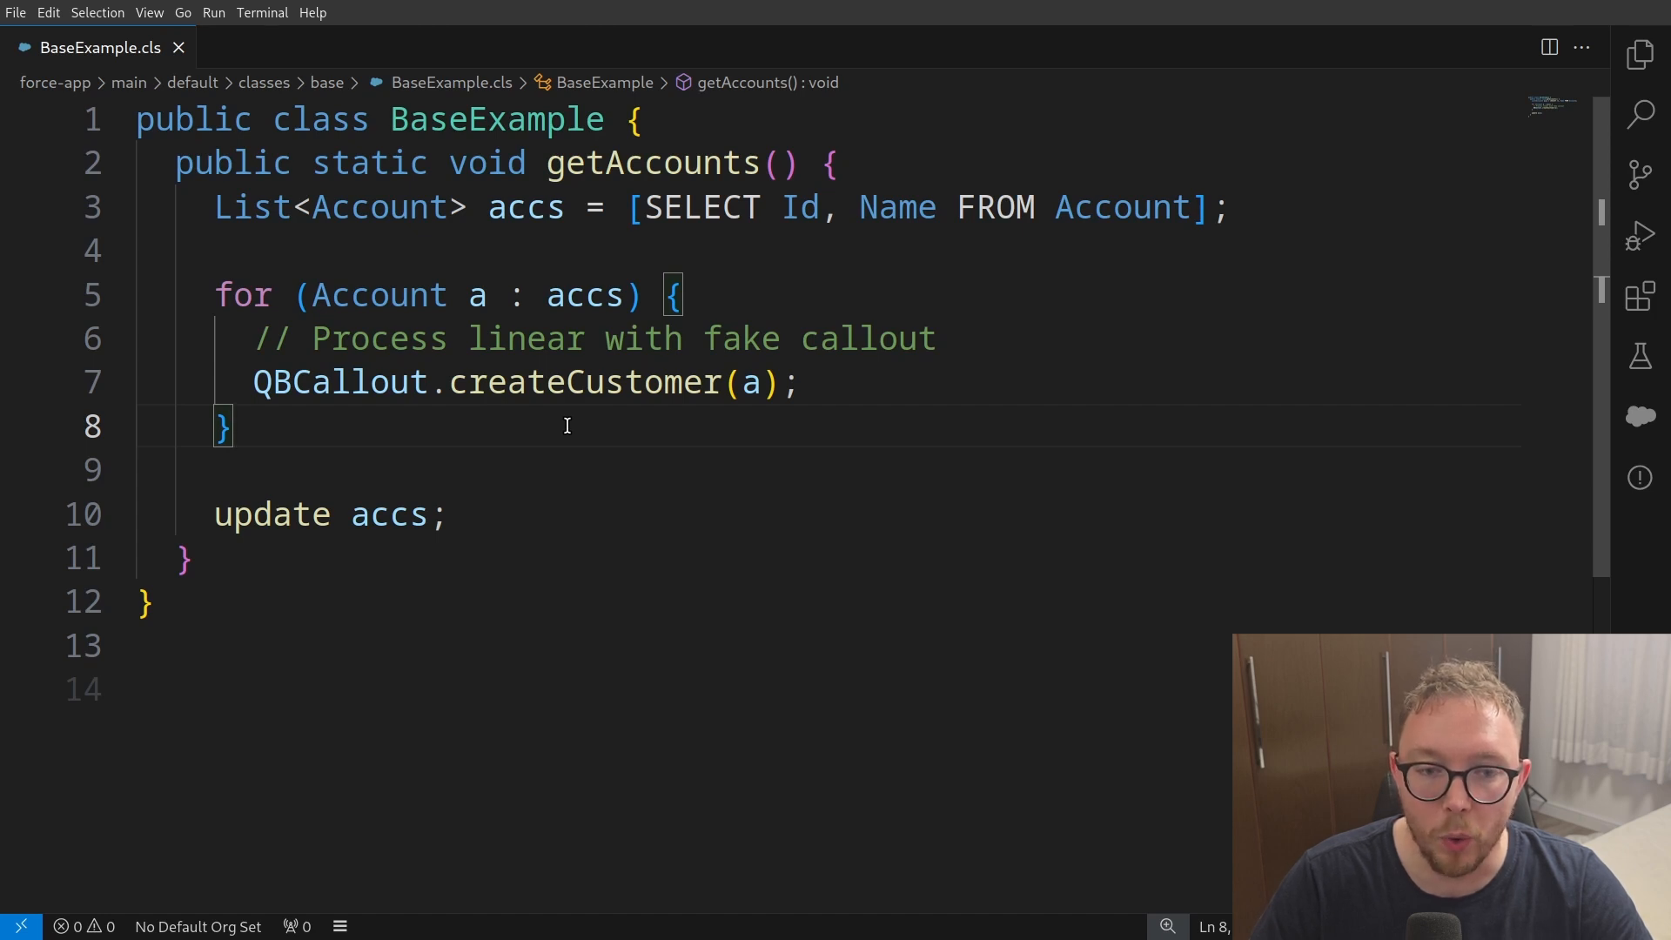
double_click(583, 381)
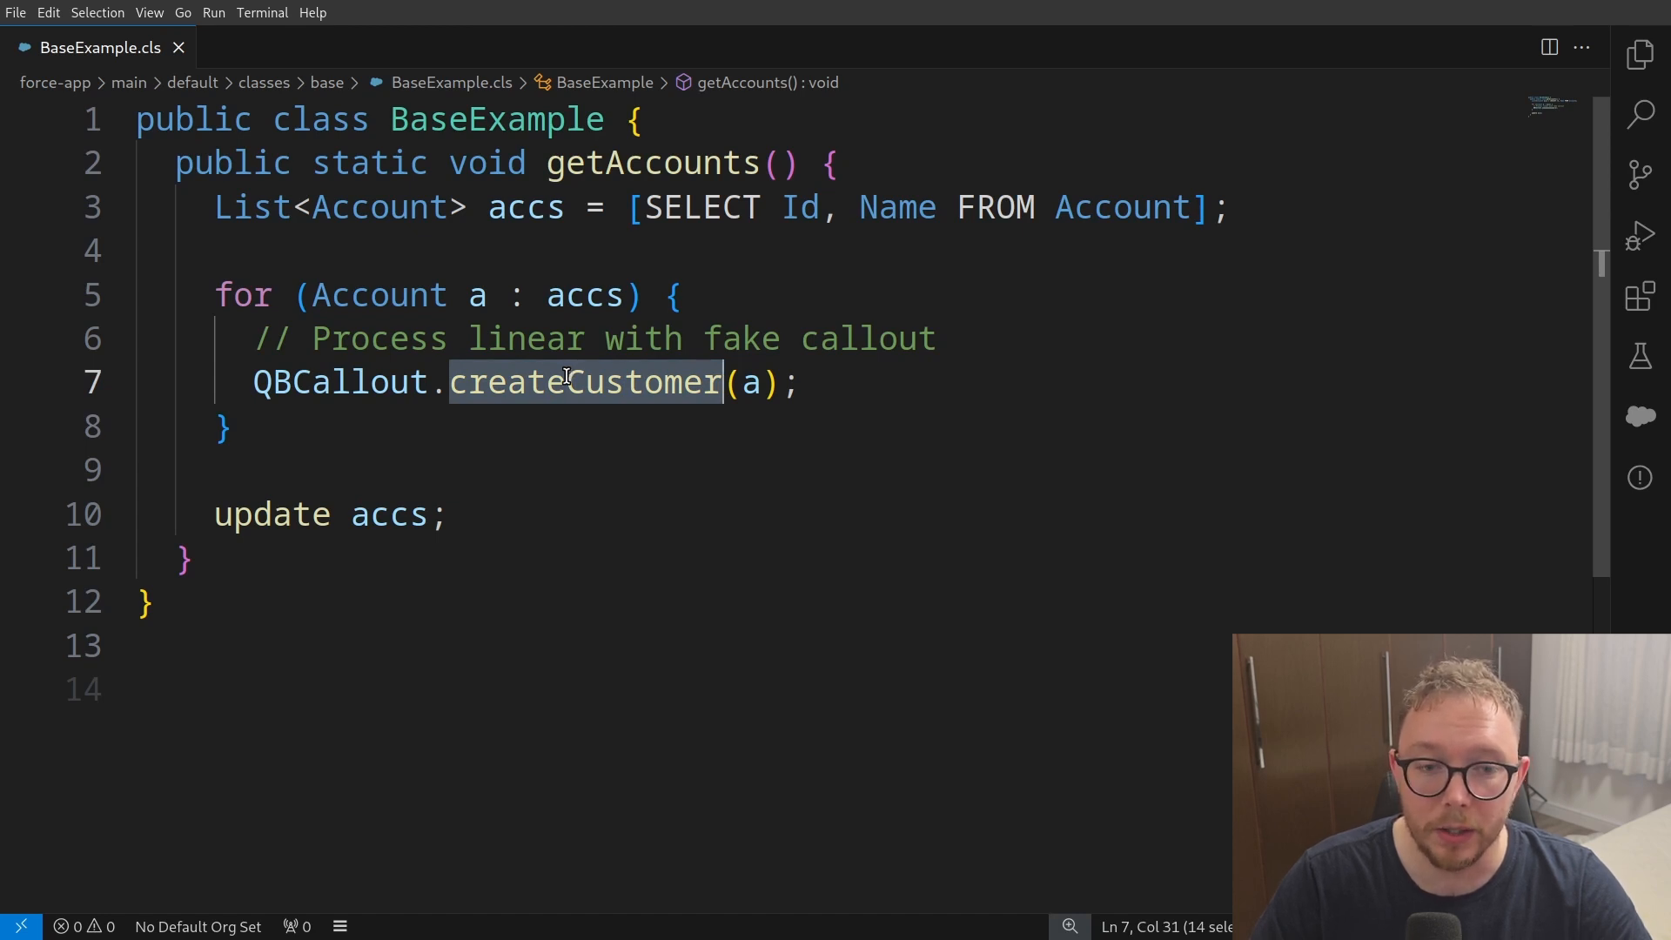
left_click(316, 47)
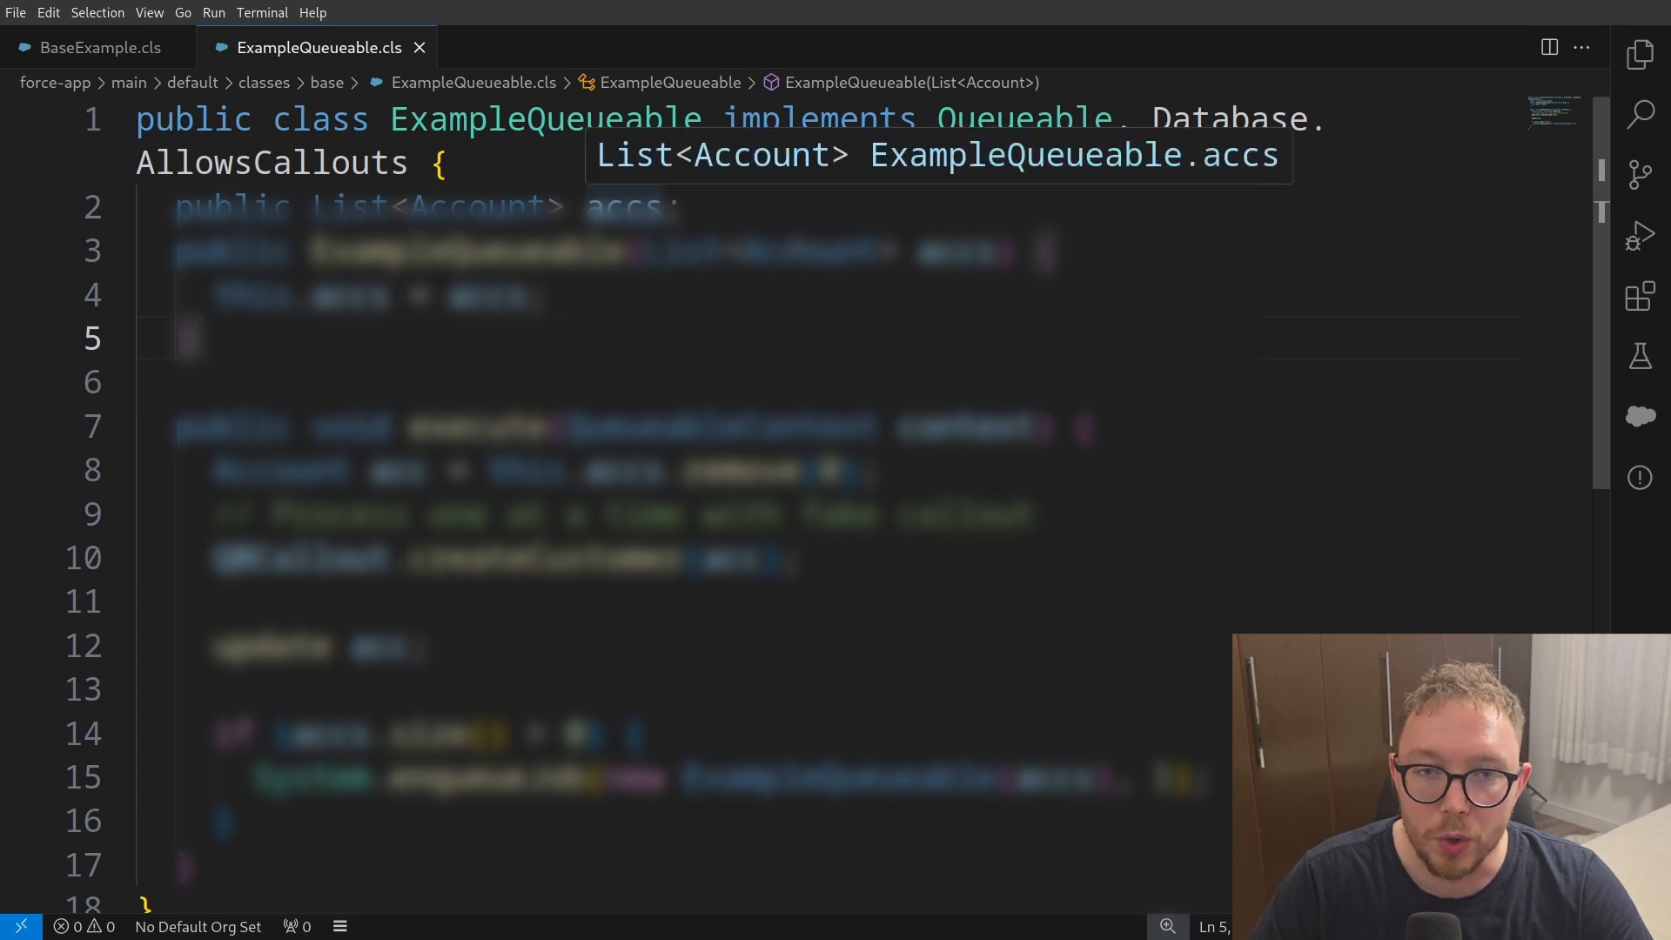
mouse_move(949, 180)
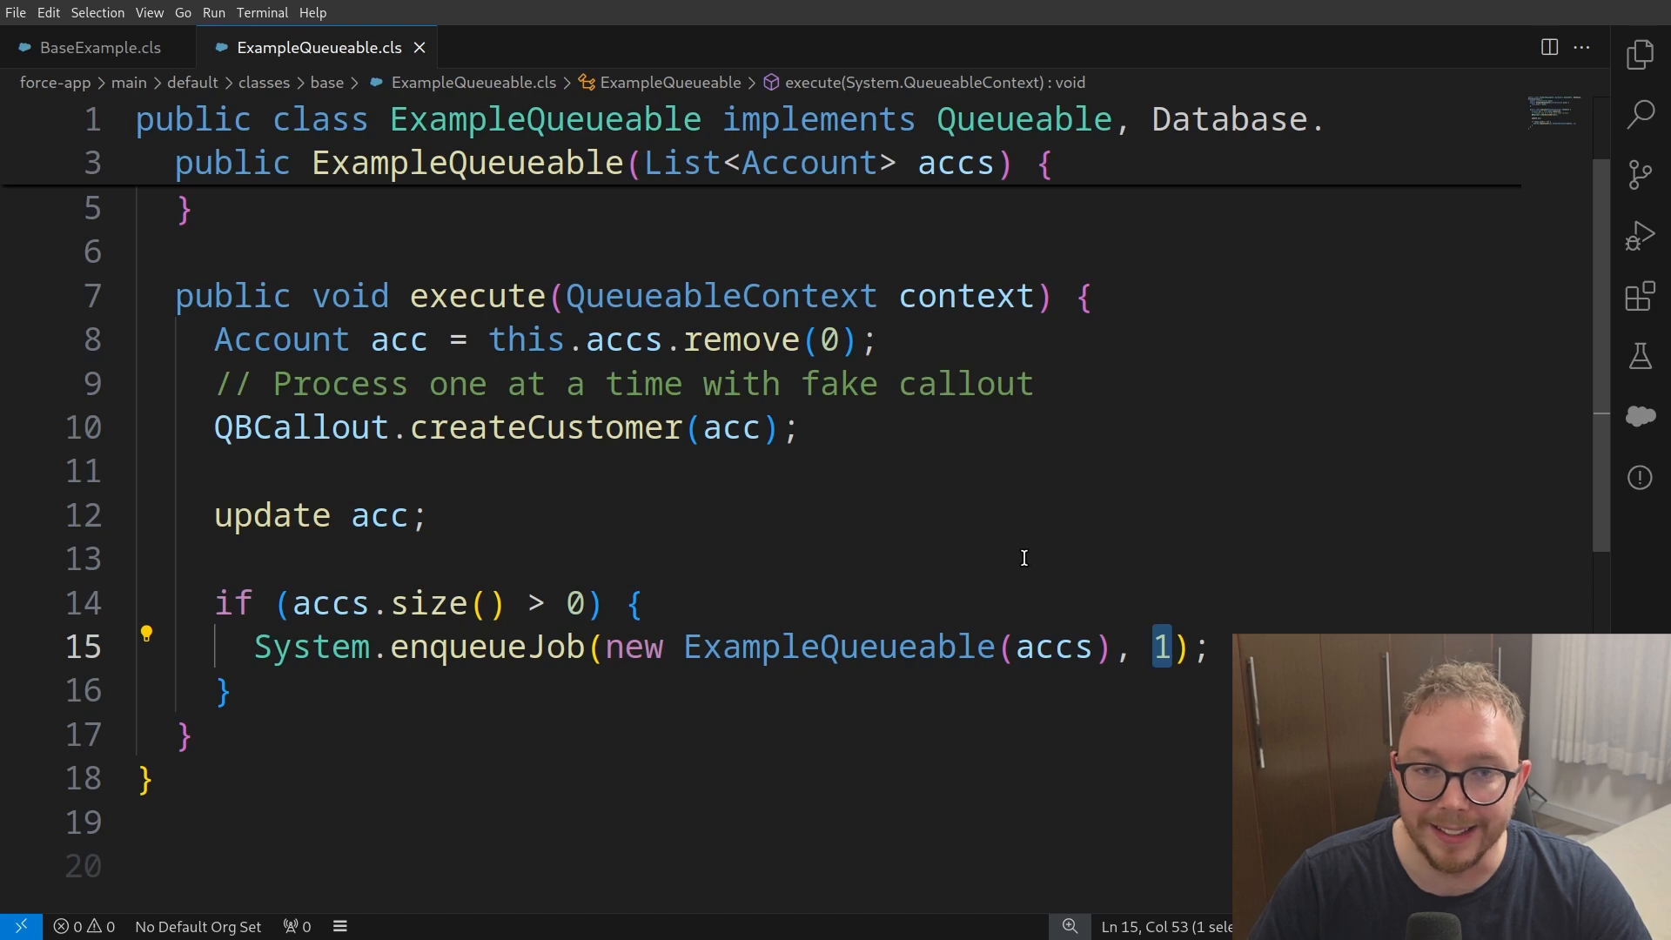
mouse_move(1017, 550)
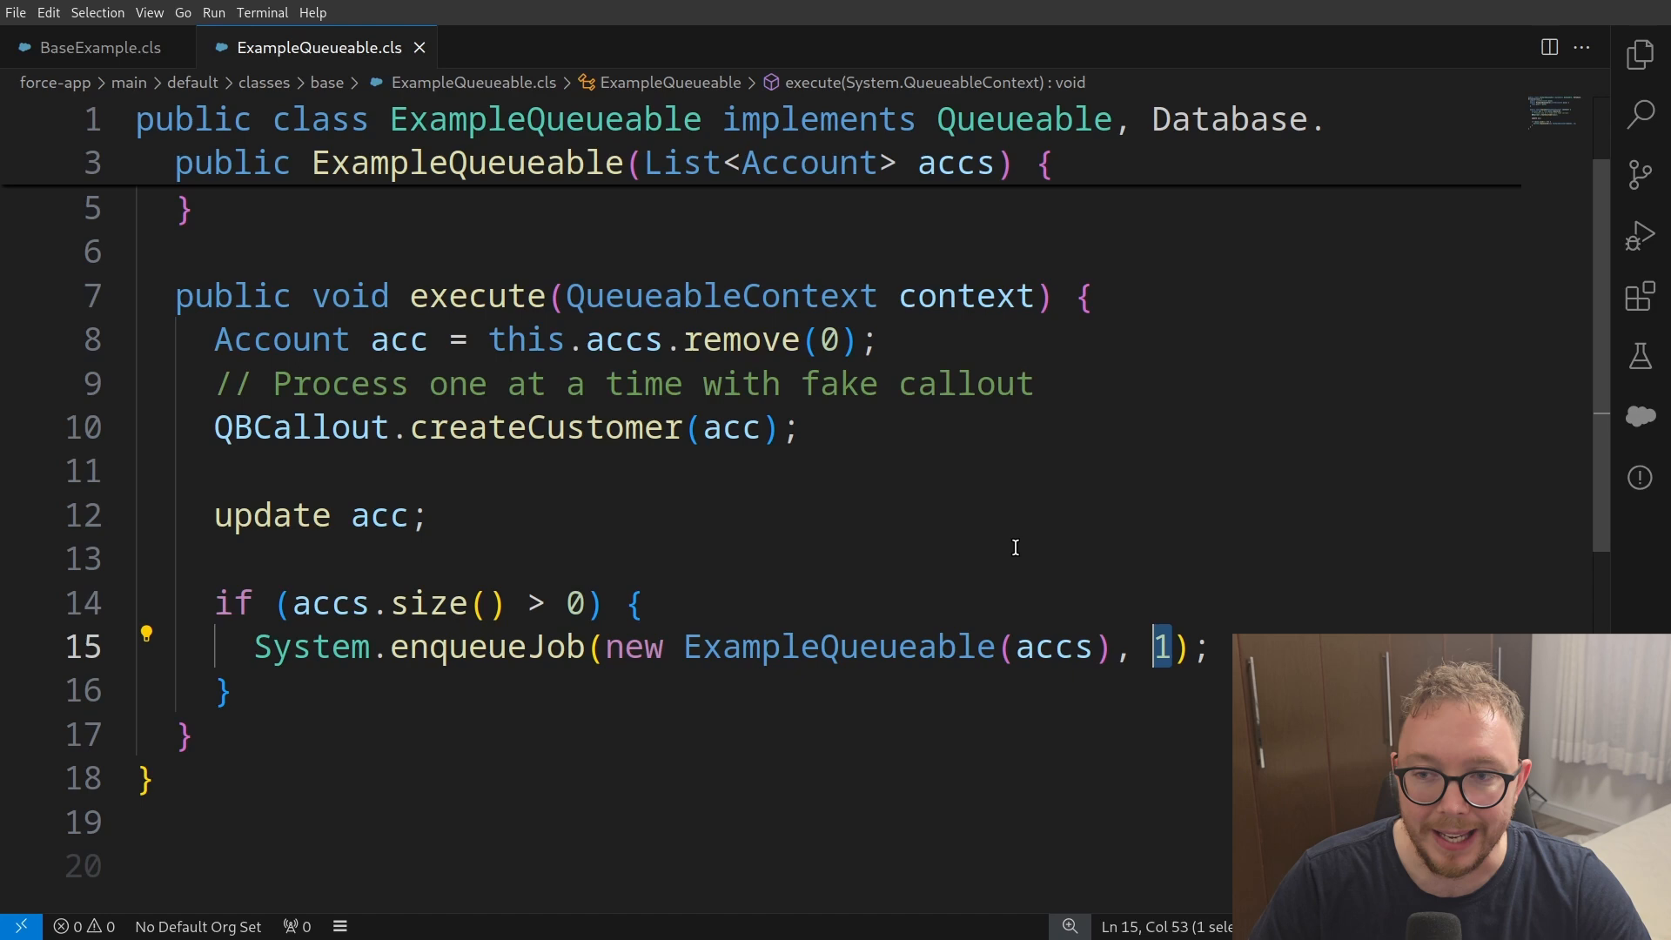
Step: Show StartQueueable.cls, which queries accounts and enqueues ExampleQueueable
left_click(539, 48)
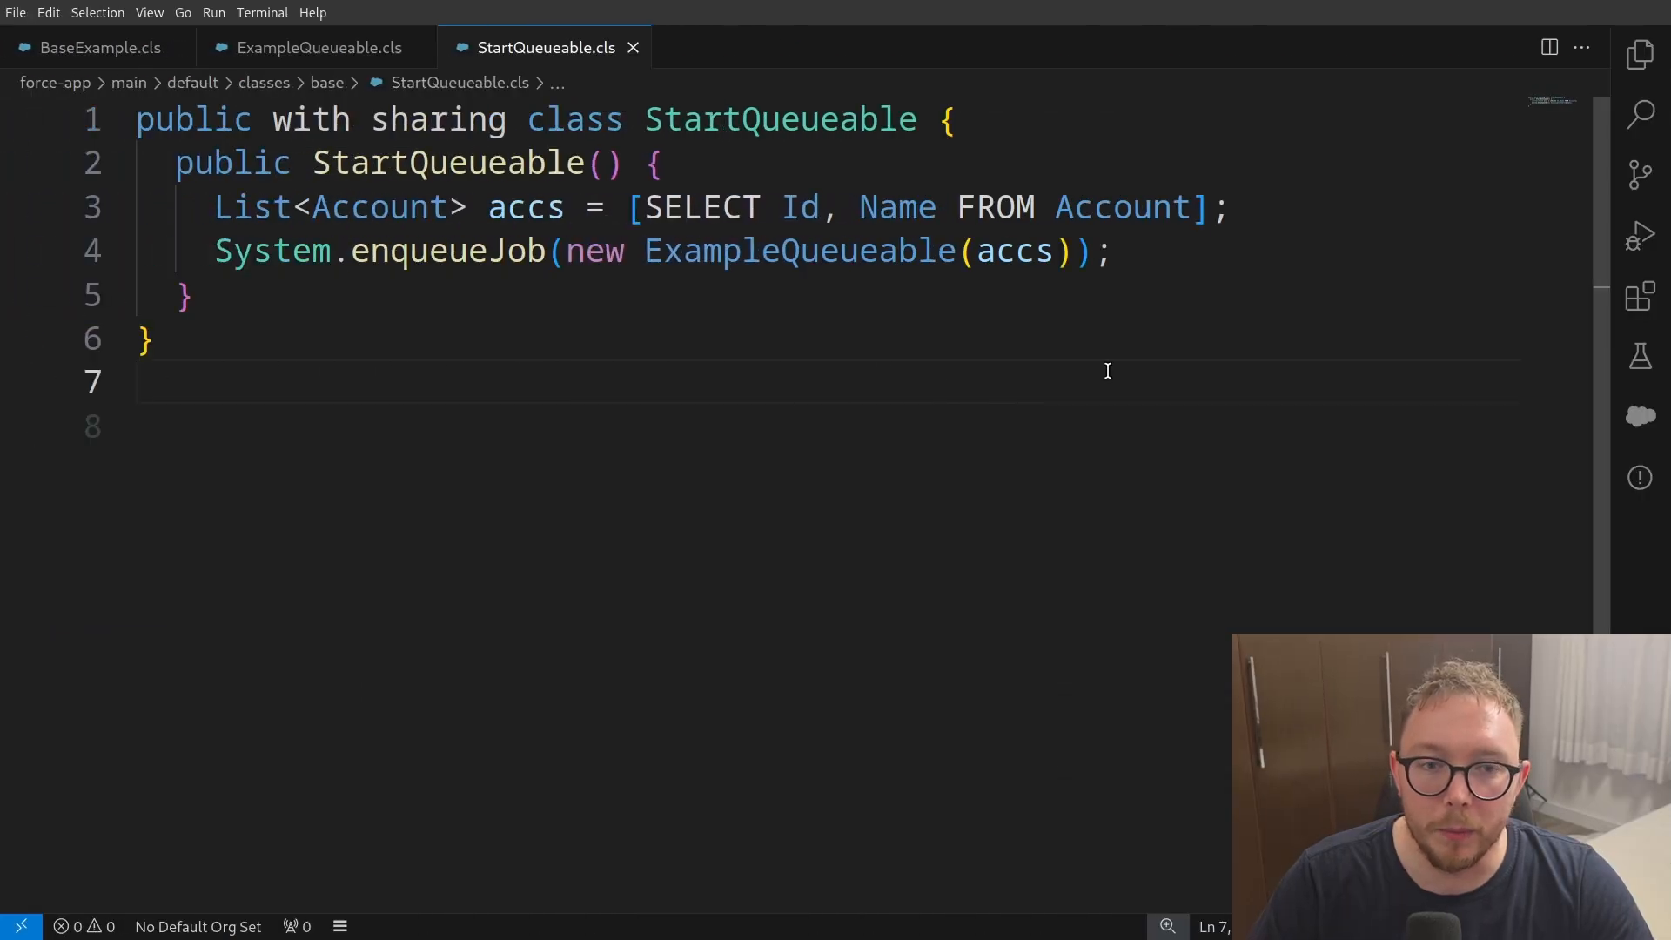
mouse_move(1086, 362)
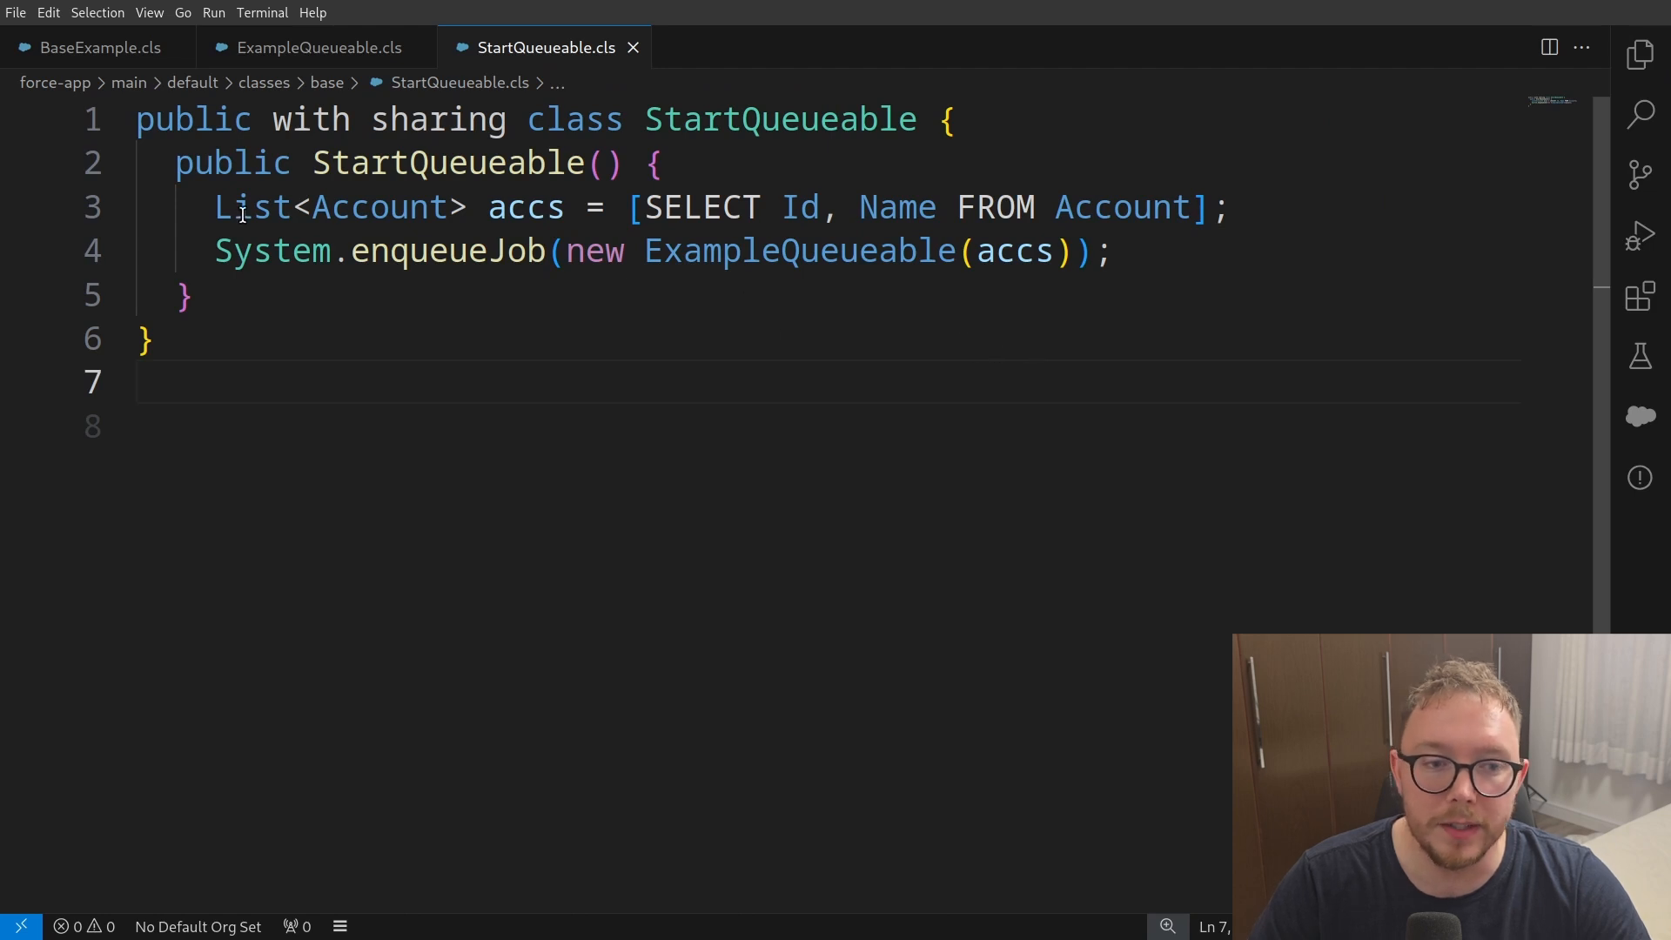
left_click_drag(214, 207, 1210, 207)
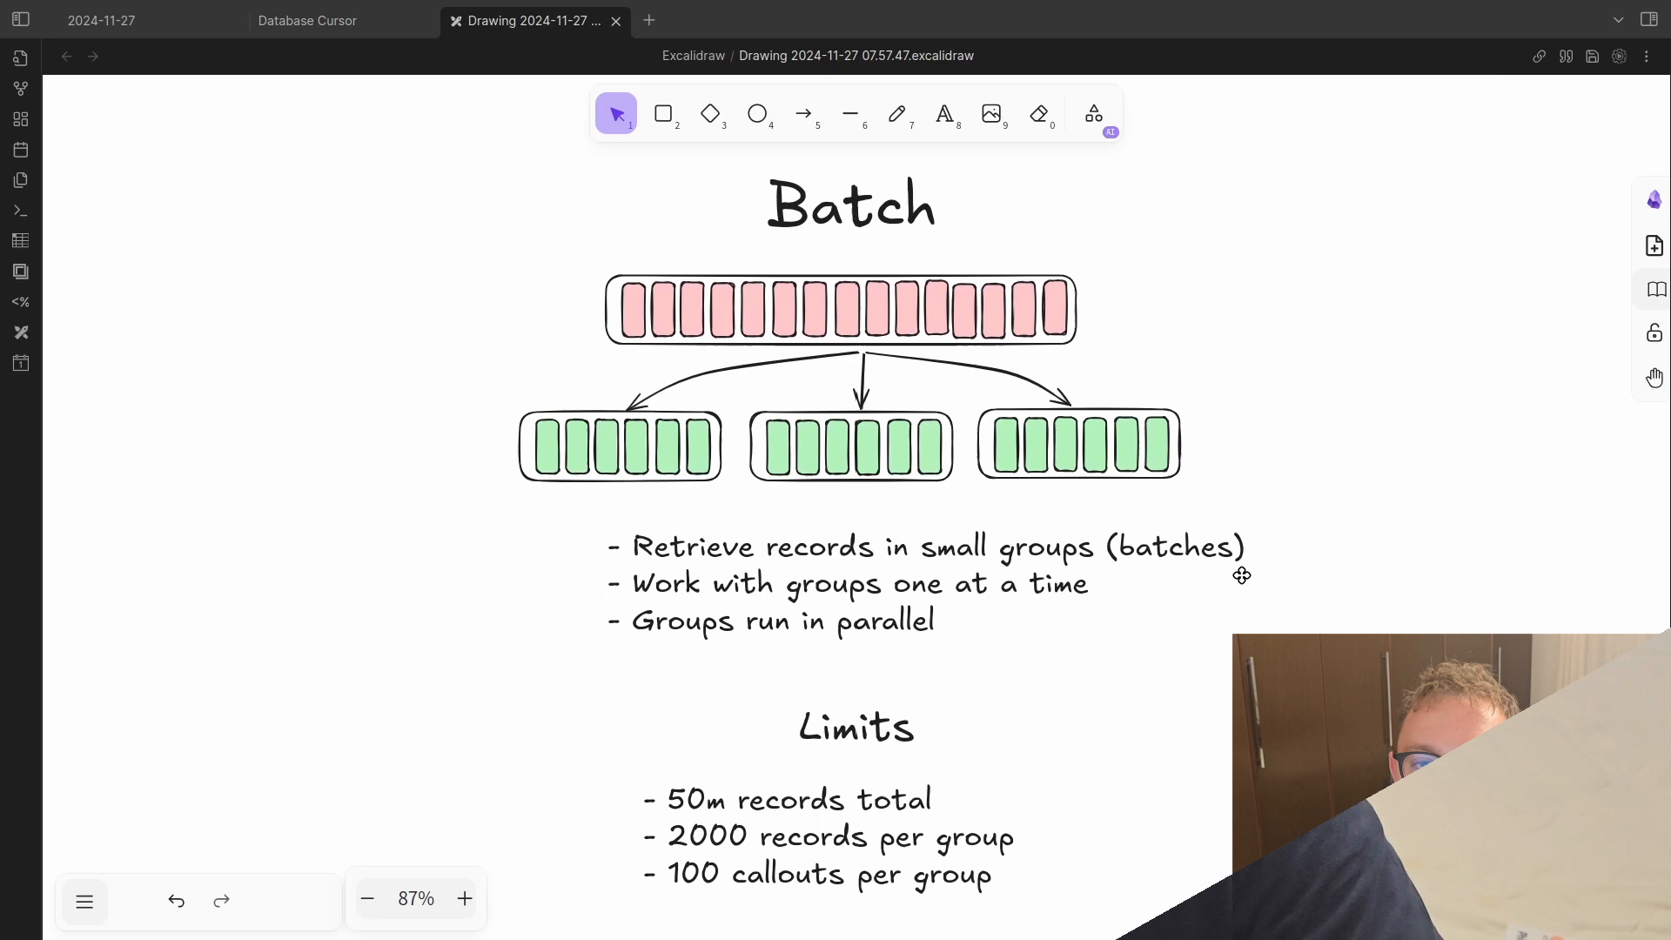
mouse_move(1119, 536)
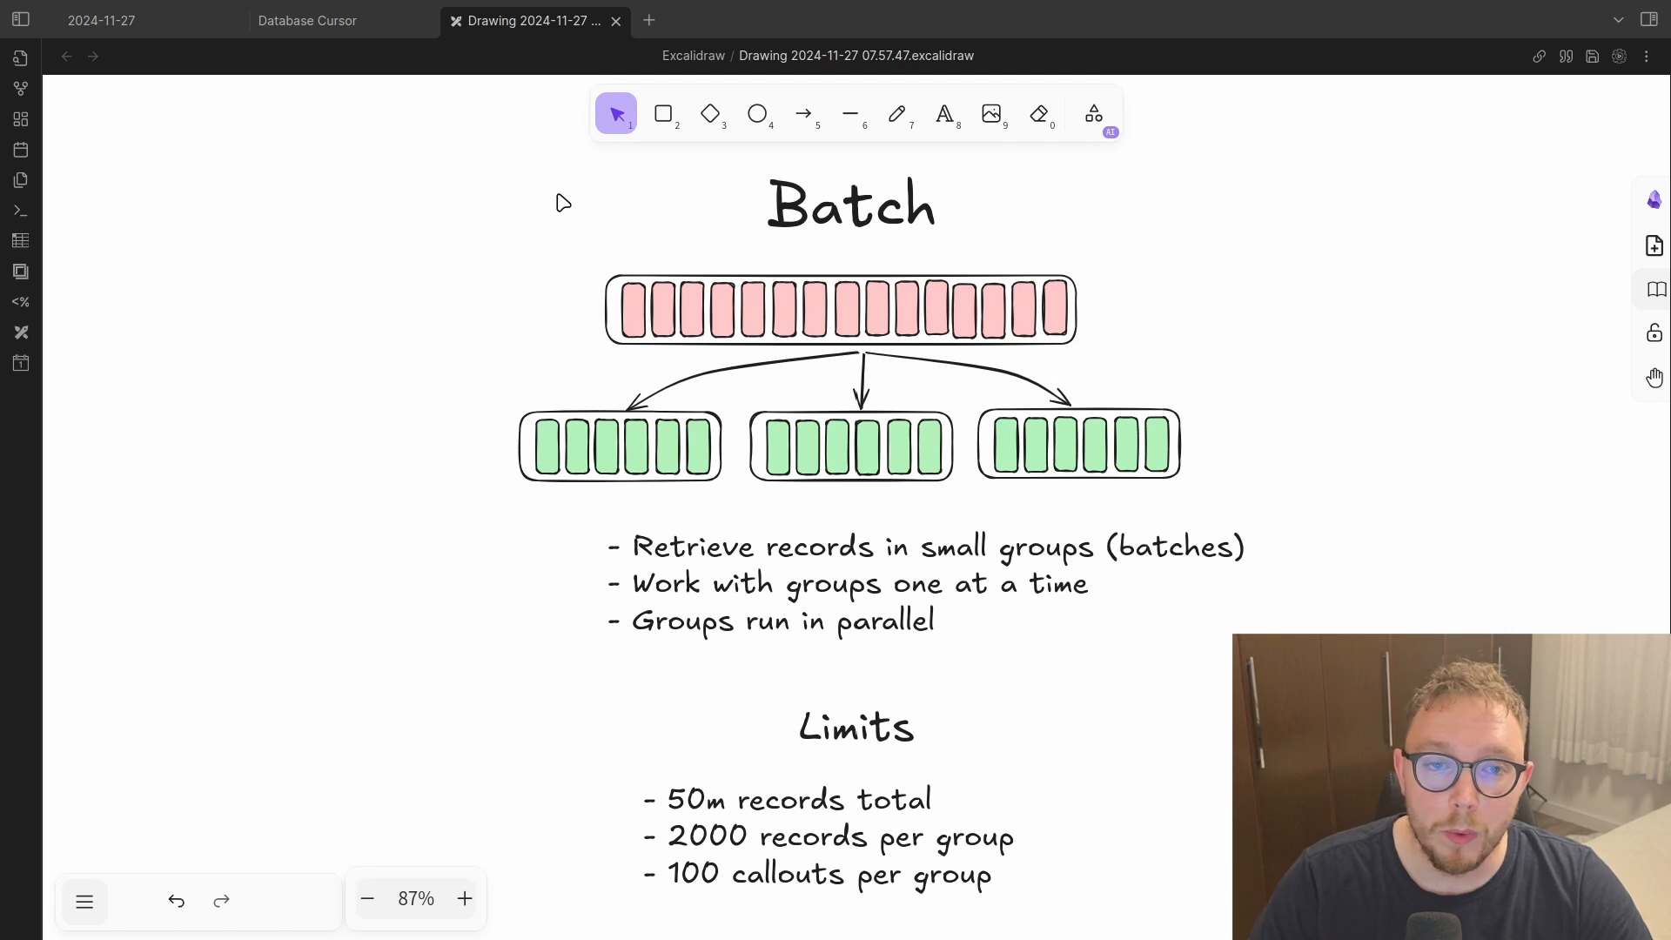
mouse_move(1187, 380)
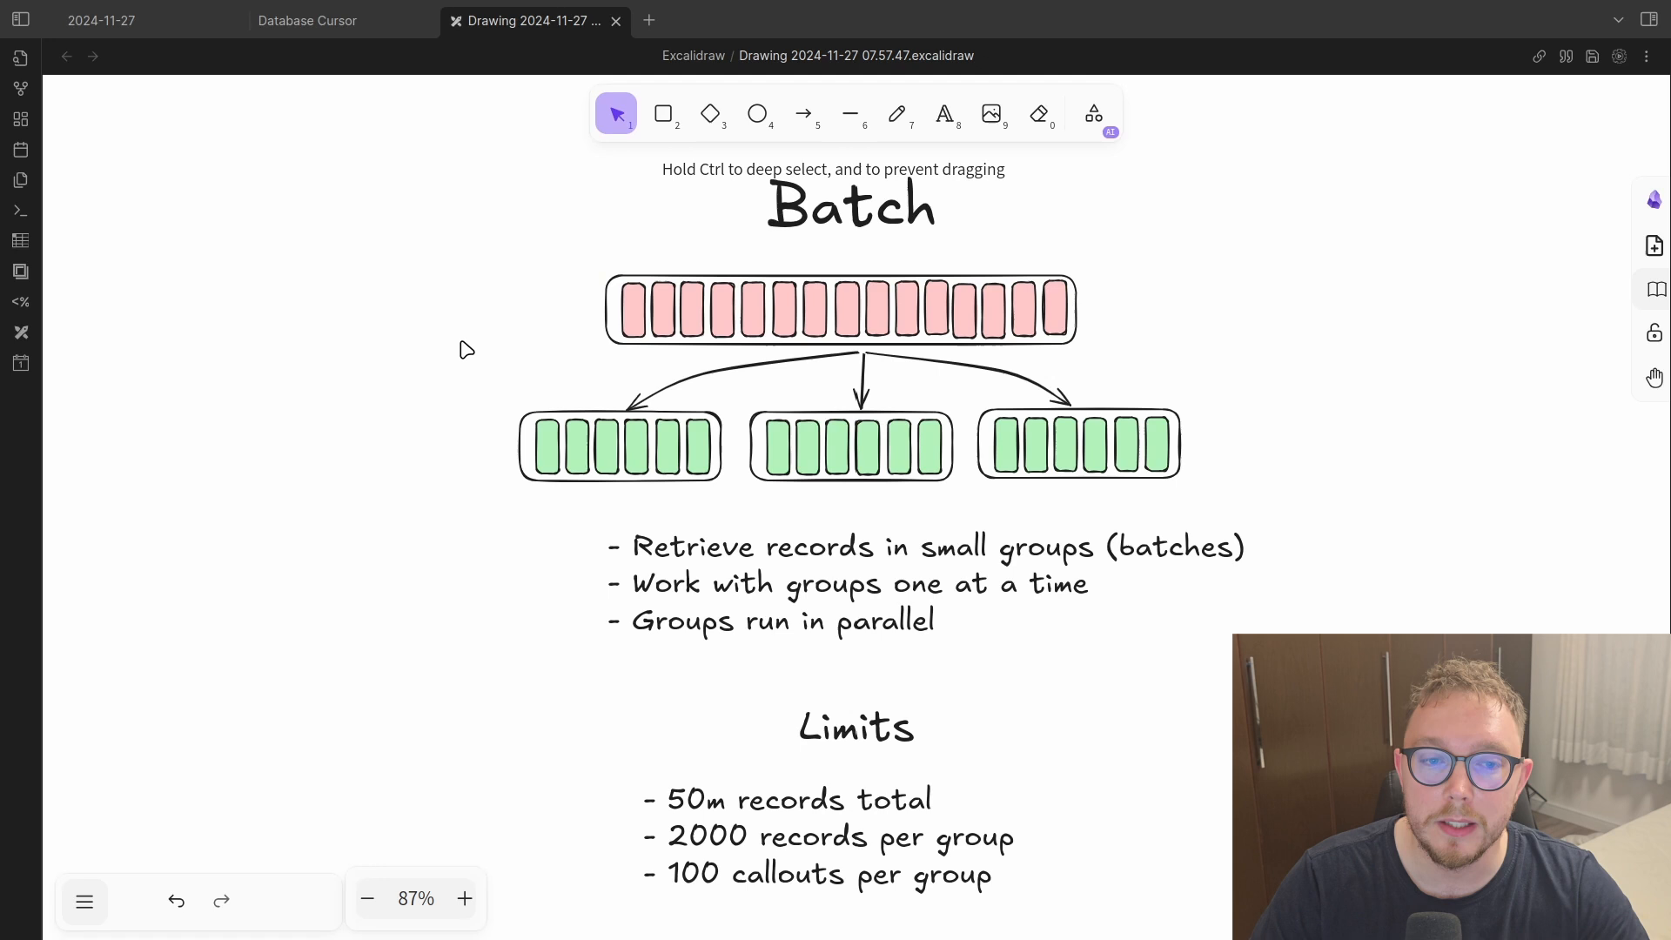
Step: Point out the first green record group in the Batch diagram, then scroll down to its limits
left_click(619, 446)
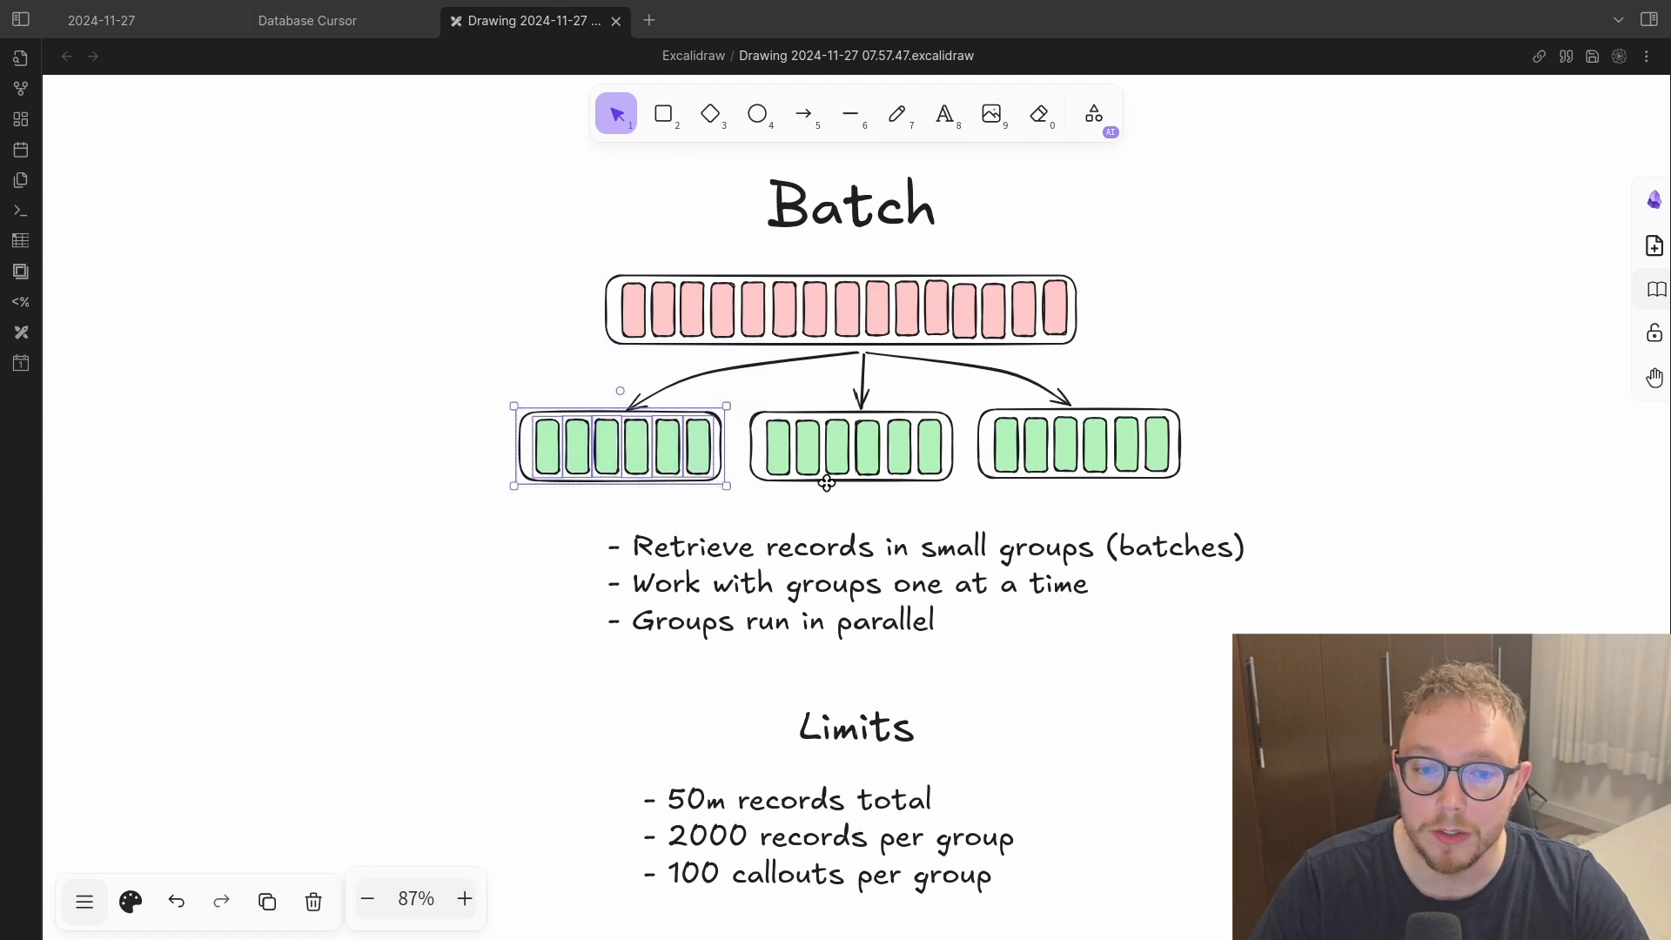
left_click(831, 513)
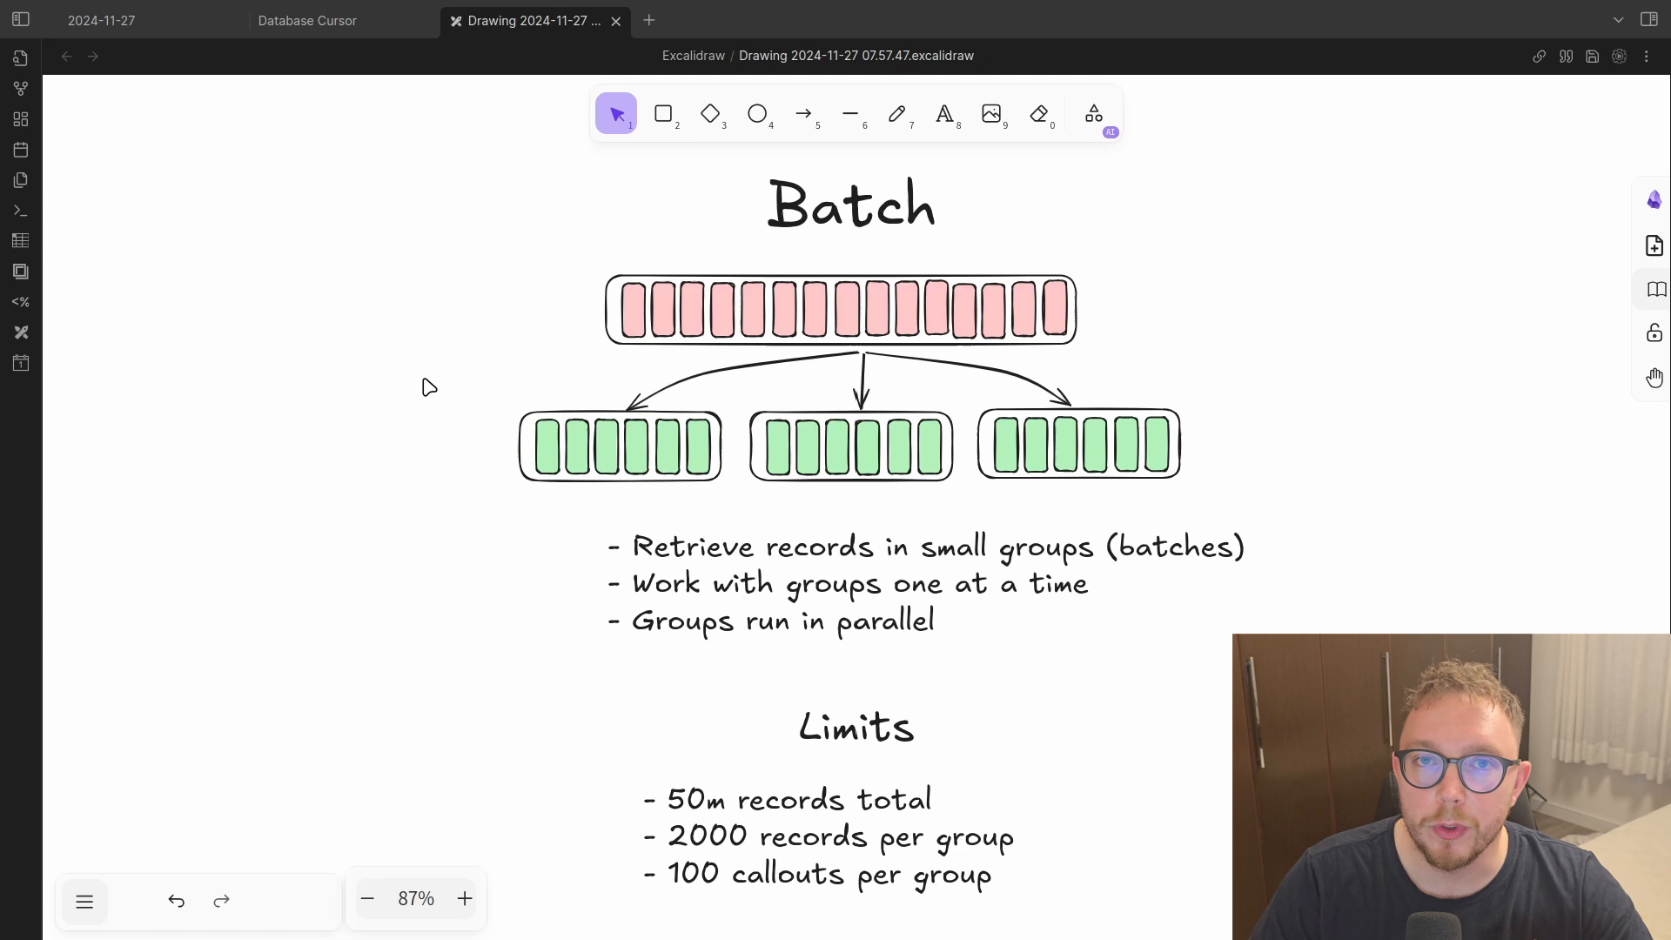
mouse_move(448, 345)
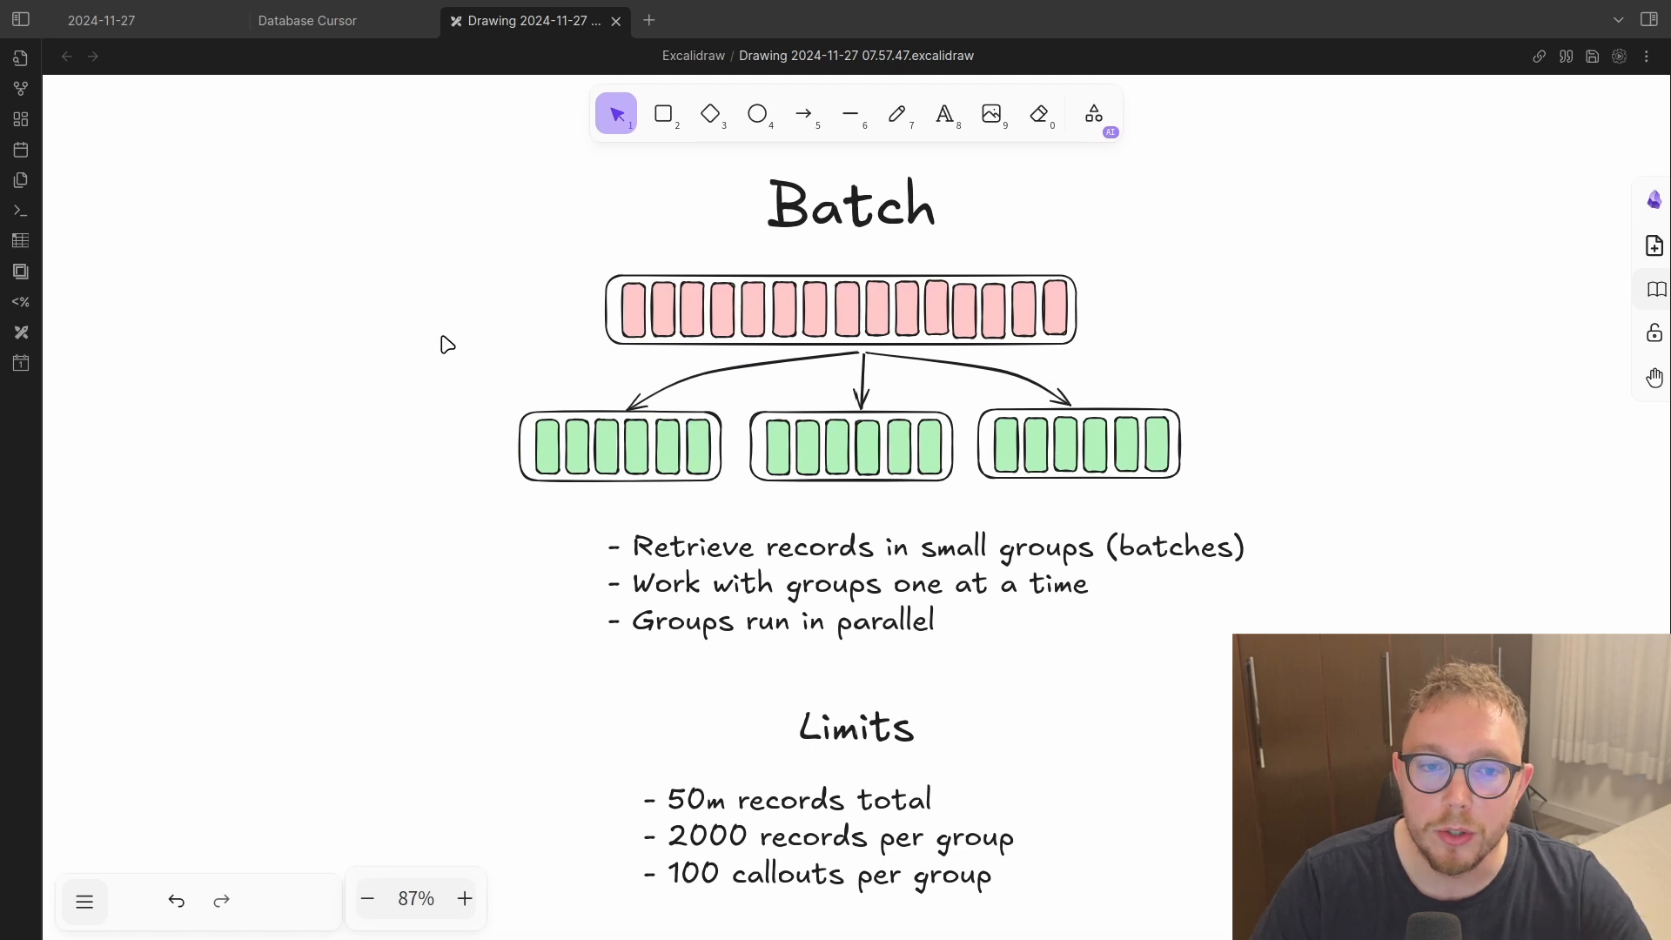
left_click(618, 446)
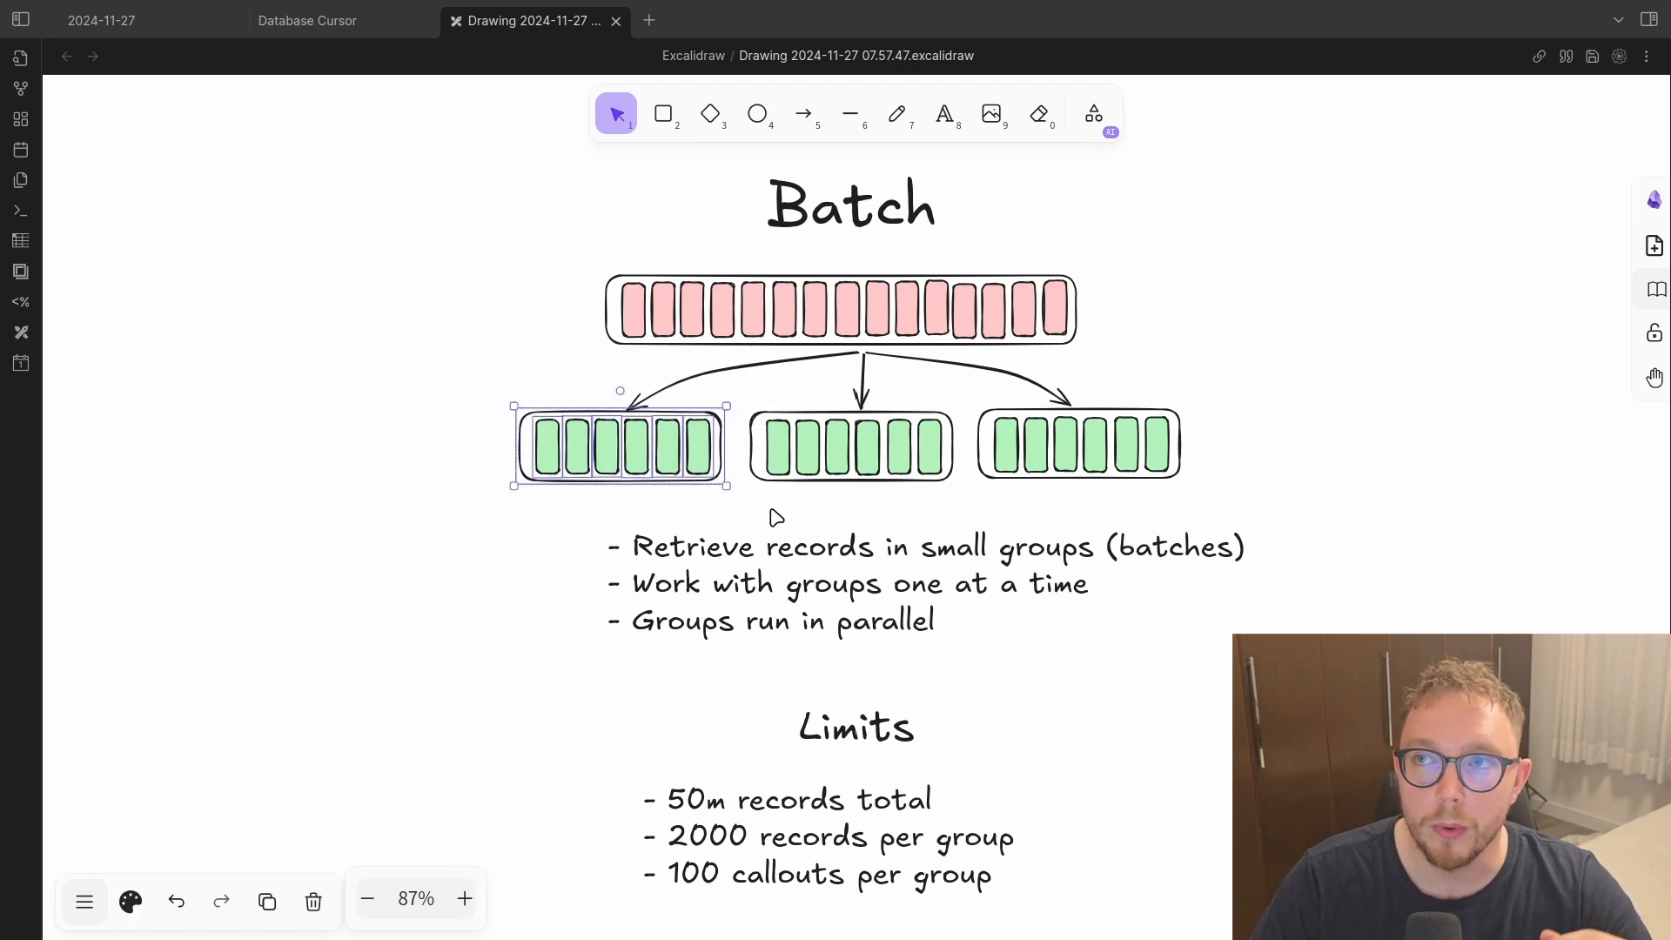
mouse_move(746, 506)
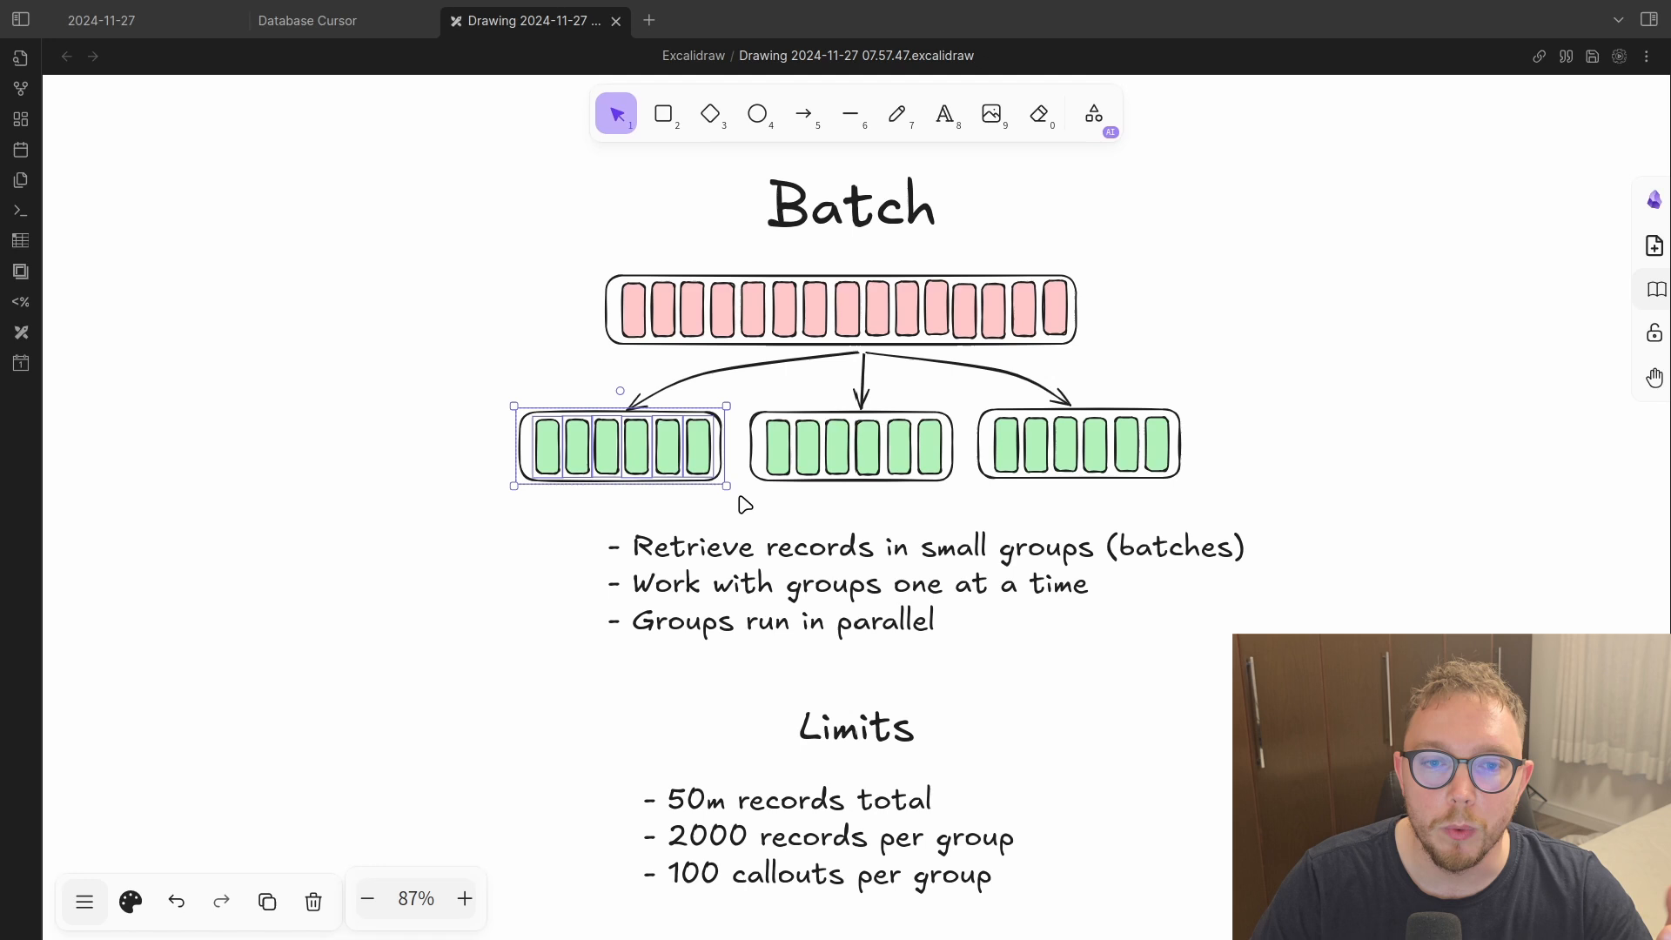
mouse_move(694, 432)
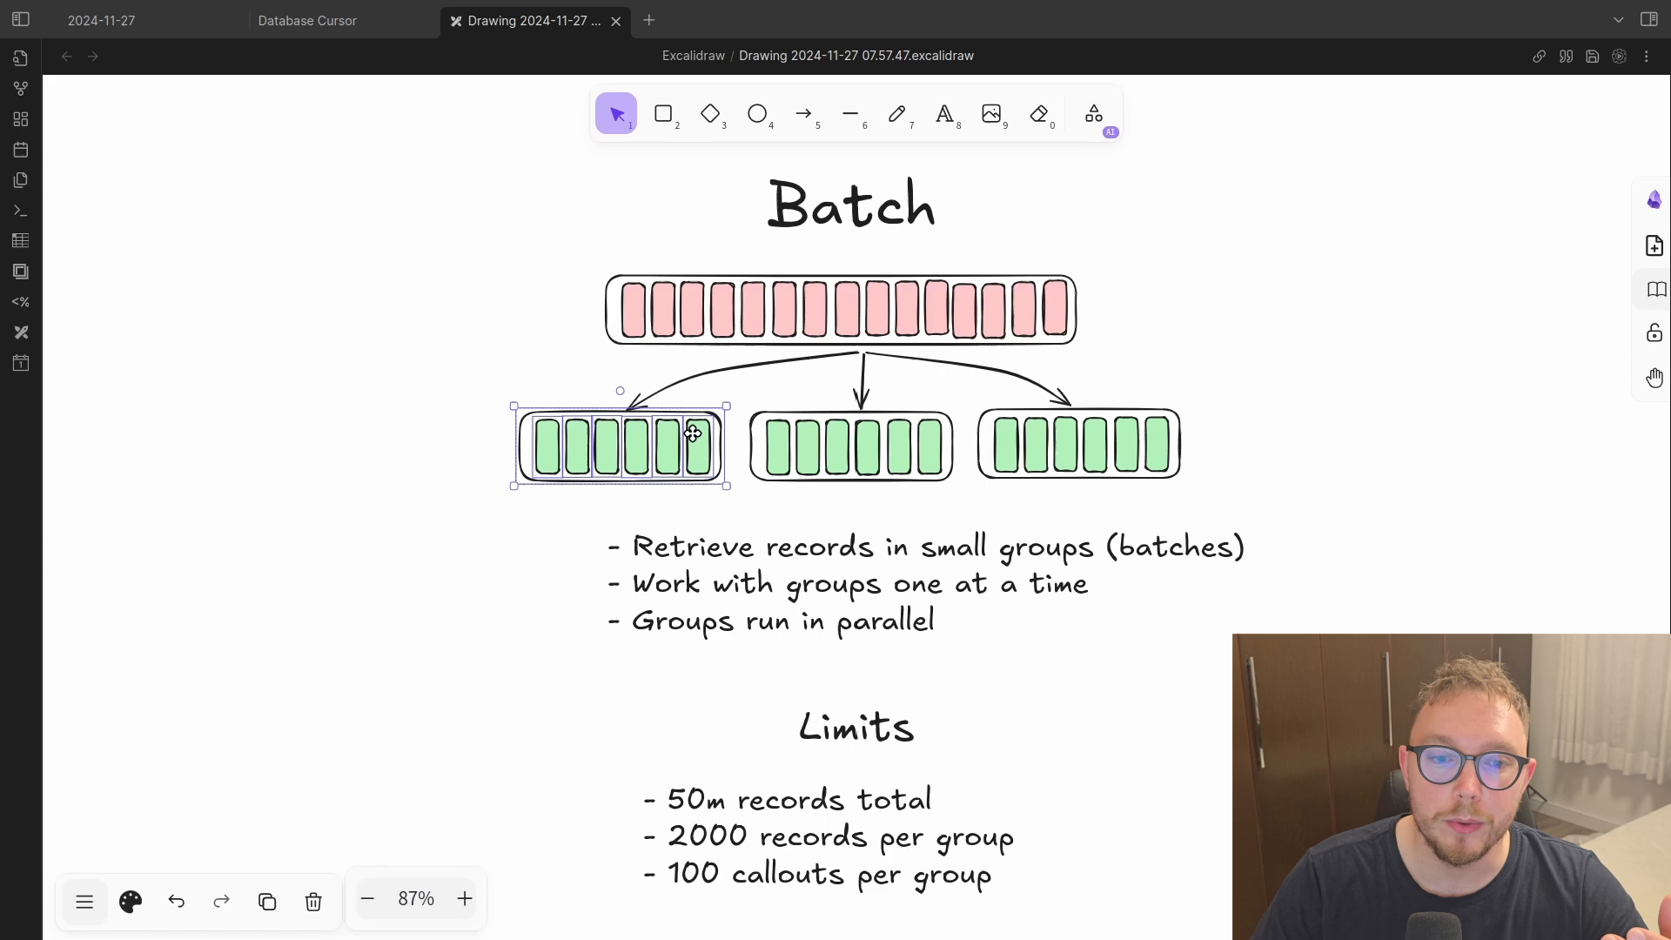
scroll("down", 3)
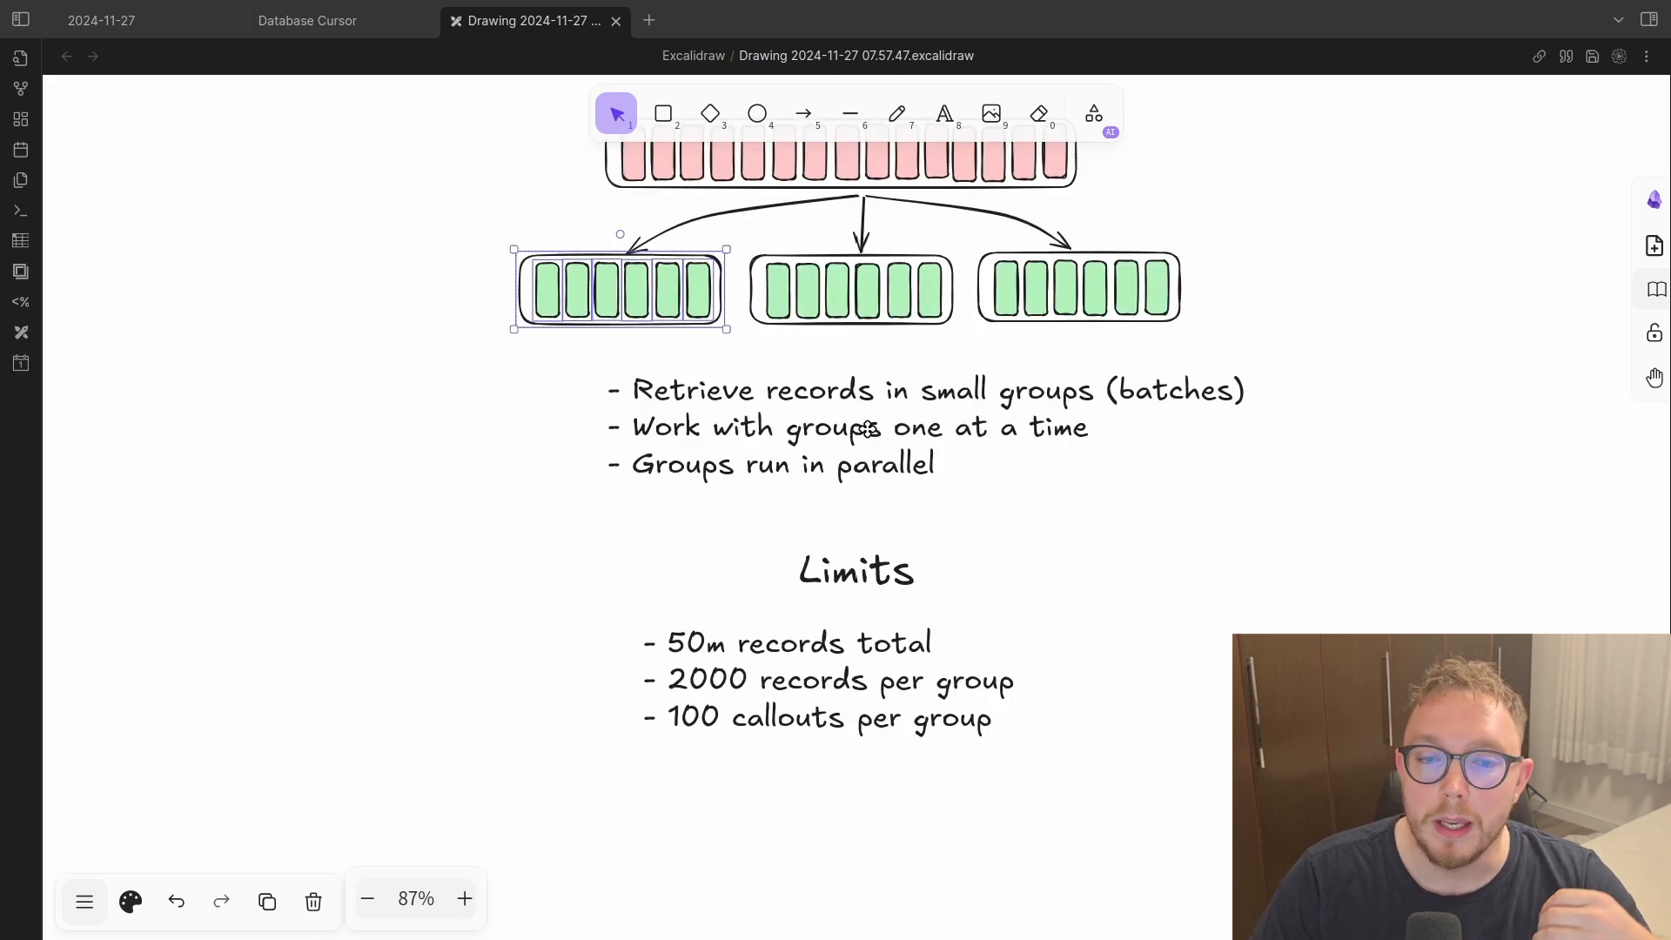
scroll("down", 3)
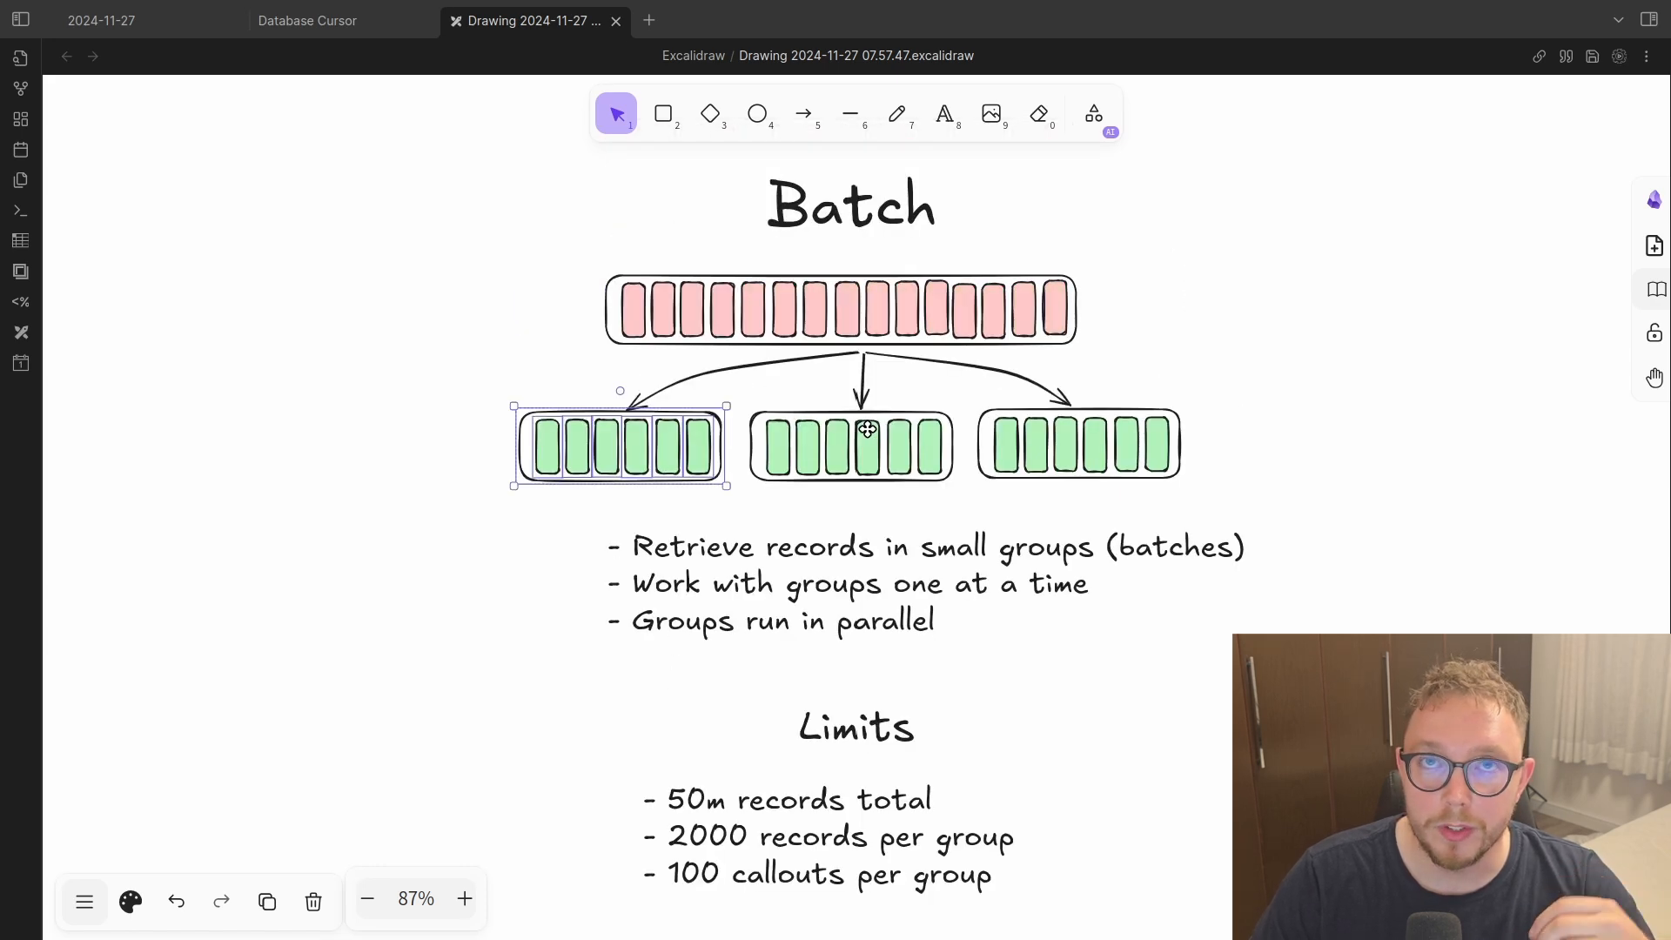
mouse_move(854, 418)
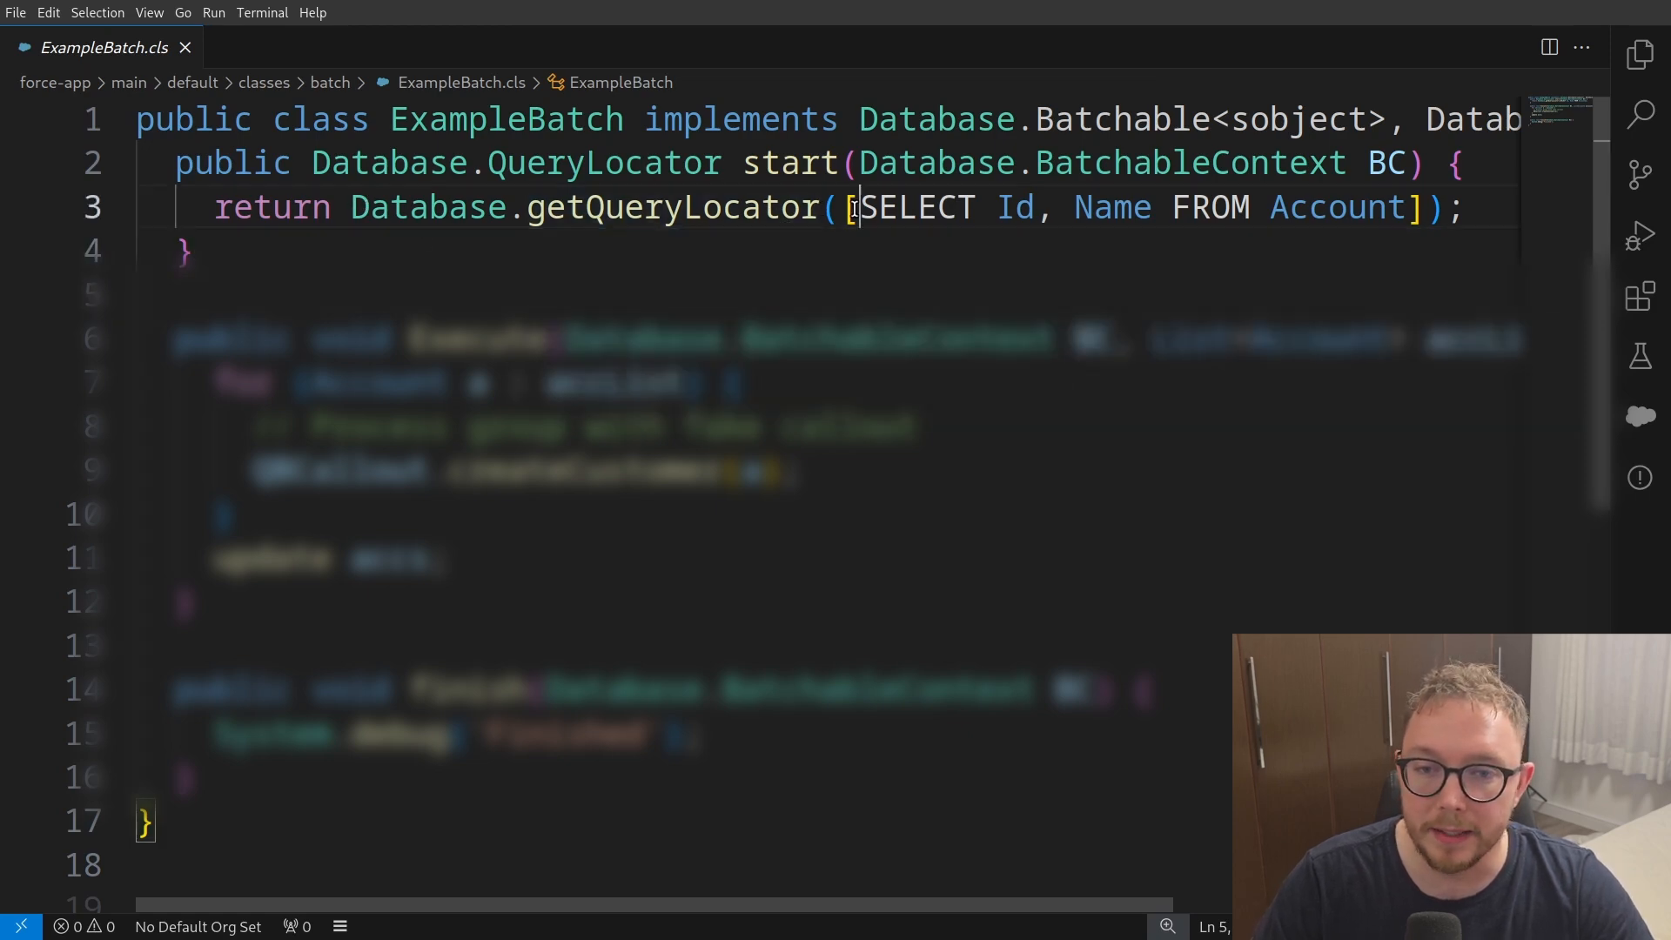
Step: Review ExampleBatch.cls's start, execute and finish methods, then return to the Batch diagram
left_click_drag(863, 207, 1396, 207)
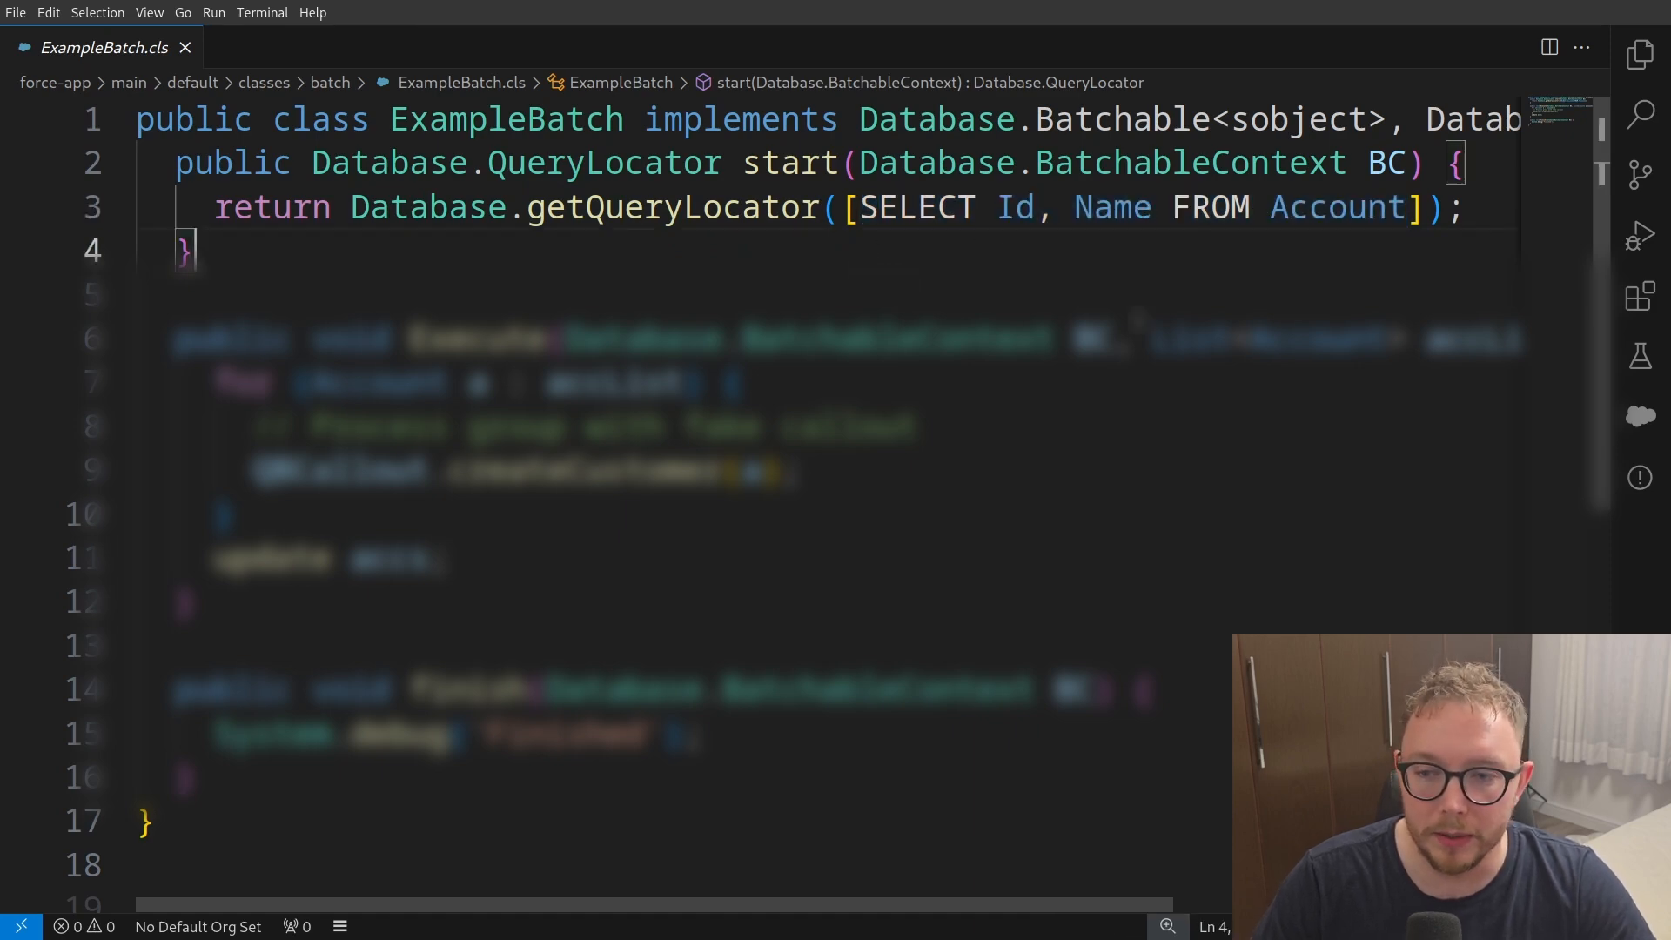
scroll("right", 3)
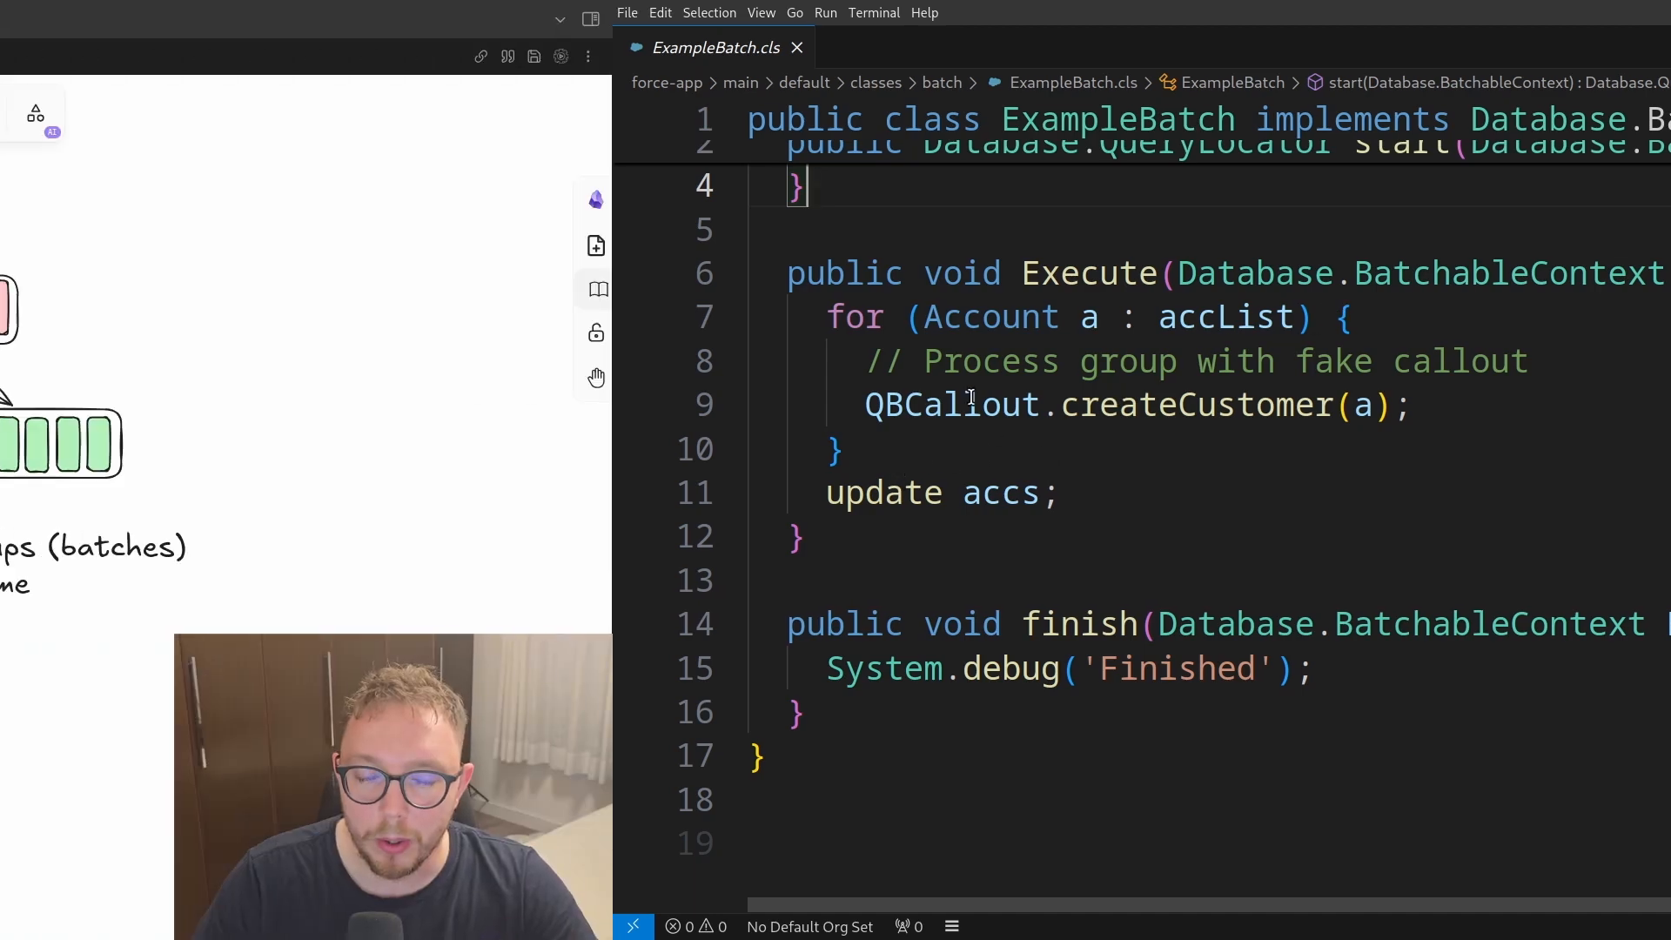
left_click(532, 20)
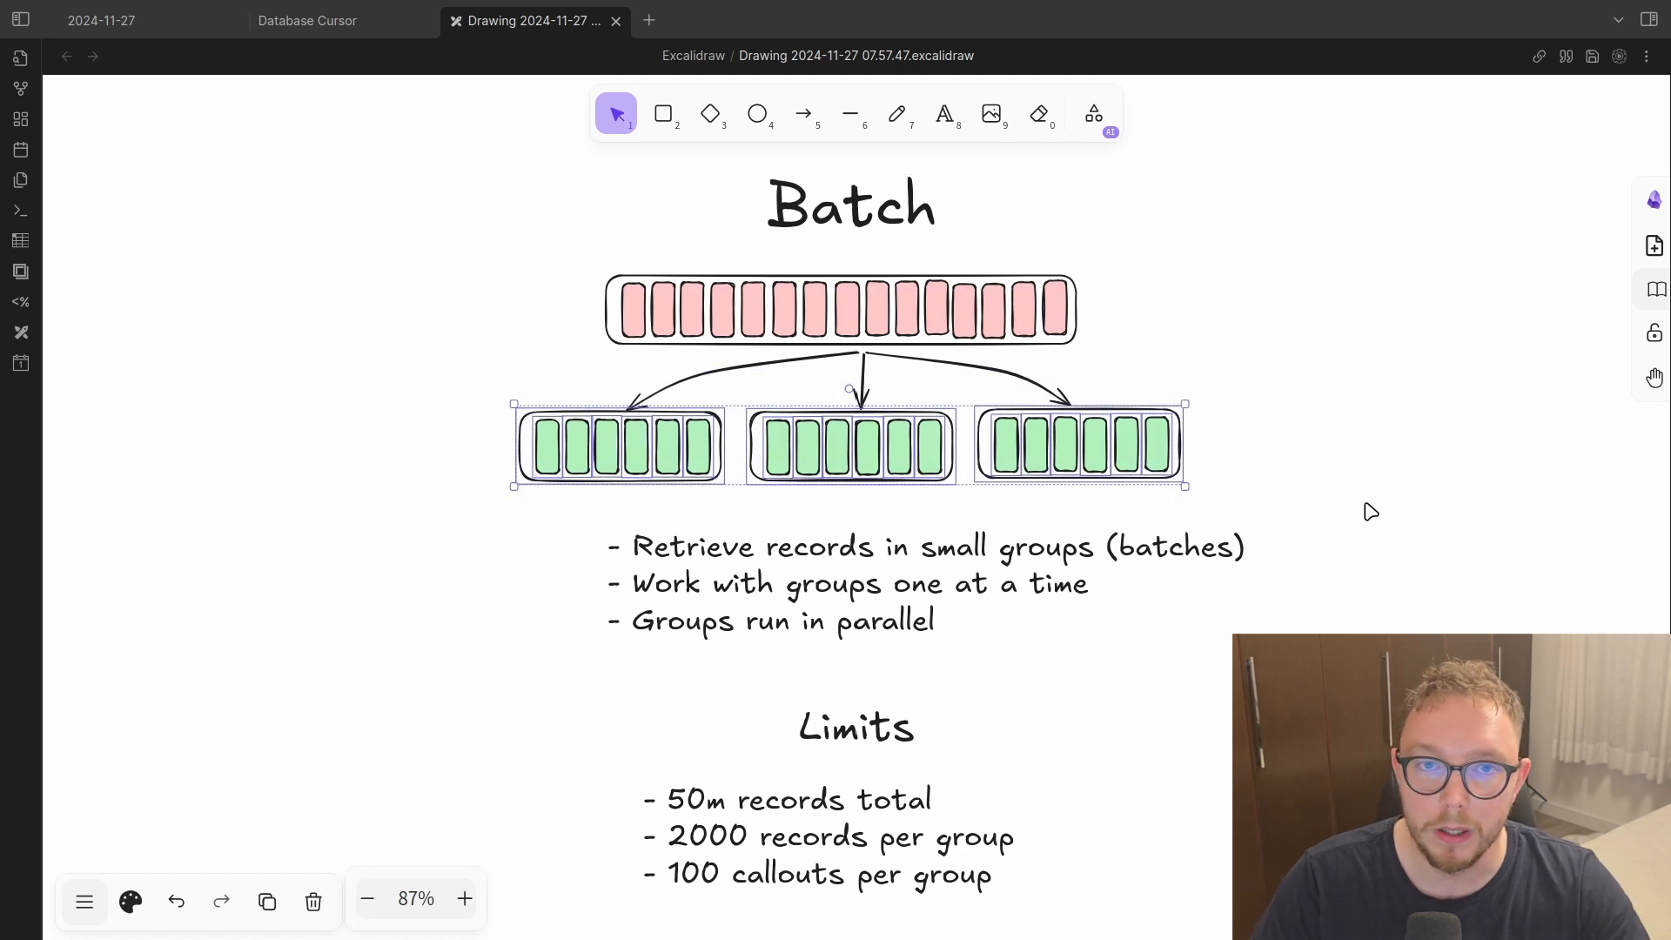
mouse_move(1333, 501)
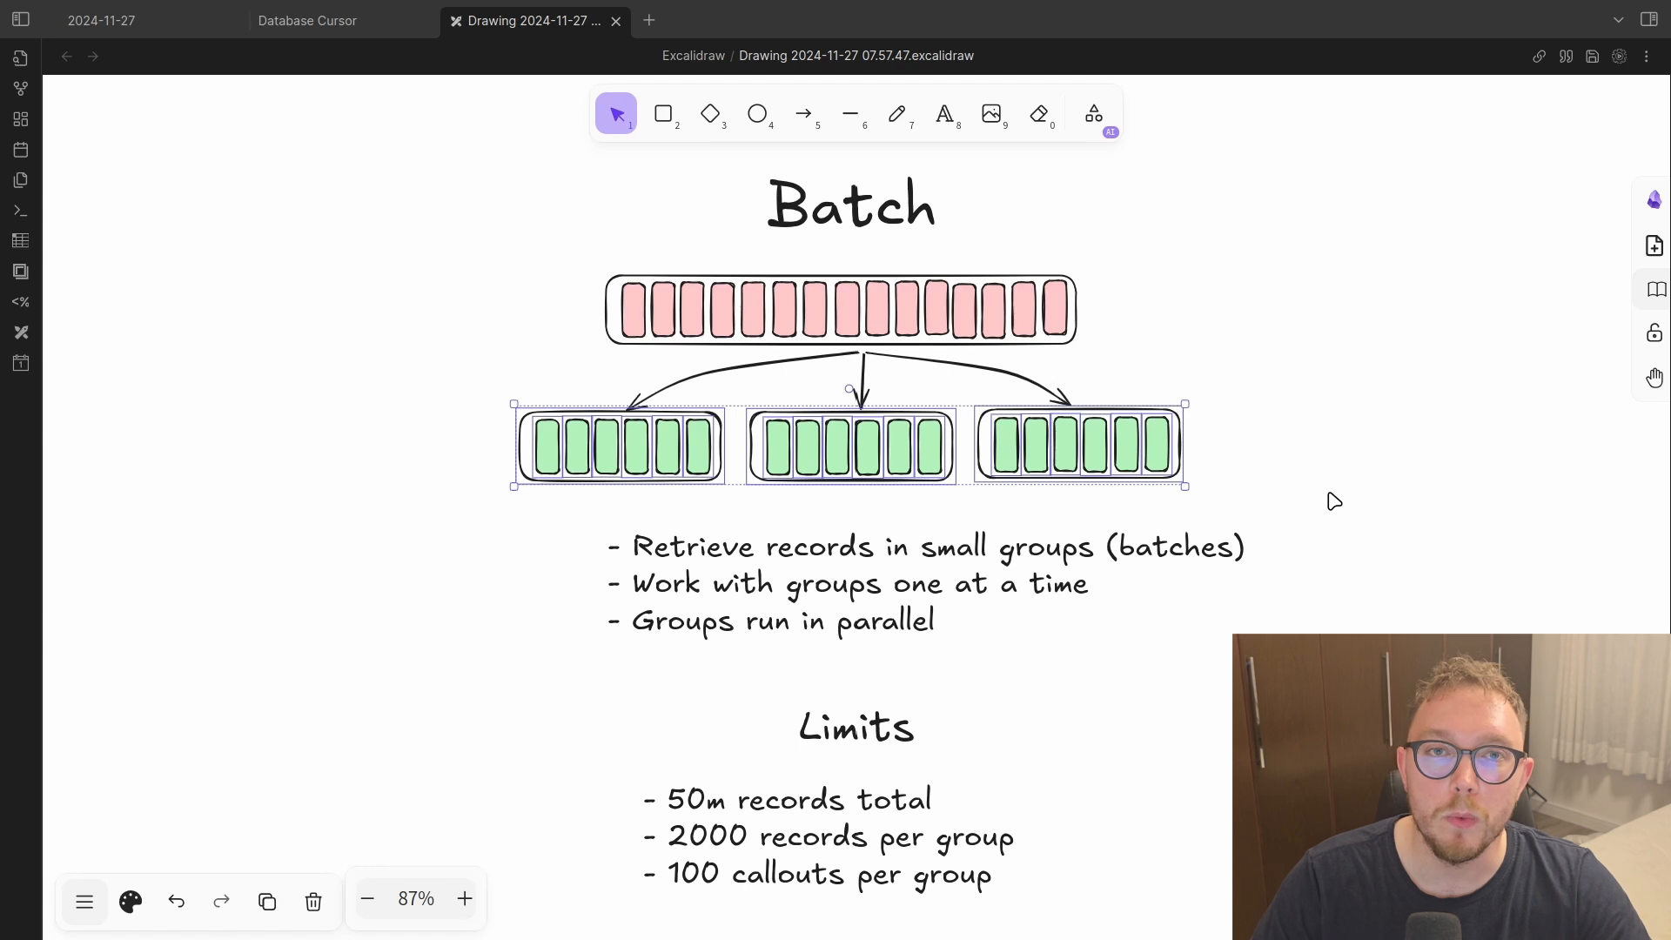
Step: Deselect the three green groups in the Excalidraw Batch diagram
left_click(1297, 487)
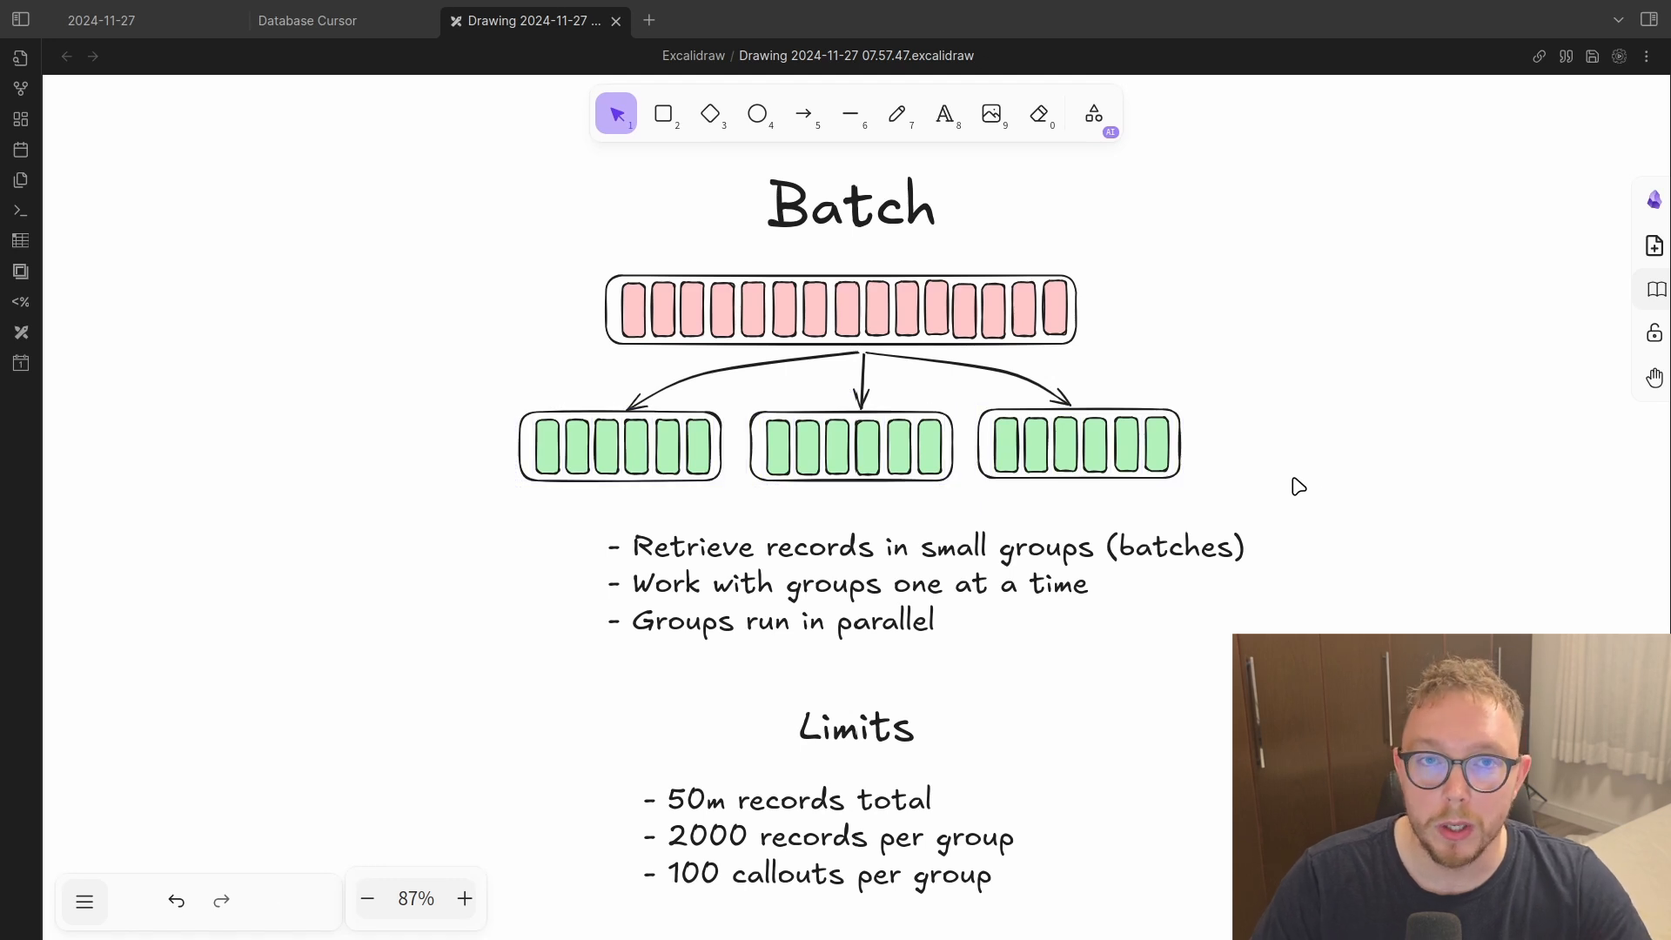
mouse_move(1273, 486)
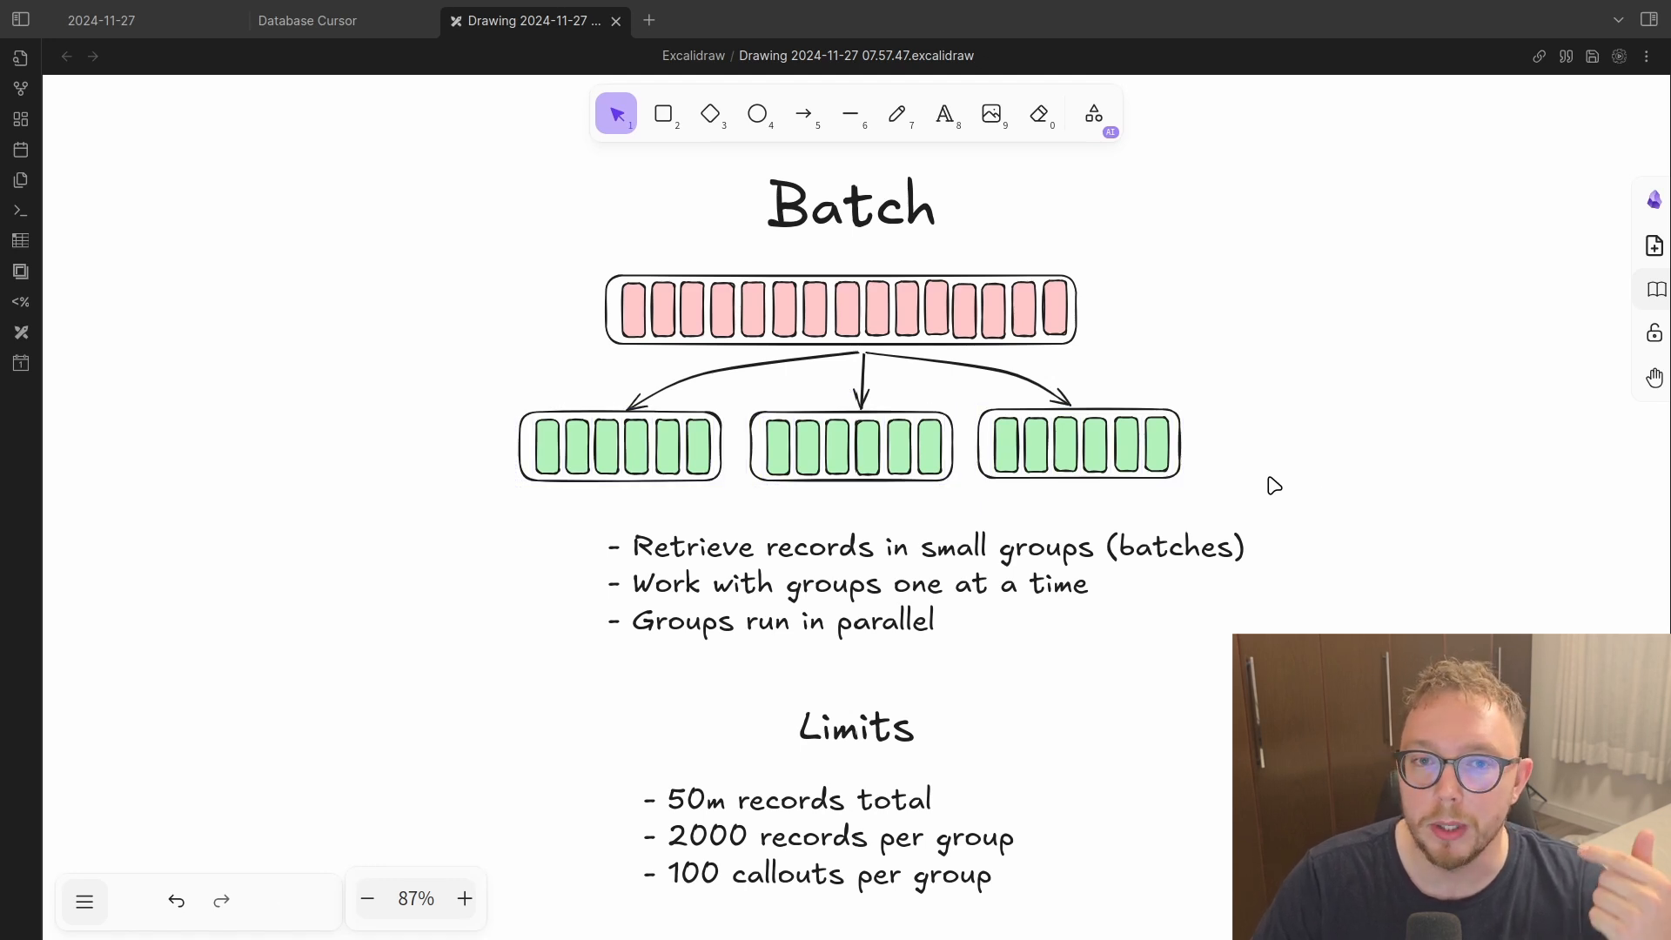
mouse_move(1267, 490)
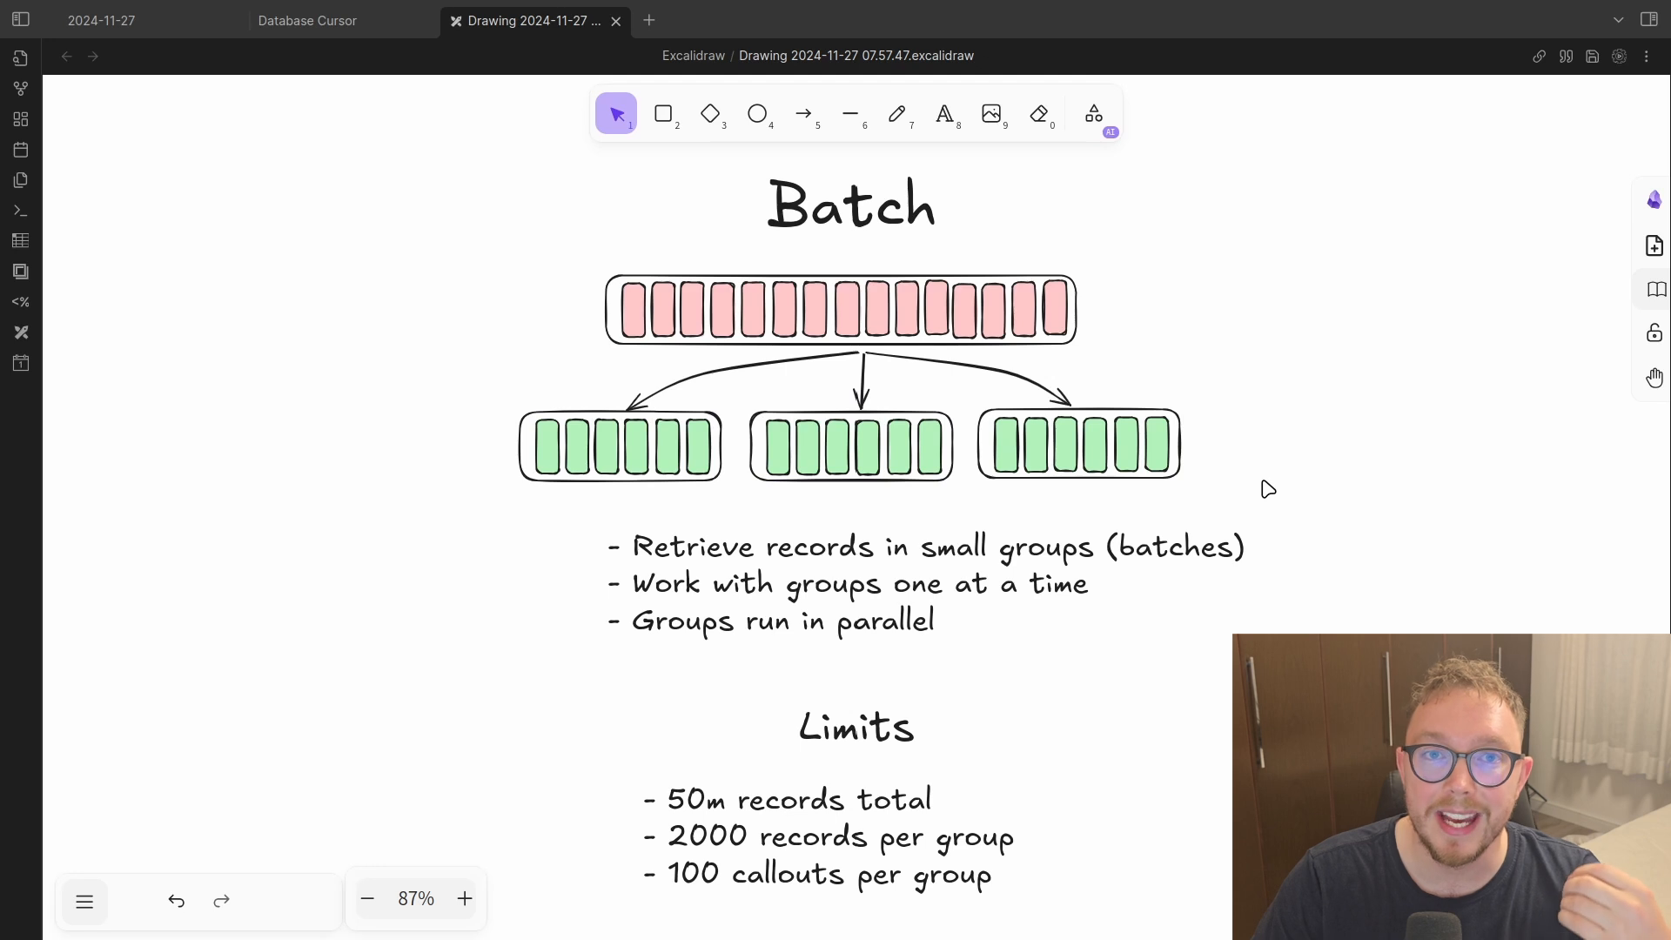
mouse_move(1133, 360)
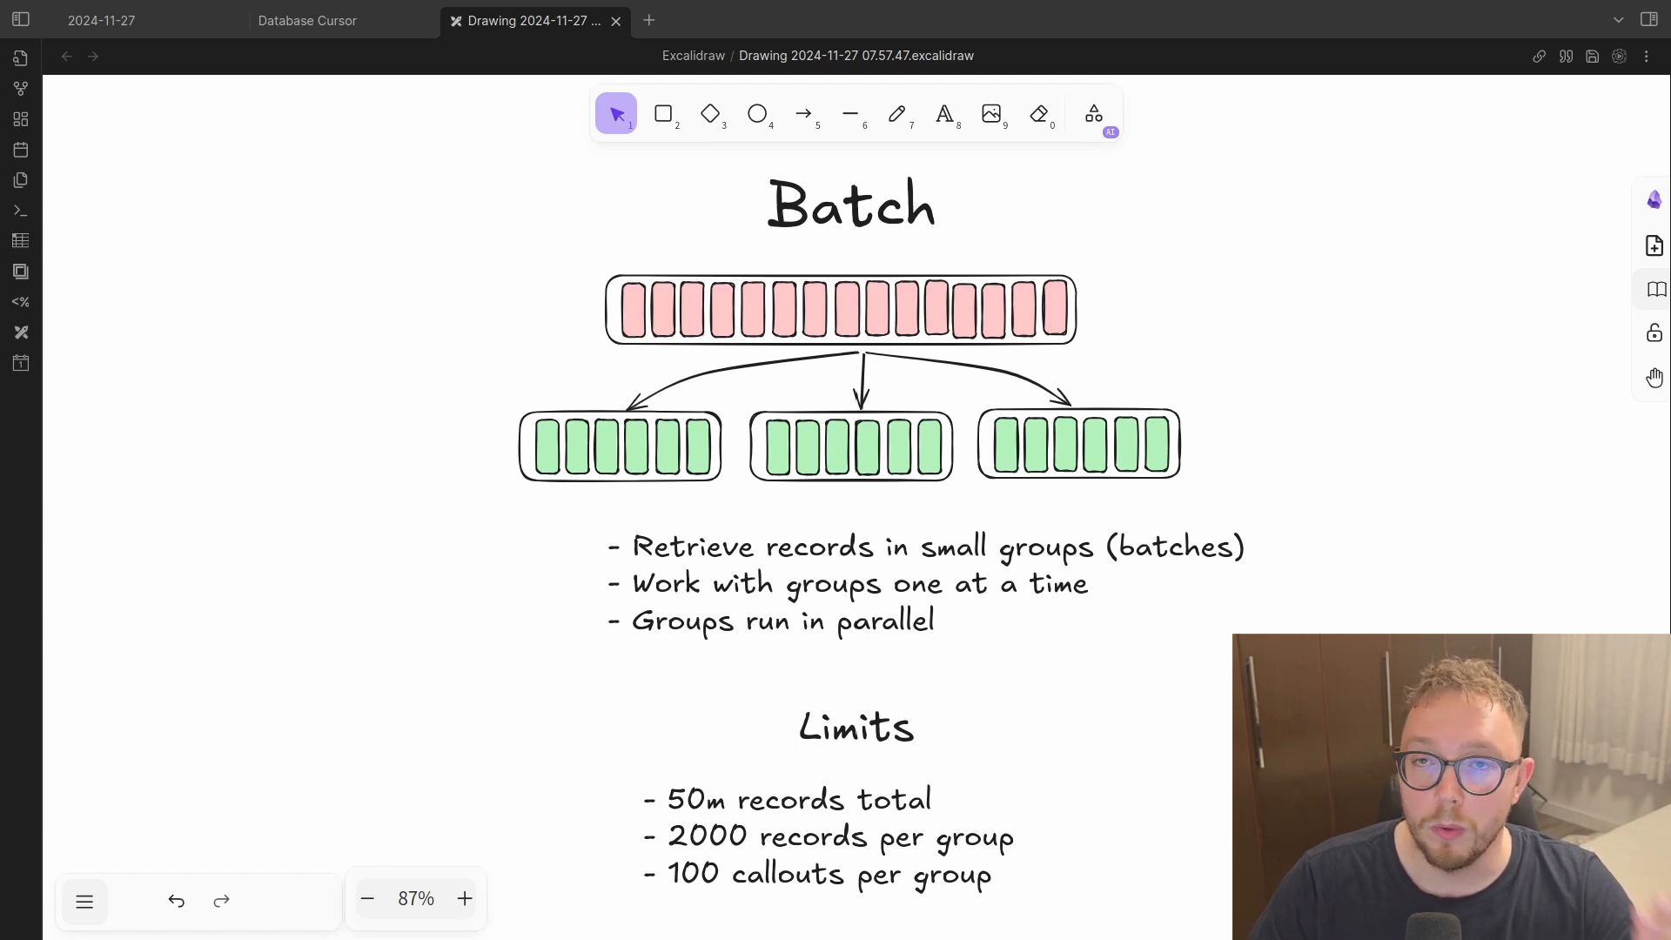
mouse_move(518, 356)
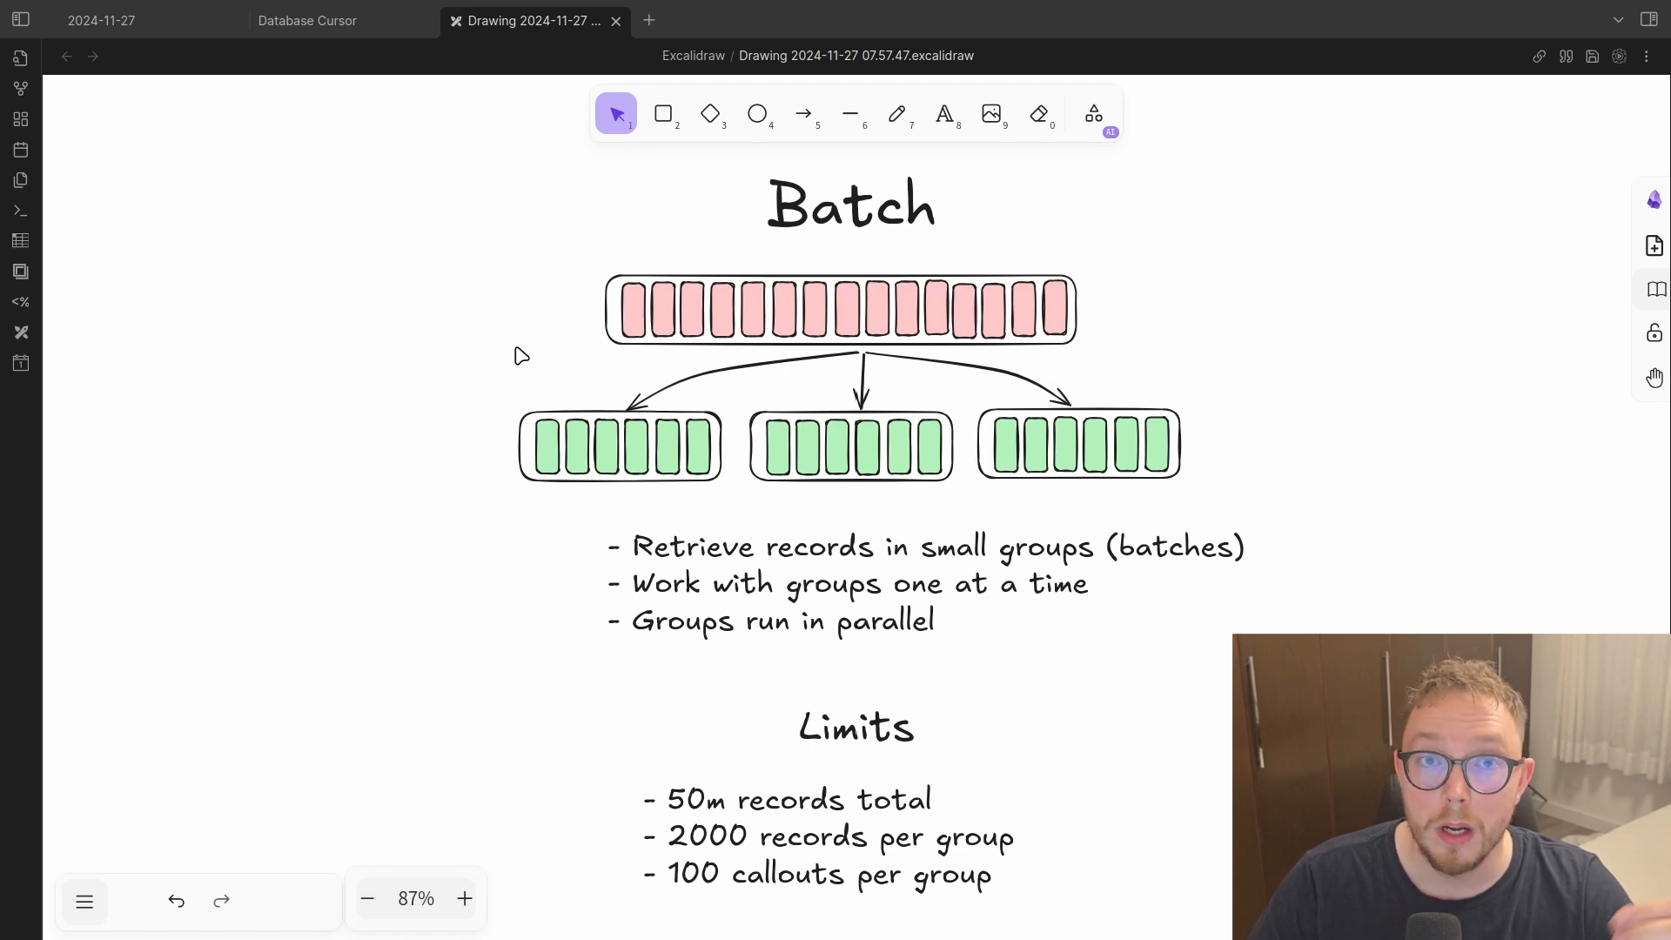
mouse_move(1353, 496)
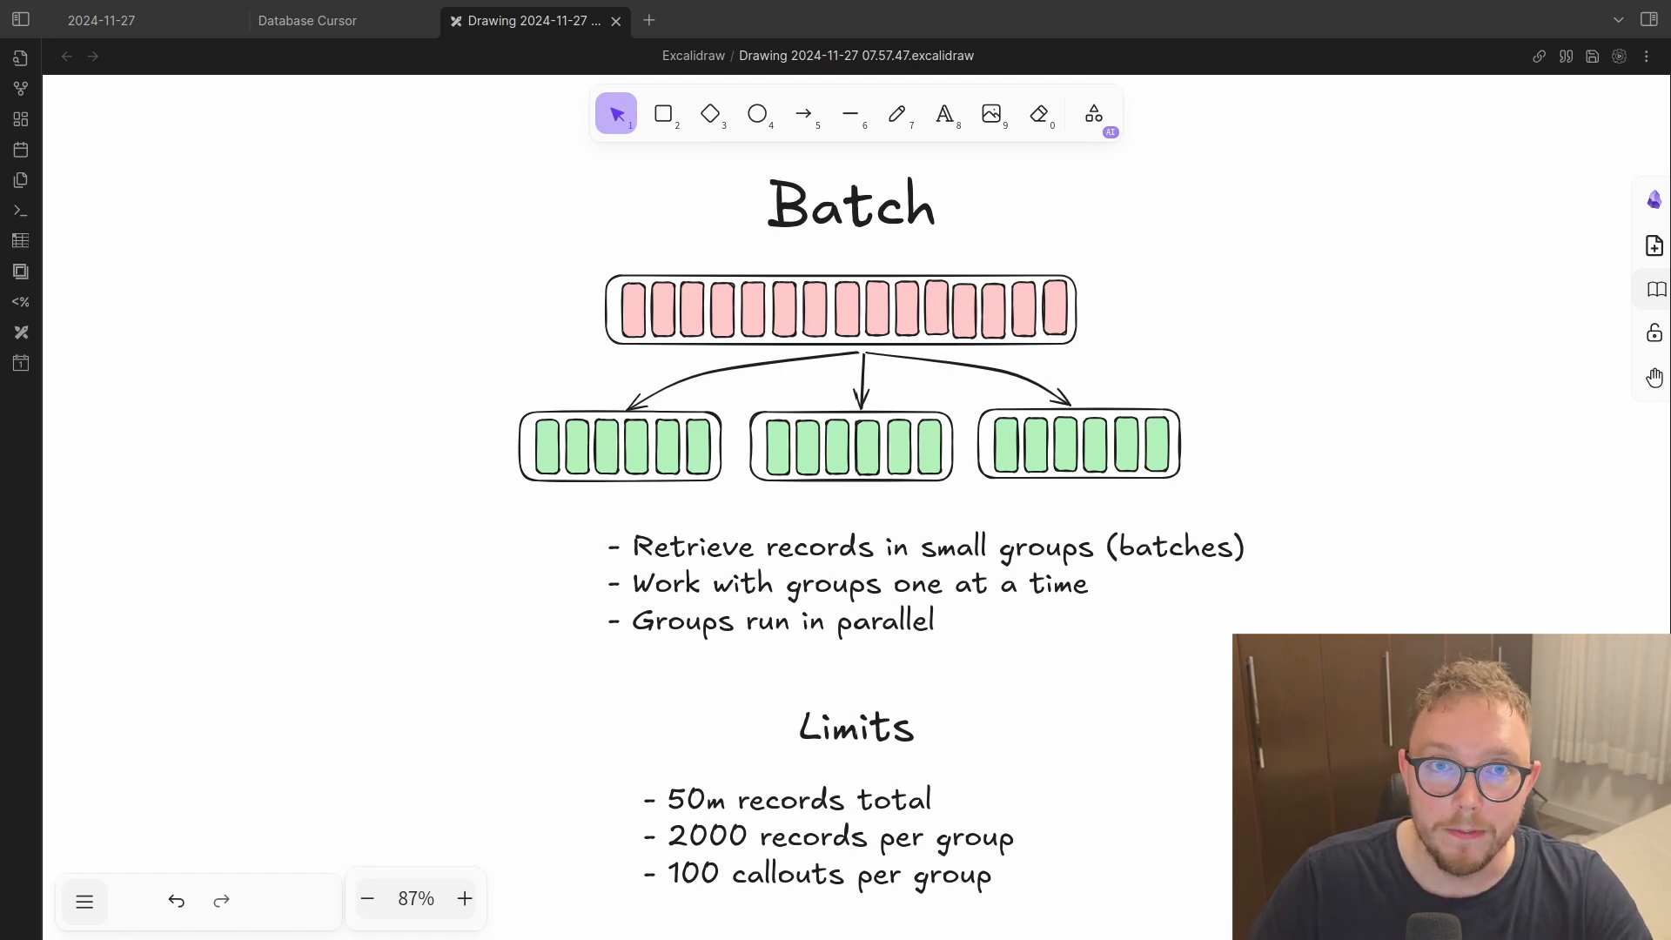
mouse_move(1349, 495)
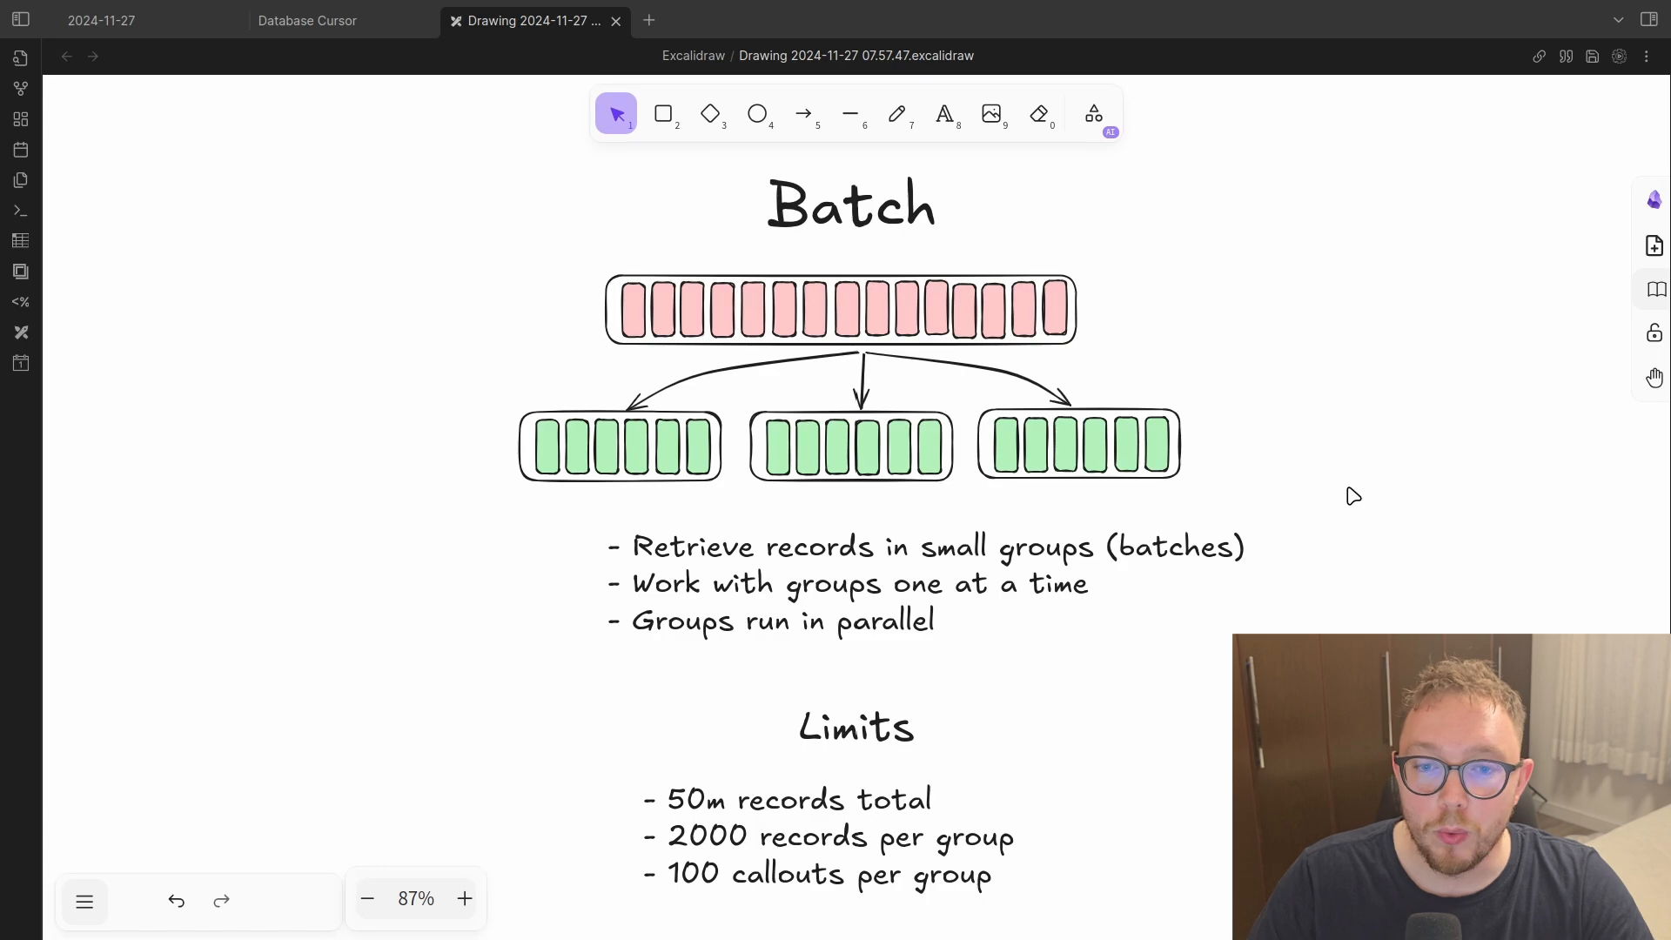
mouse_move(1077, 440)
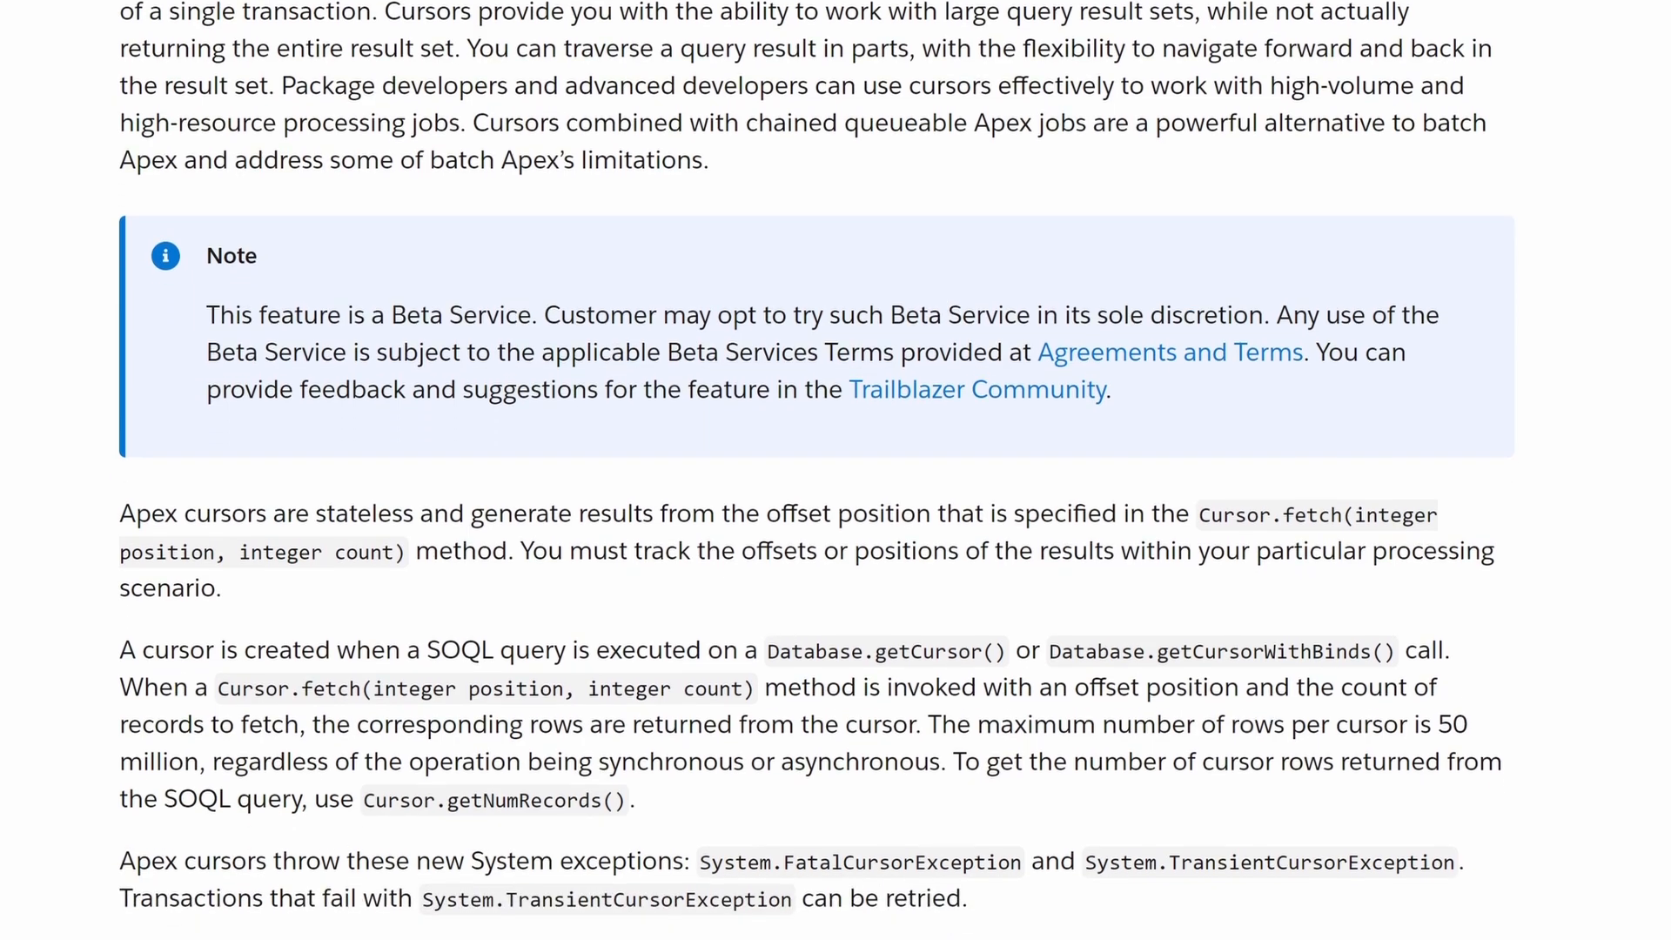
Step: Scroll the Apex Cursors docs down to the Limits methods and cursor example
scroll("down", 3)
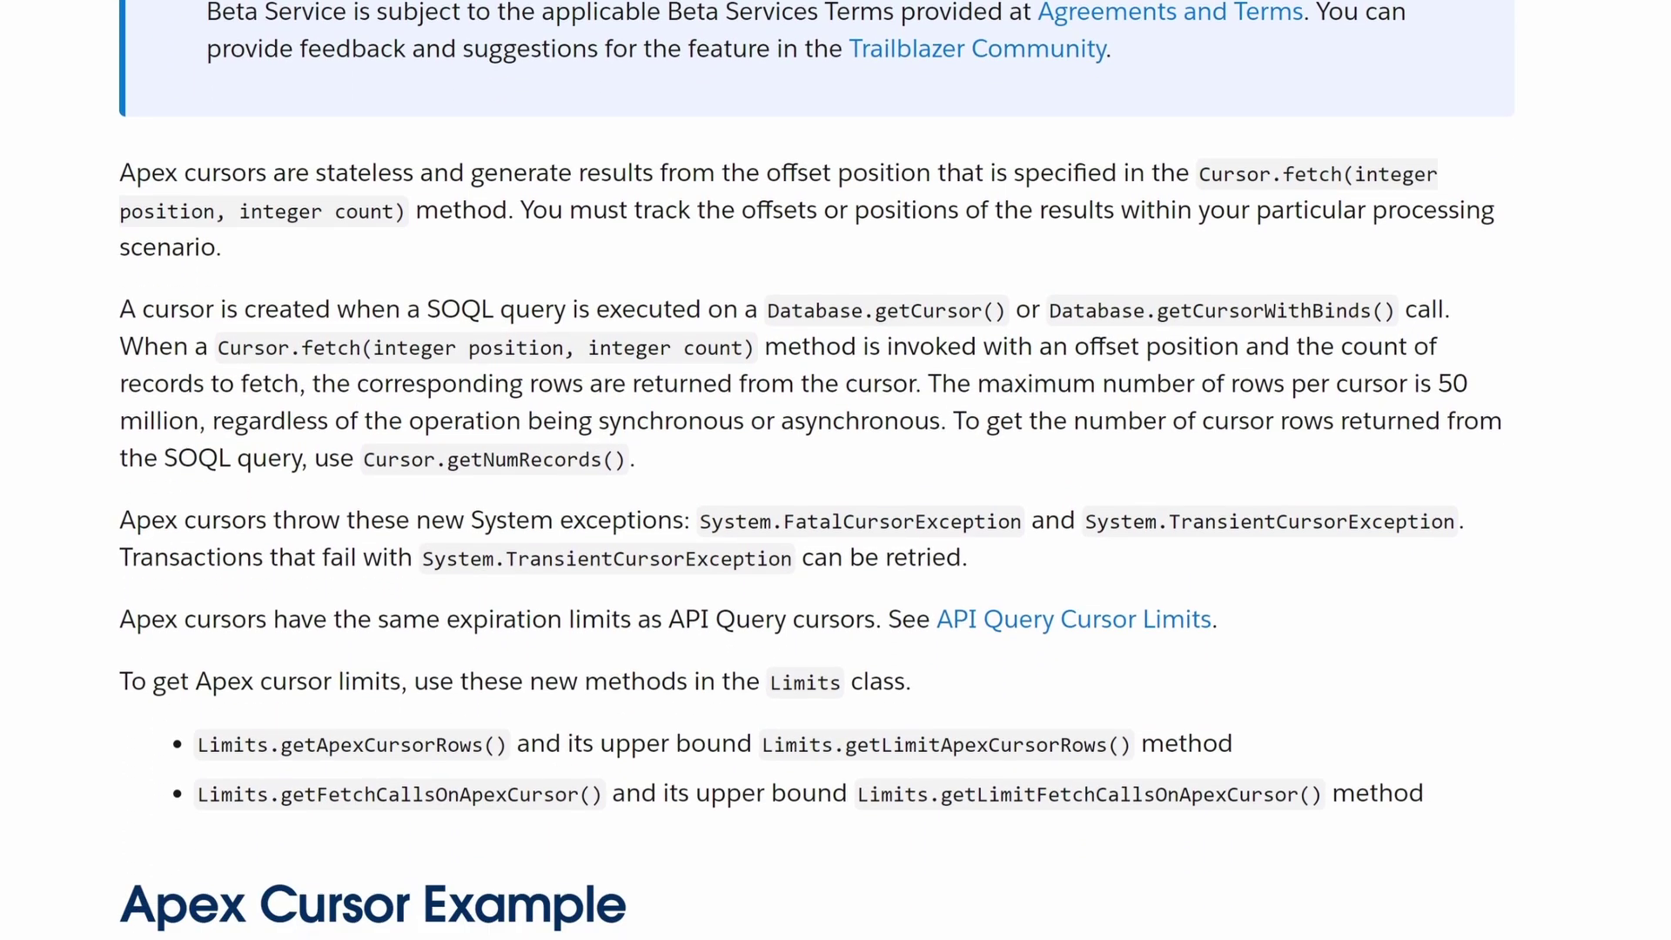
scroll("down", 3)
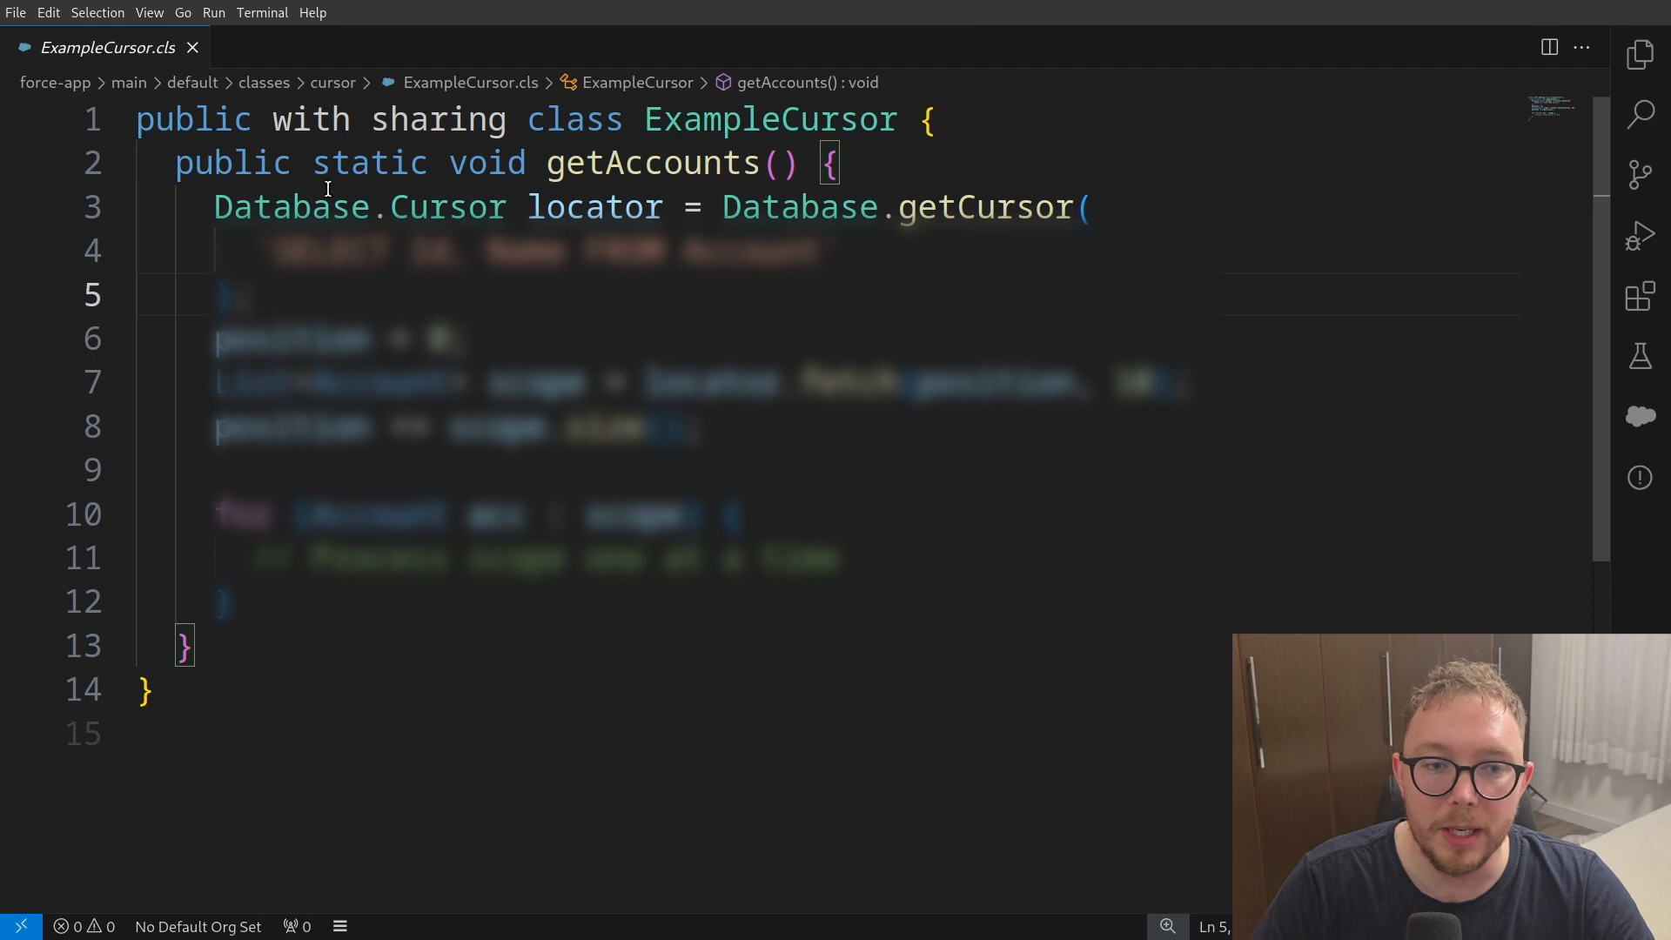
mouse_move(383, 218)
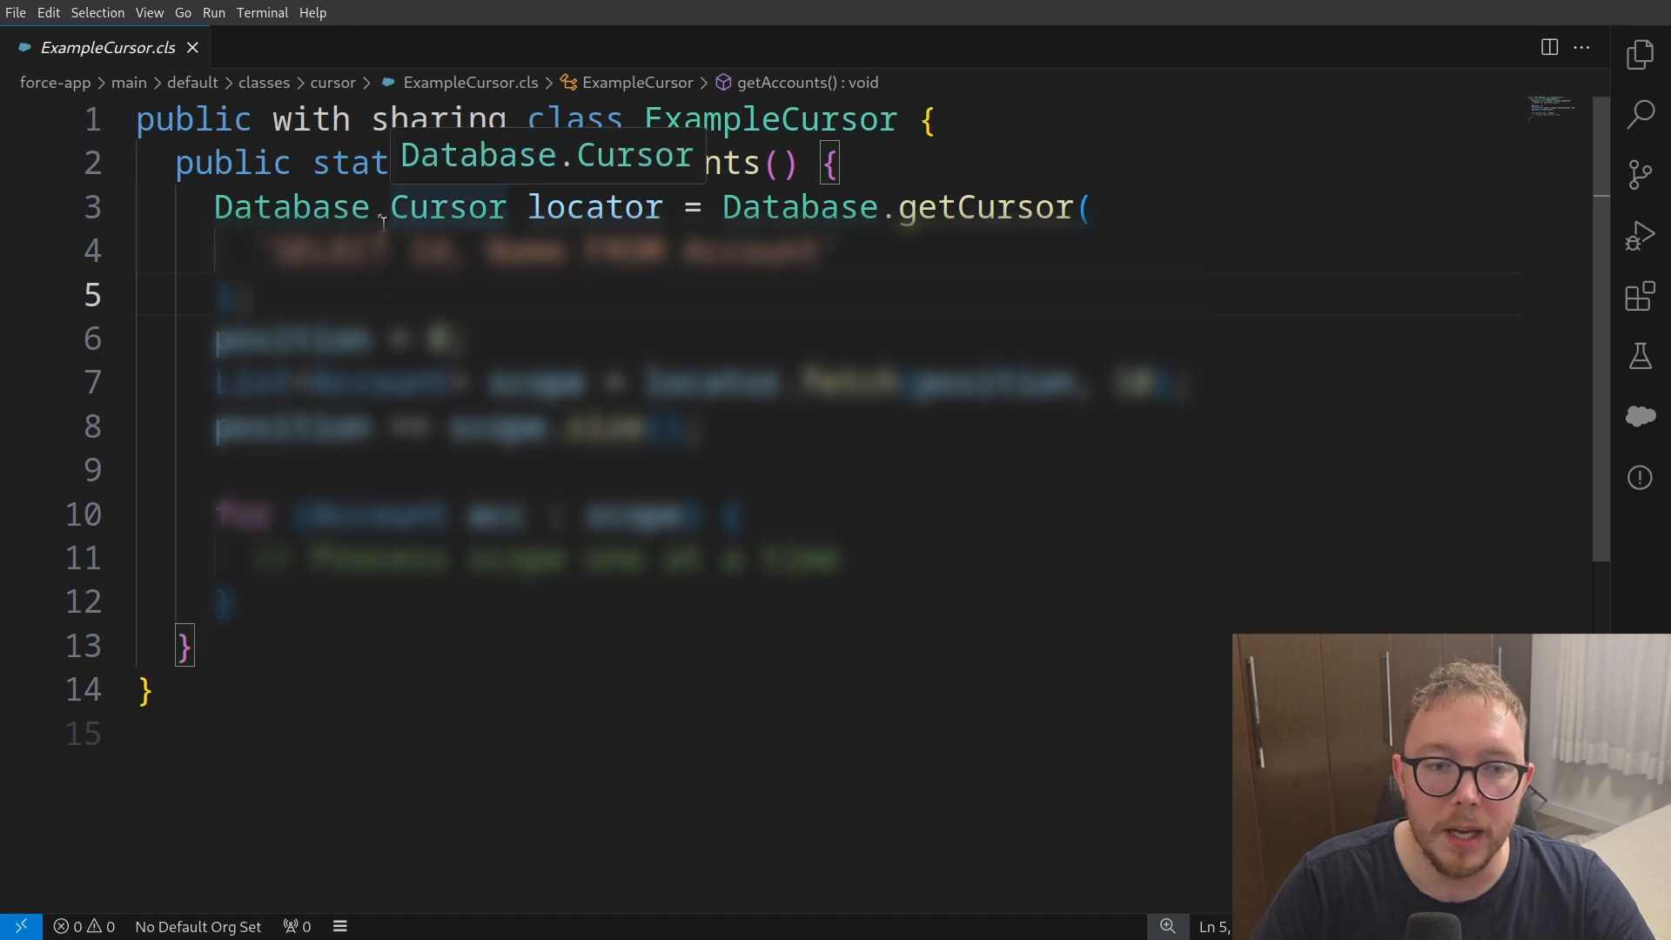
mouse_move(610, 207)
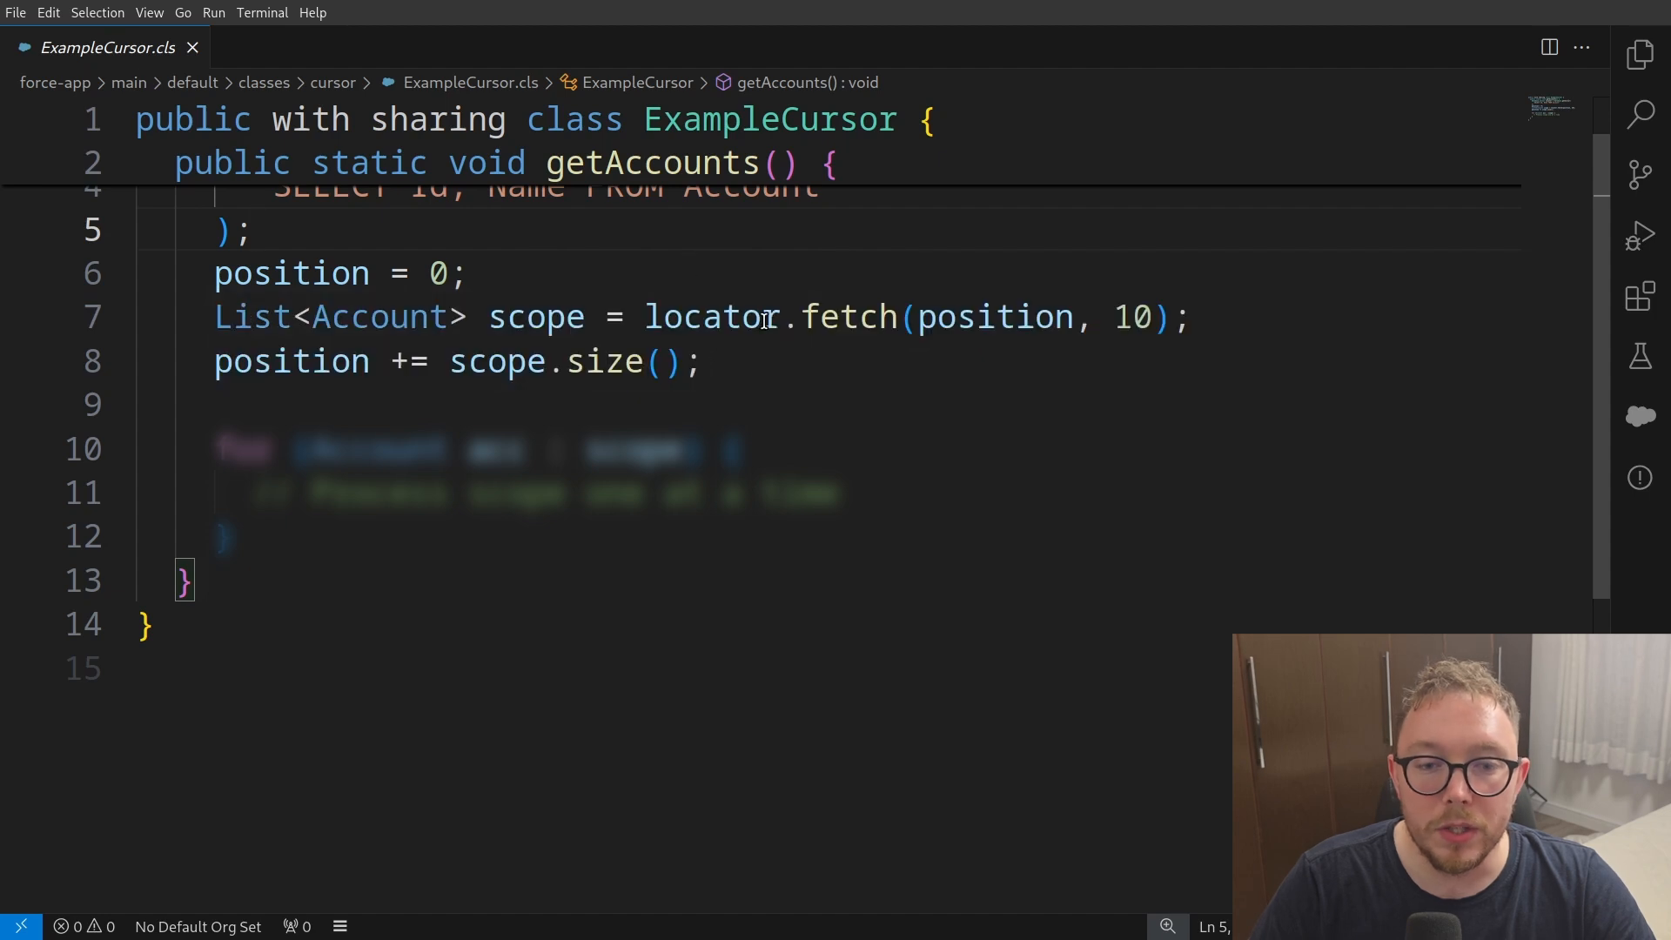
mouse_move(711, 316)
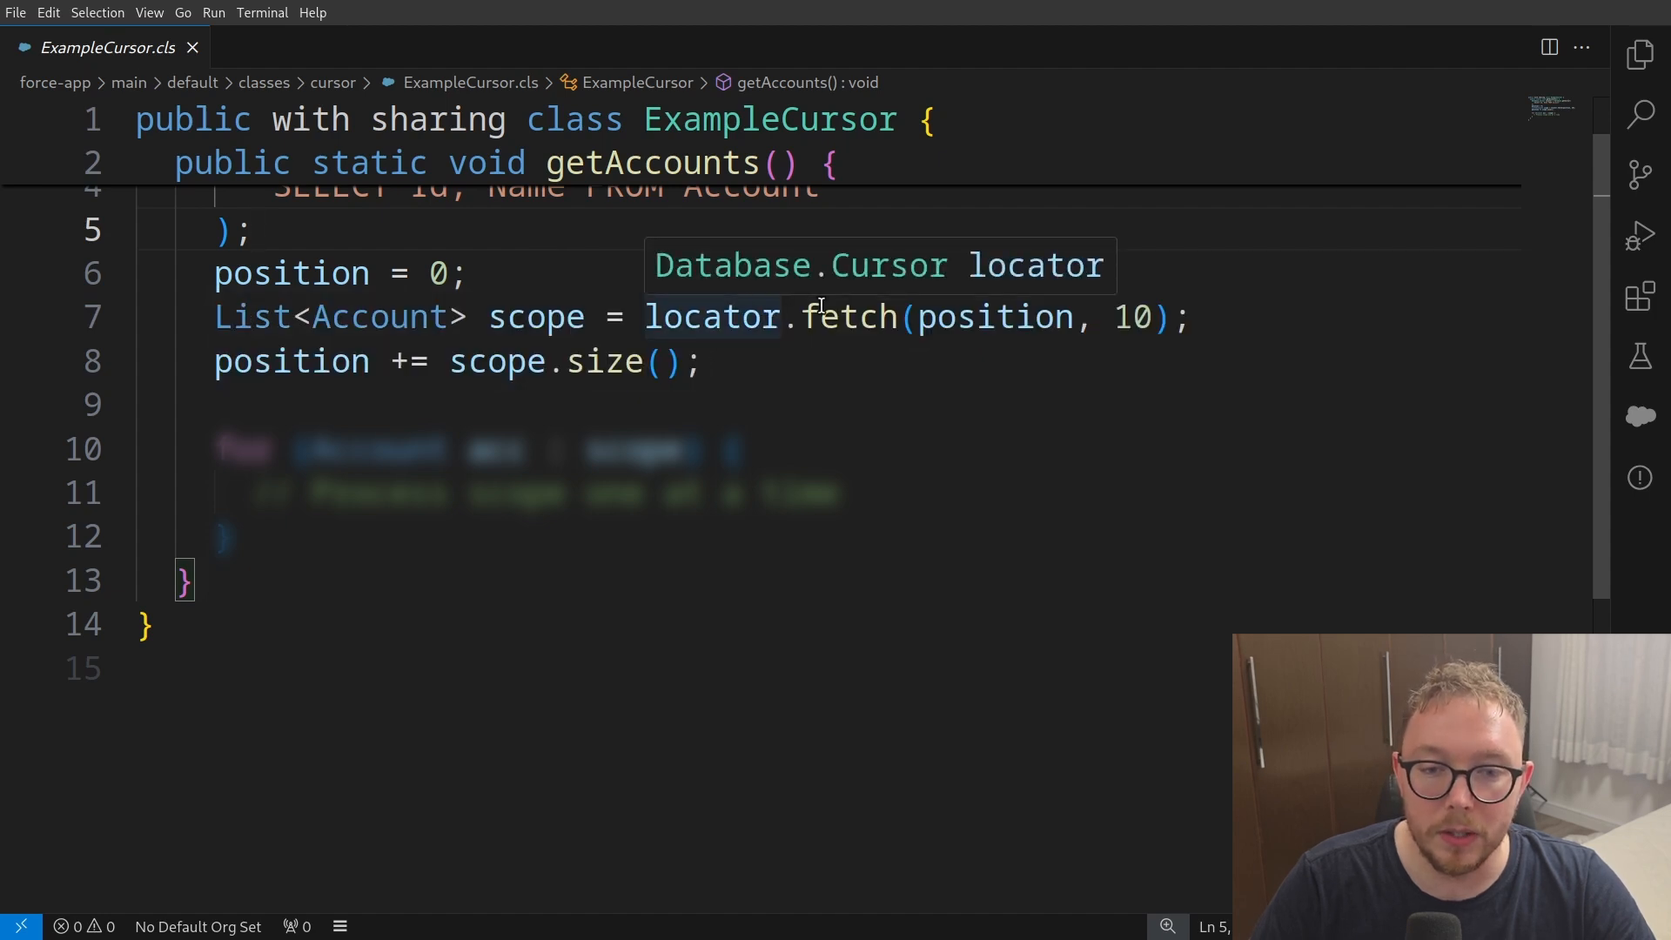
mouse_move(893, 307)
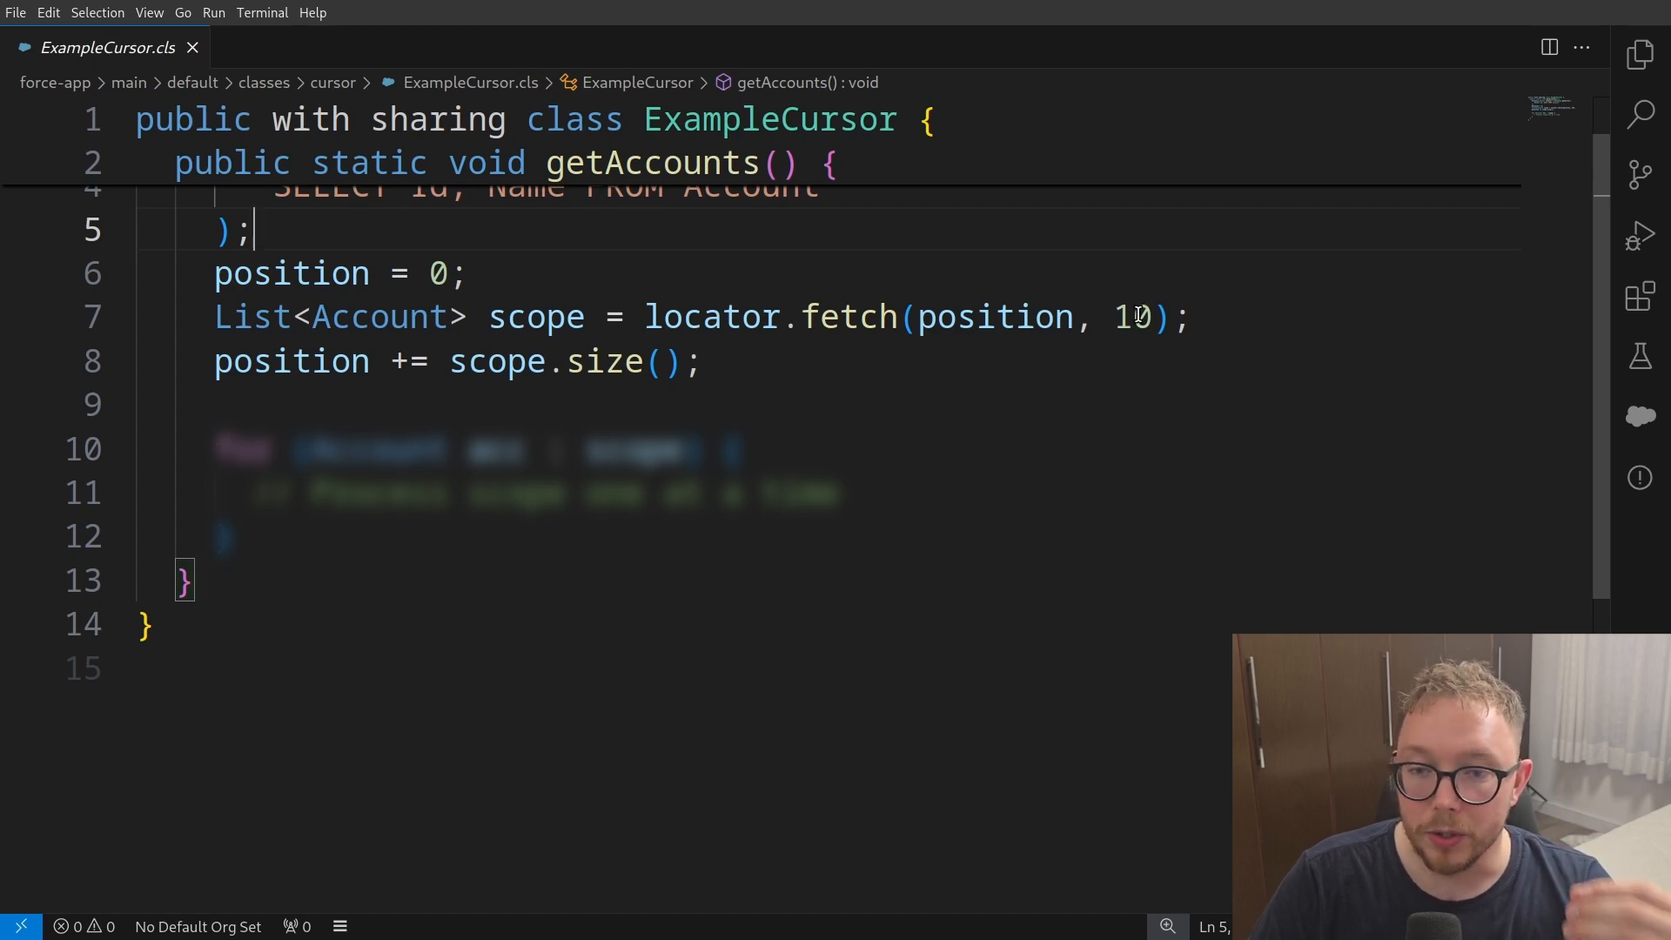
Step: Walk through ExampleCursor.cls's getAccounts method, briefly highlighting every use of the scope variable
left_click(1141, 317)
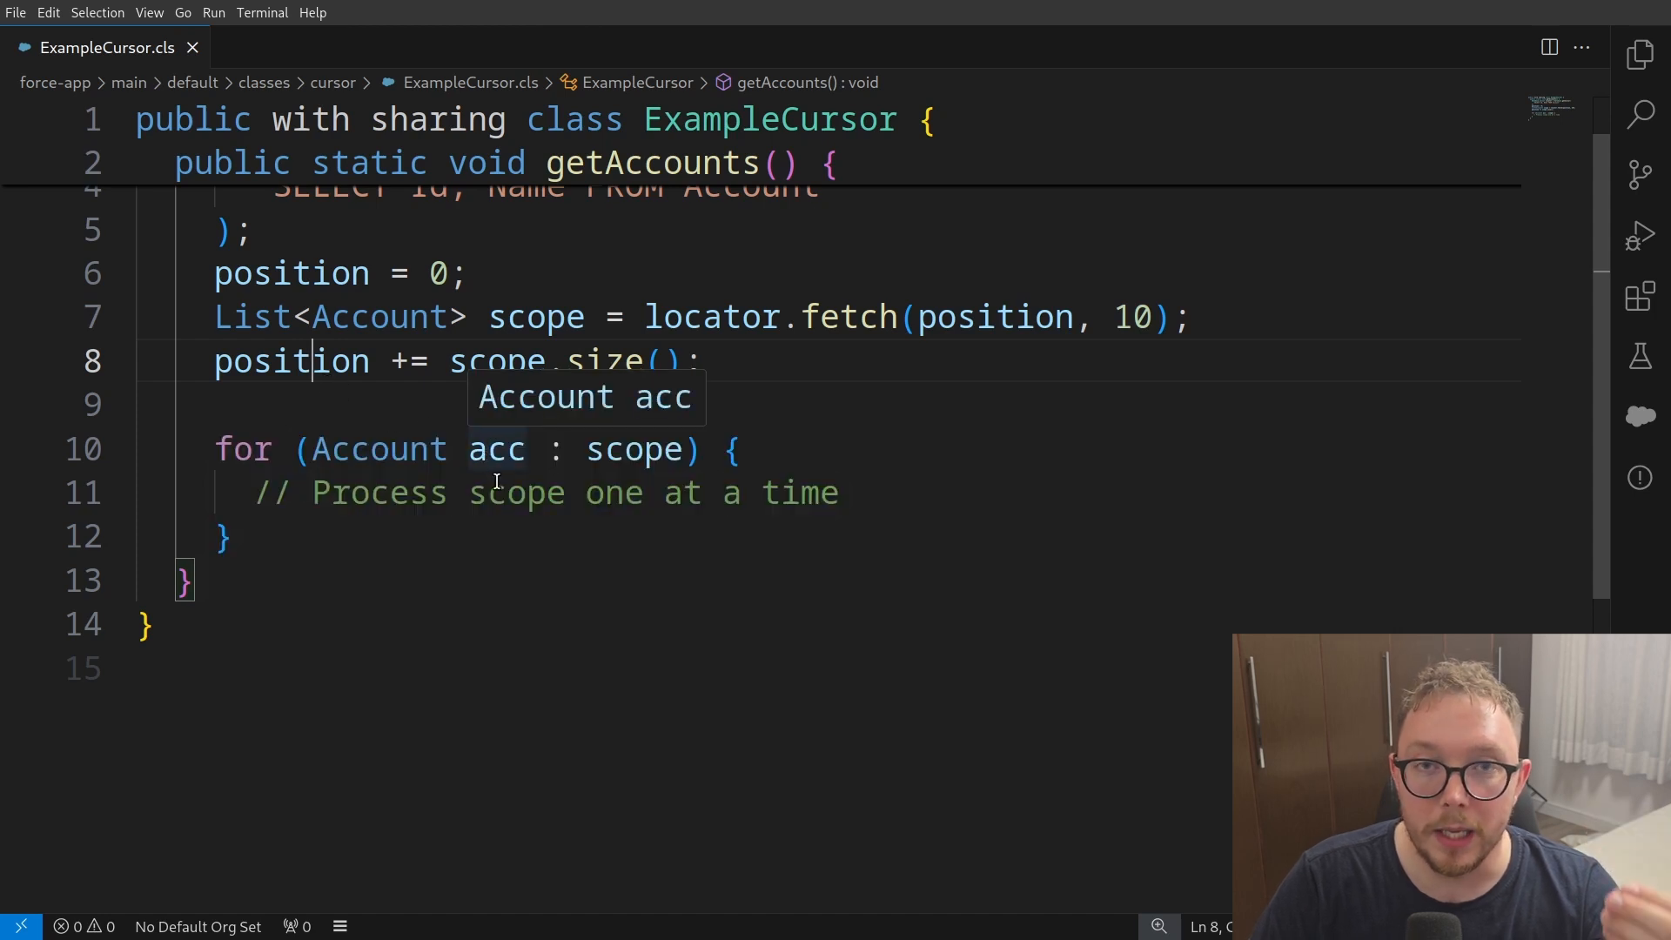
double_click(636, 449)
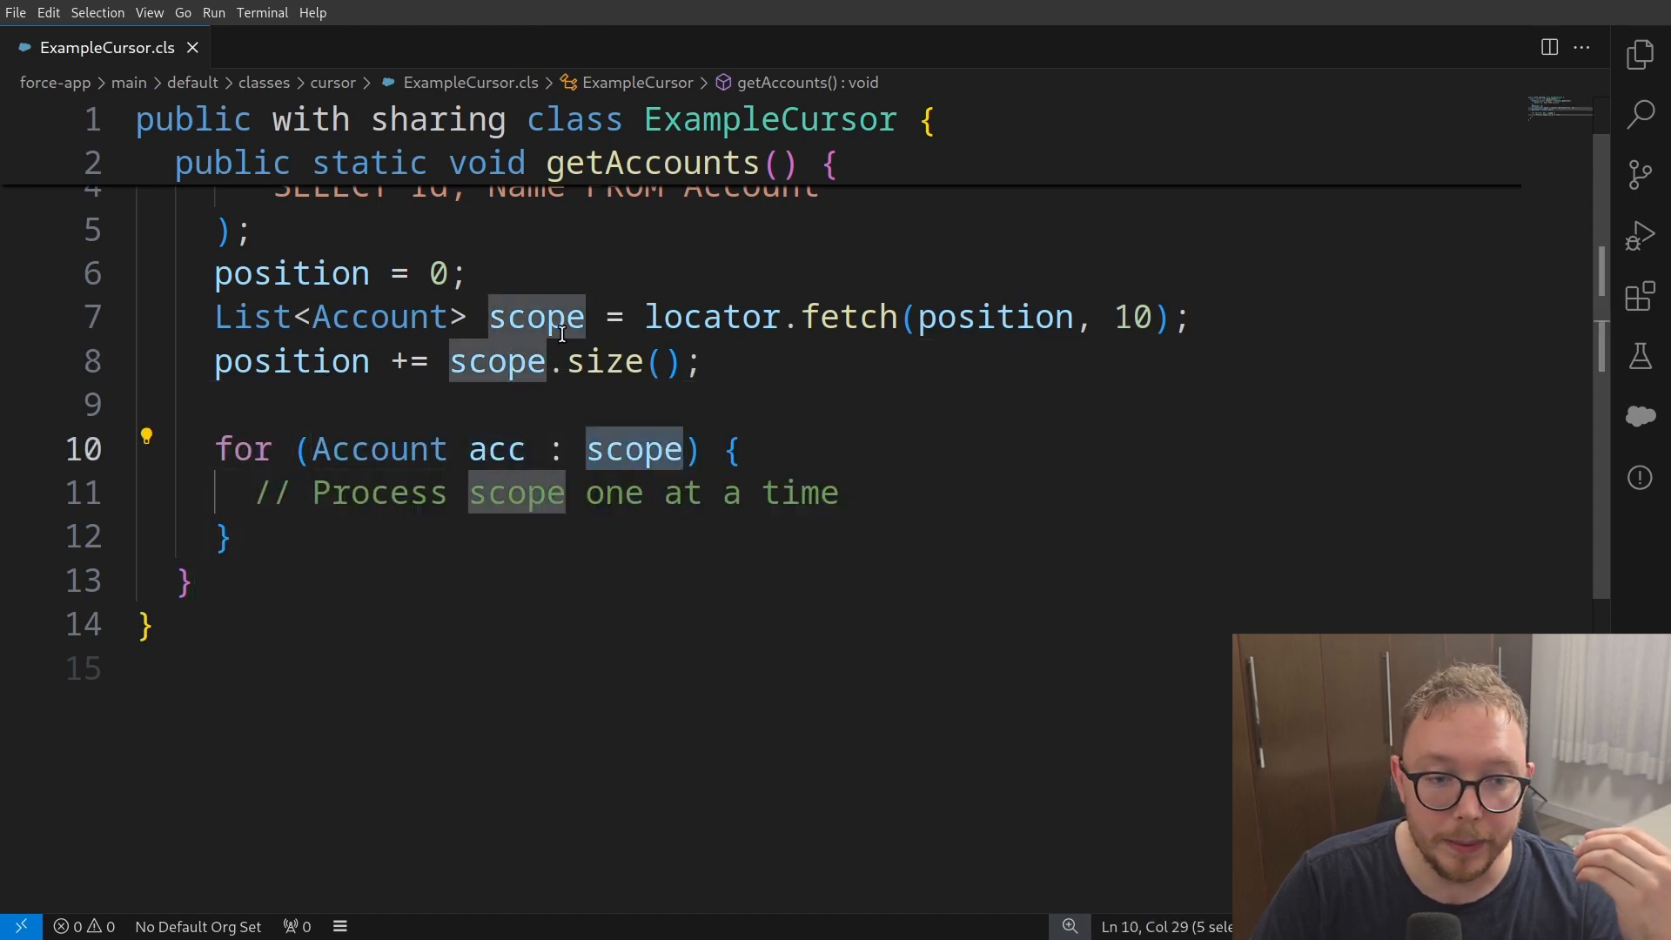
left_click(761, 449)
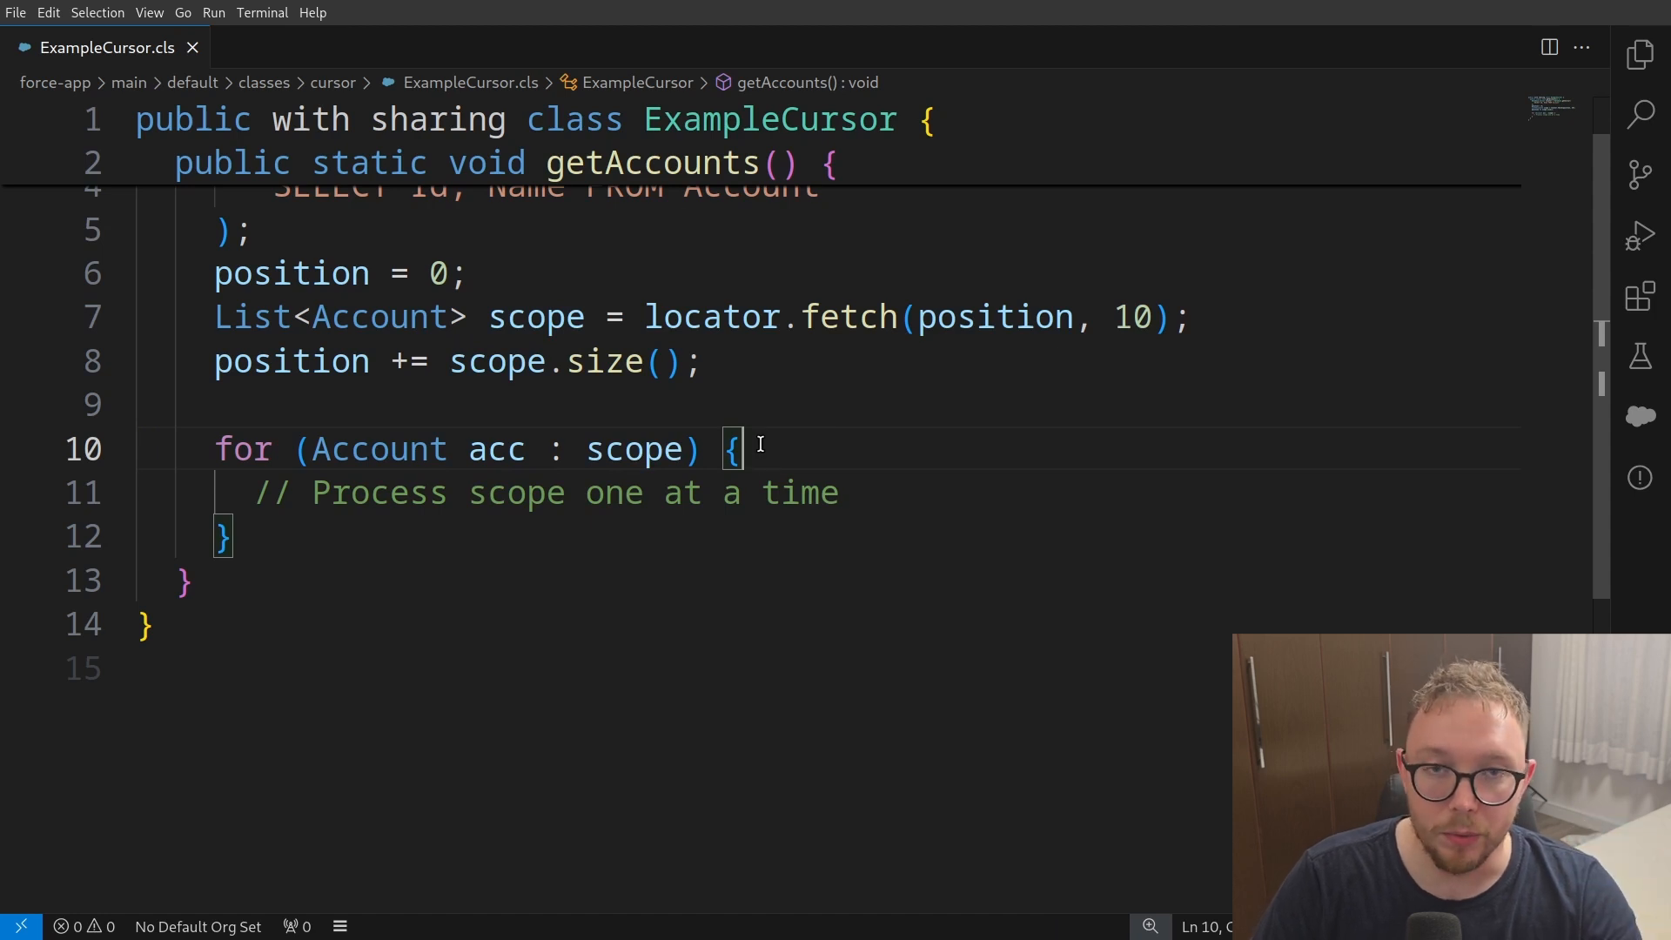
mouse_move(246, 290)
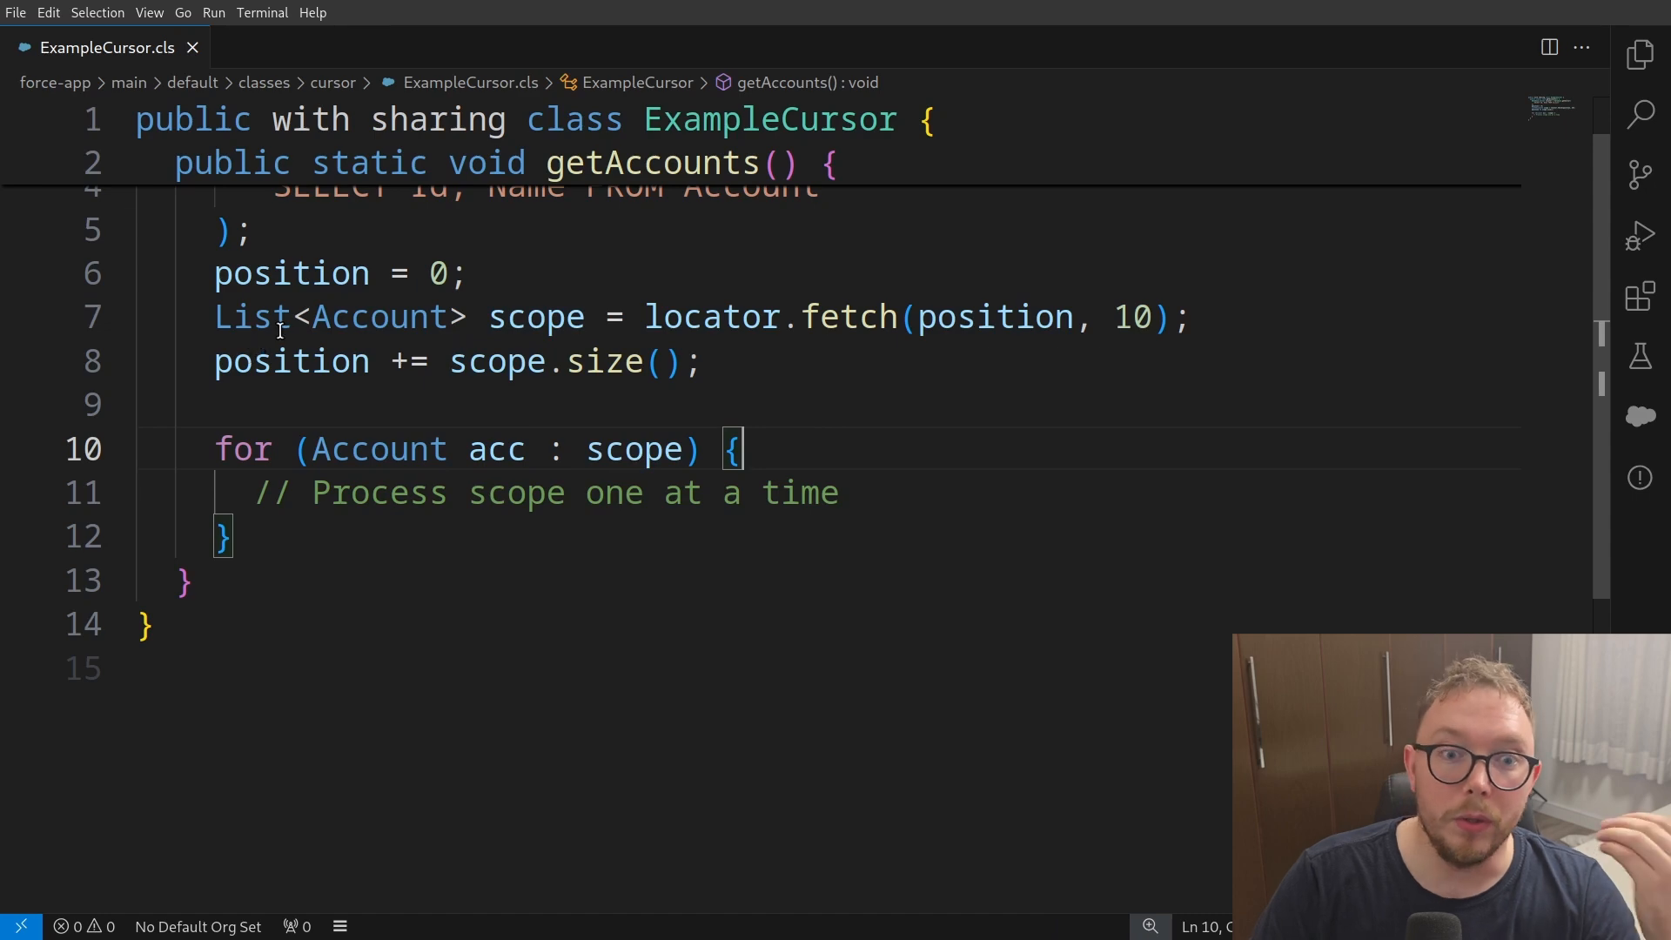
mouse_move(1640, 55)
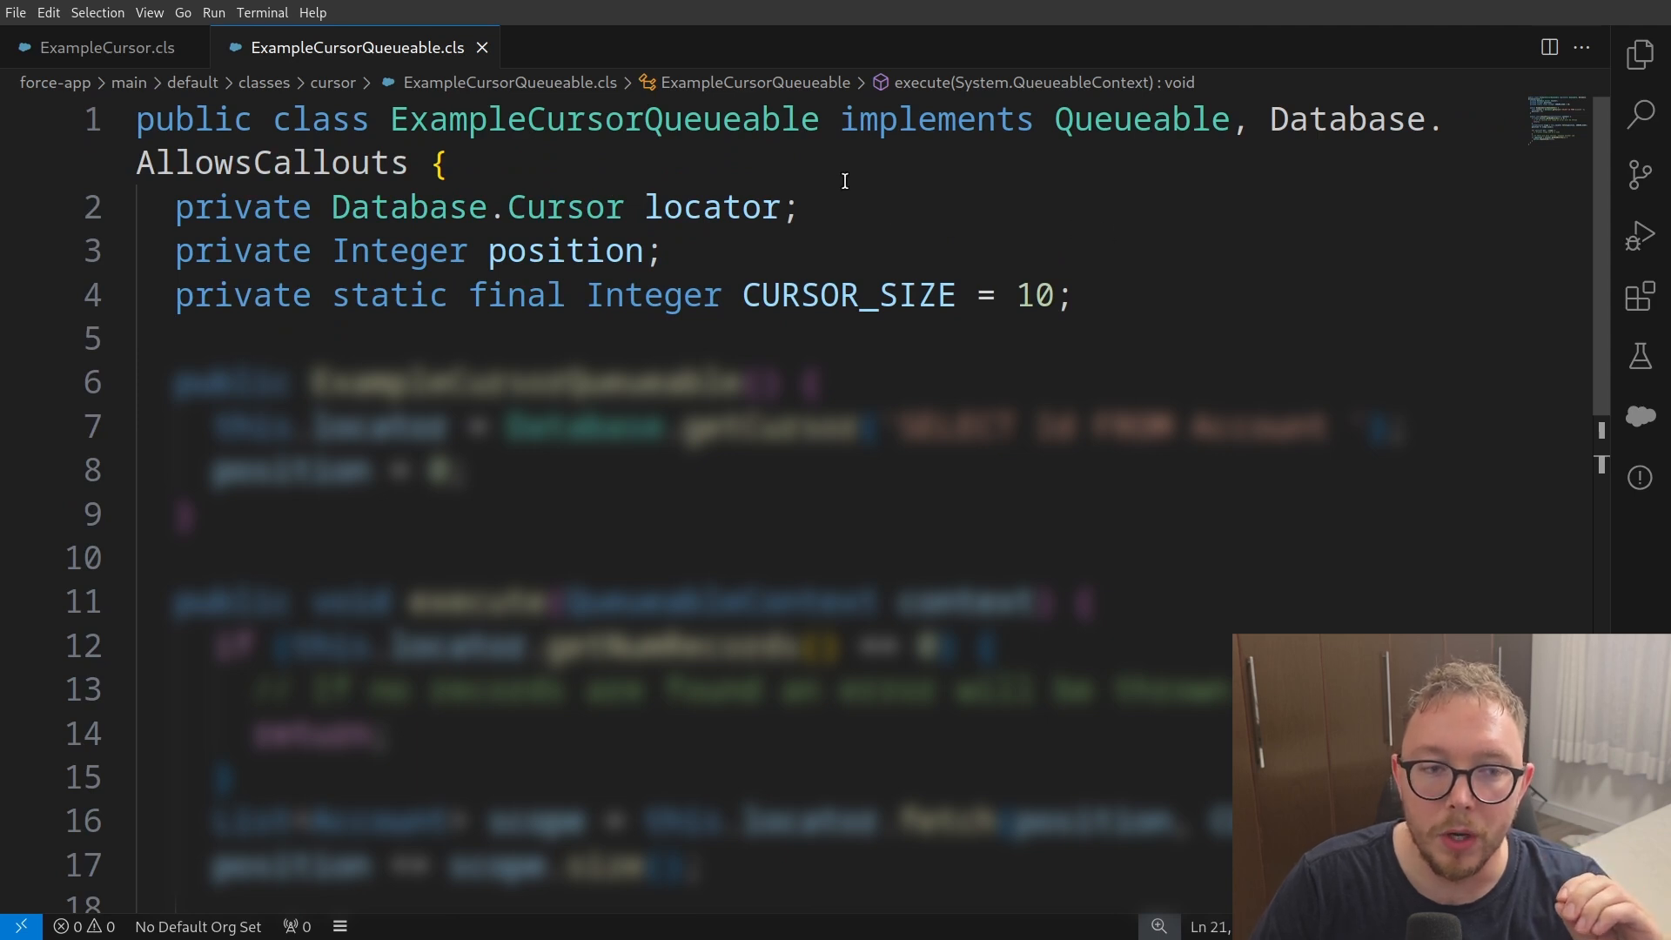
mouse_move(709, 239)
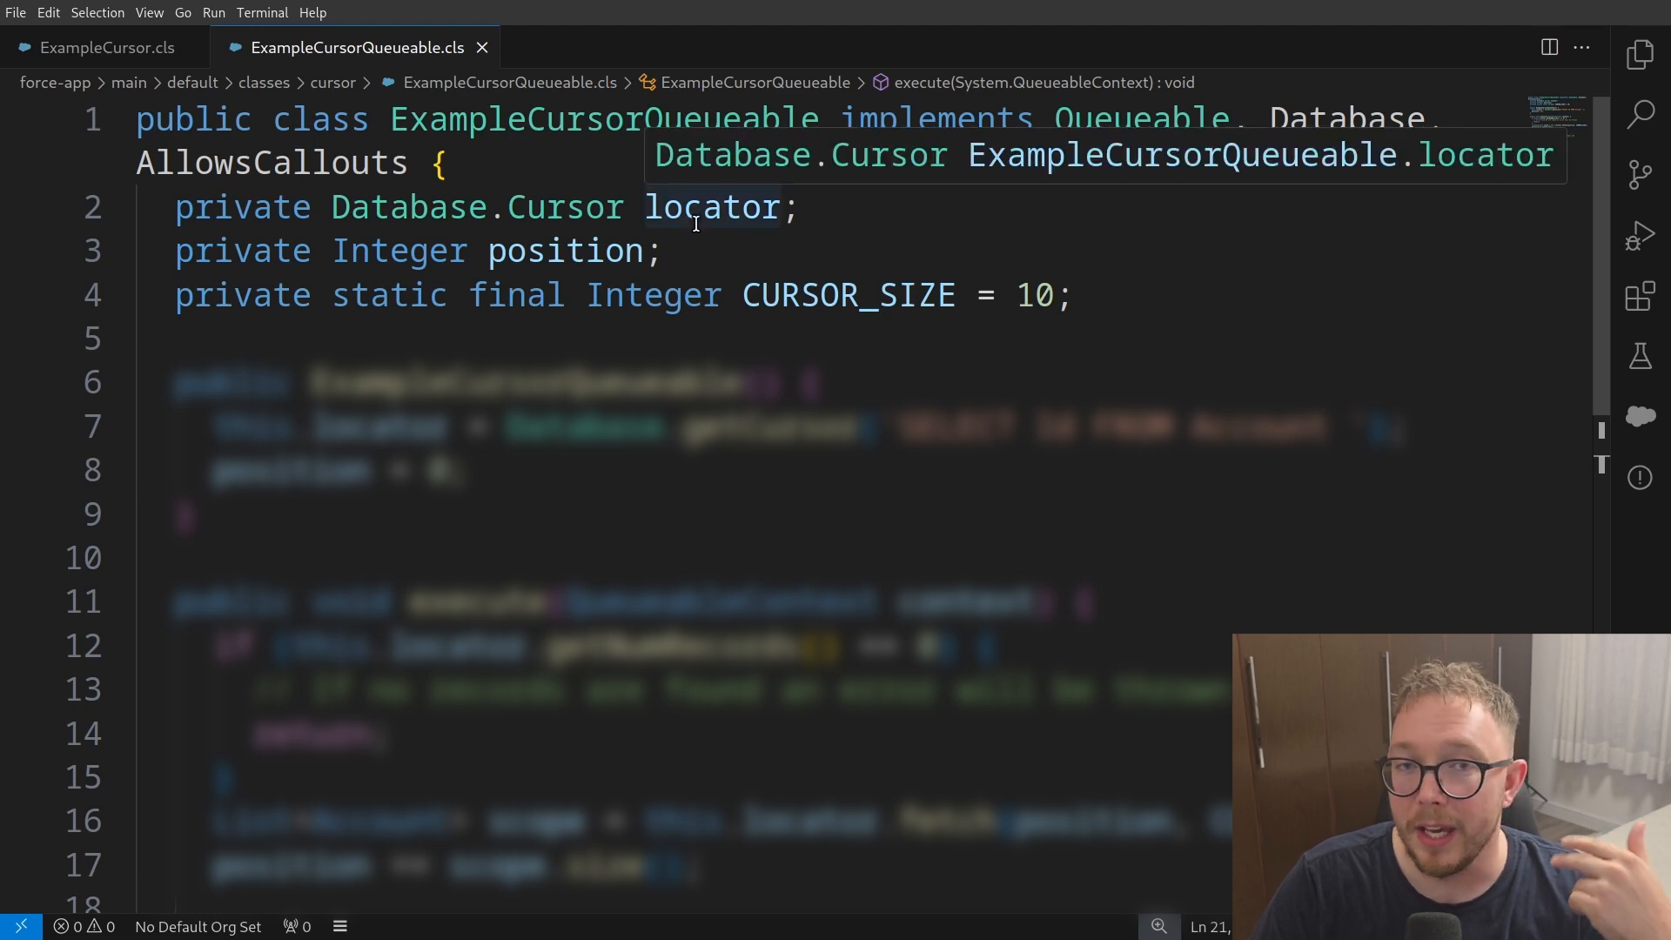
mouse_move(820, 296)
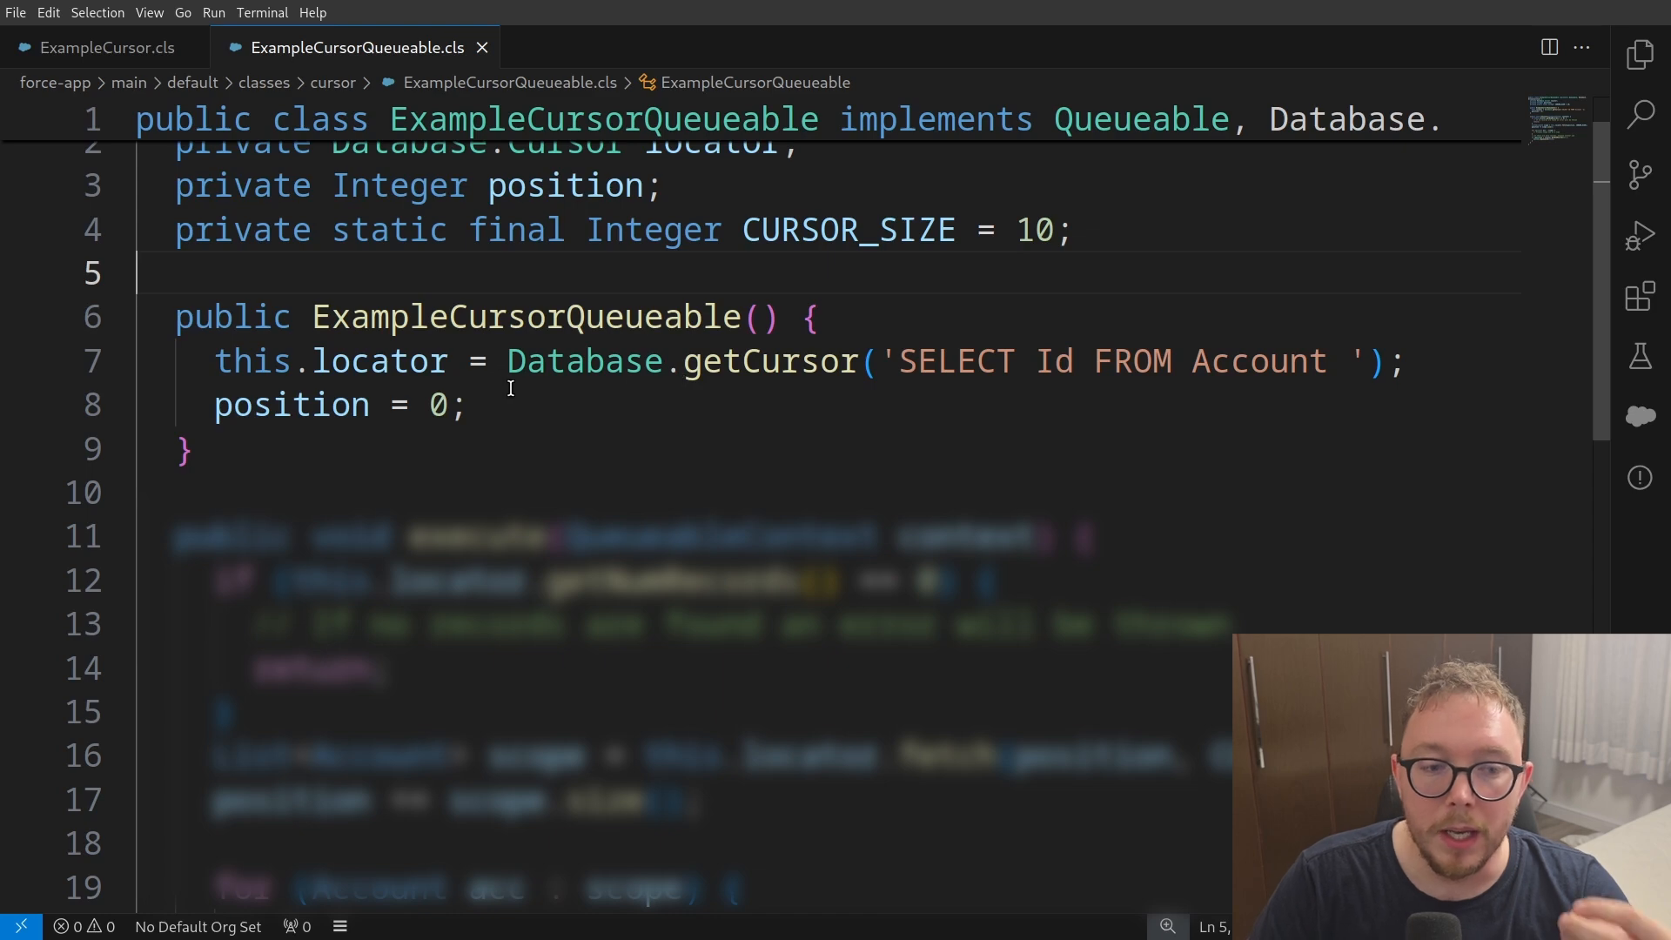
mouse_move(504, 401)
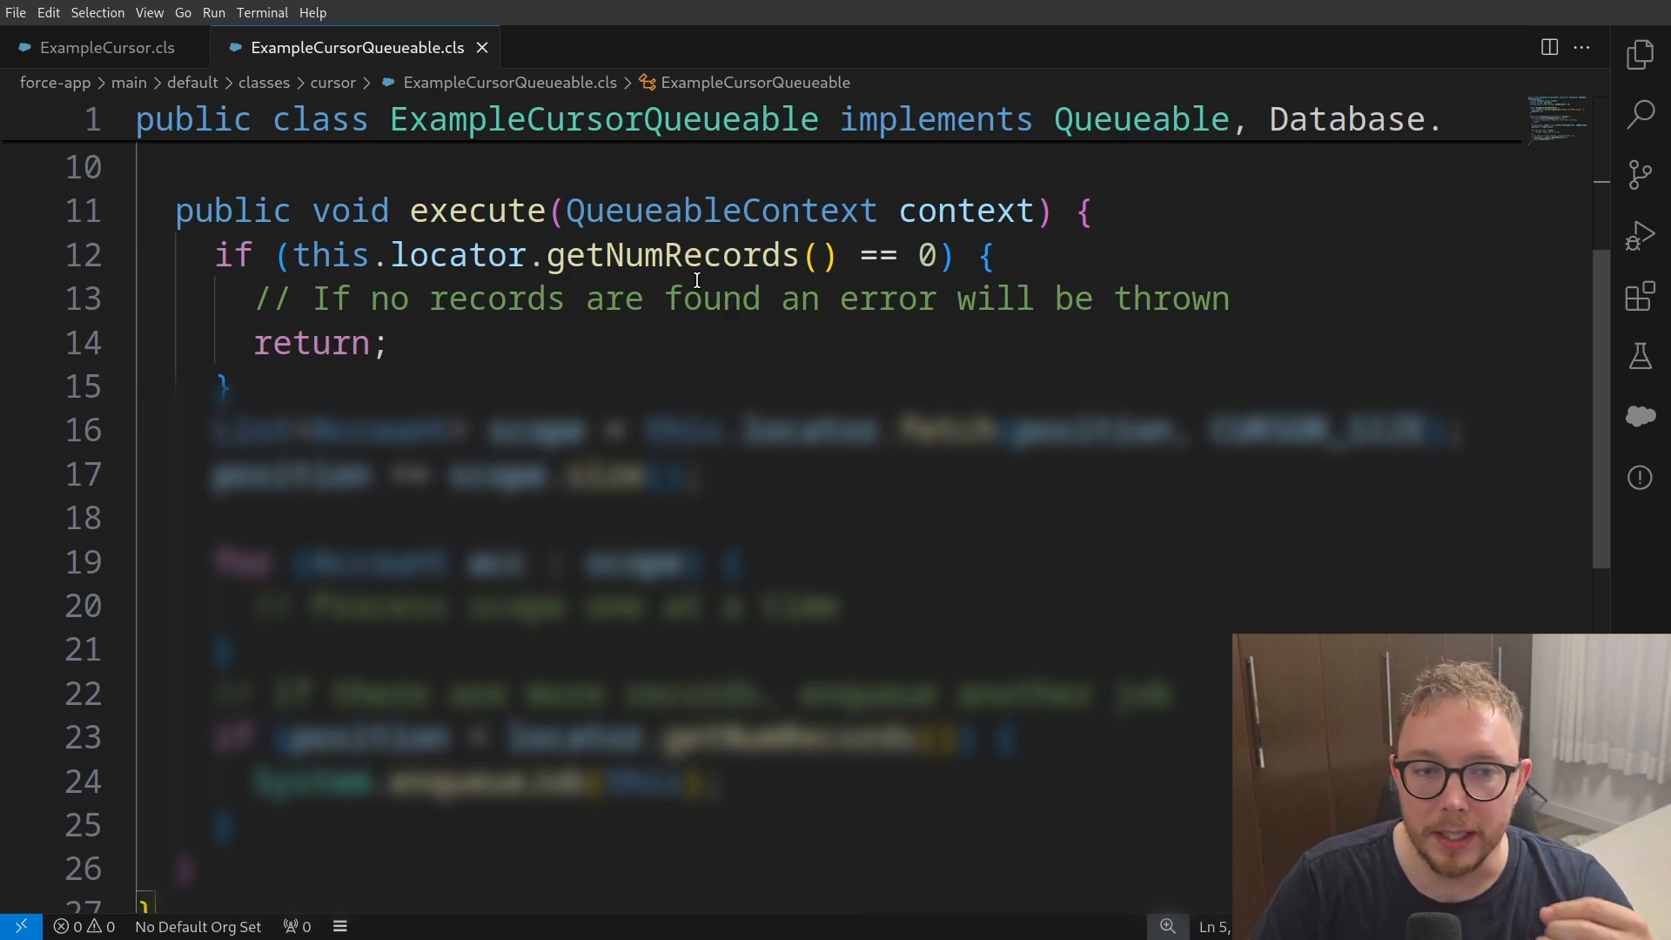
mouse_move(630, 321)
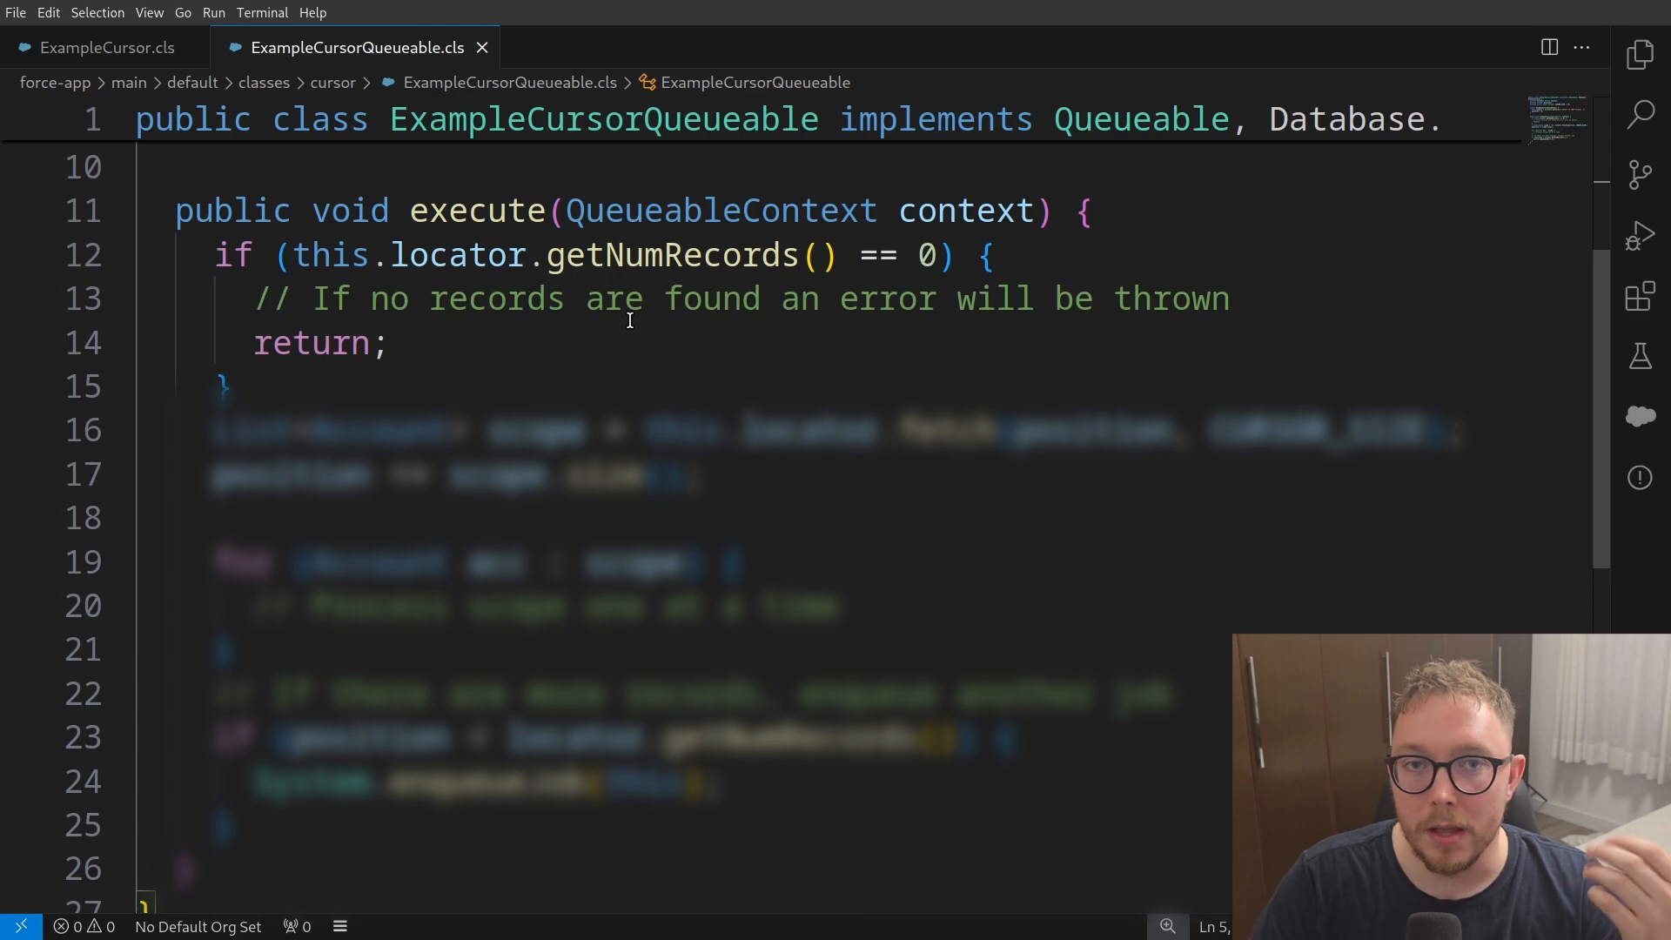
mouse_move(392, 340)
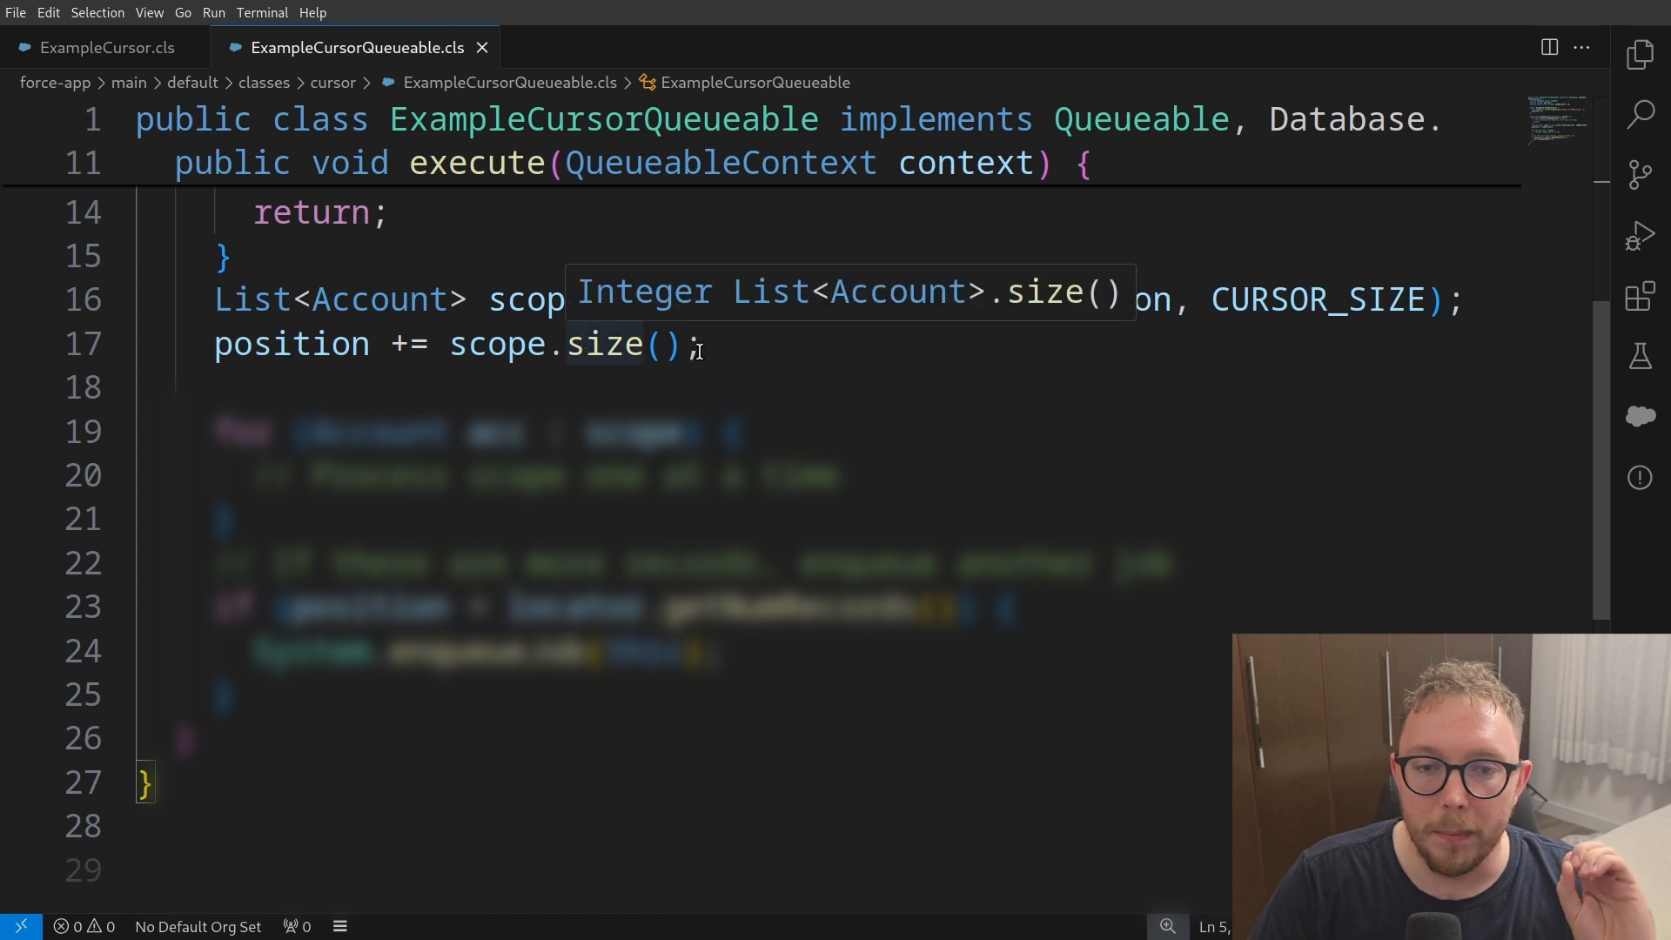
mouse_move(1113, 359)
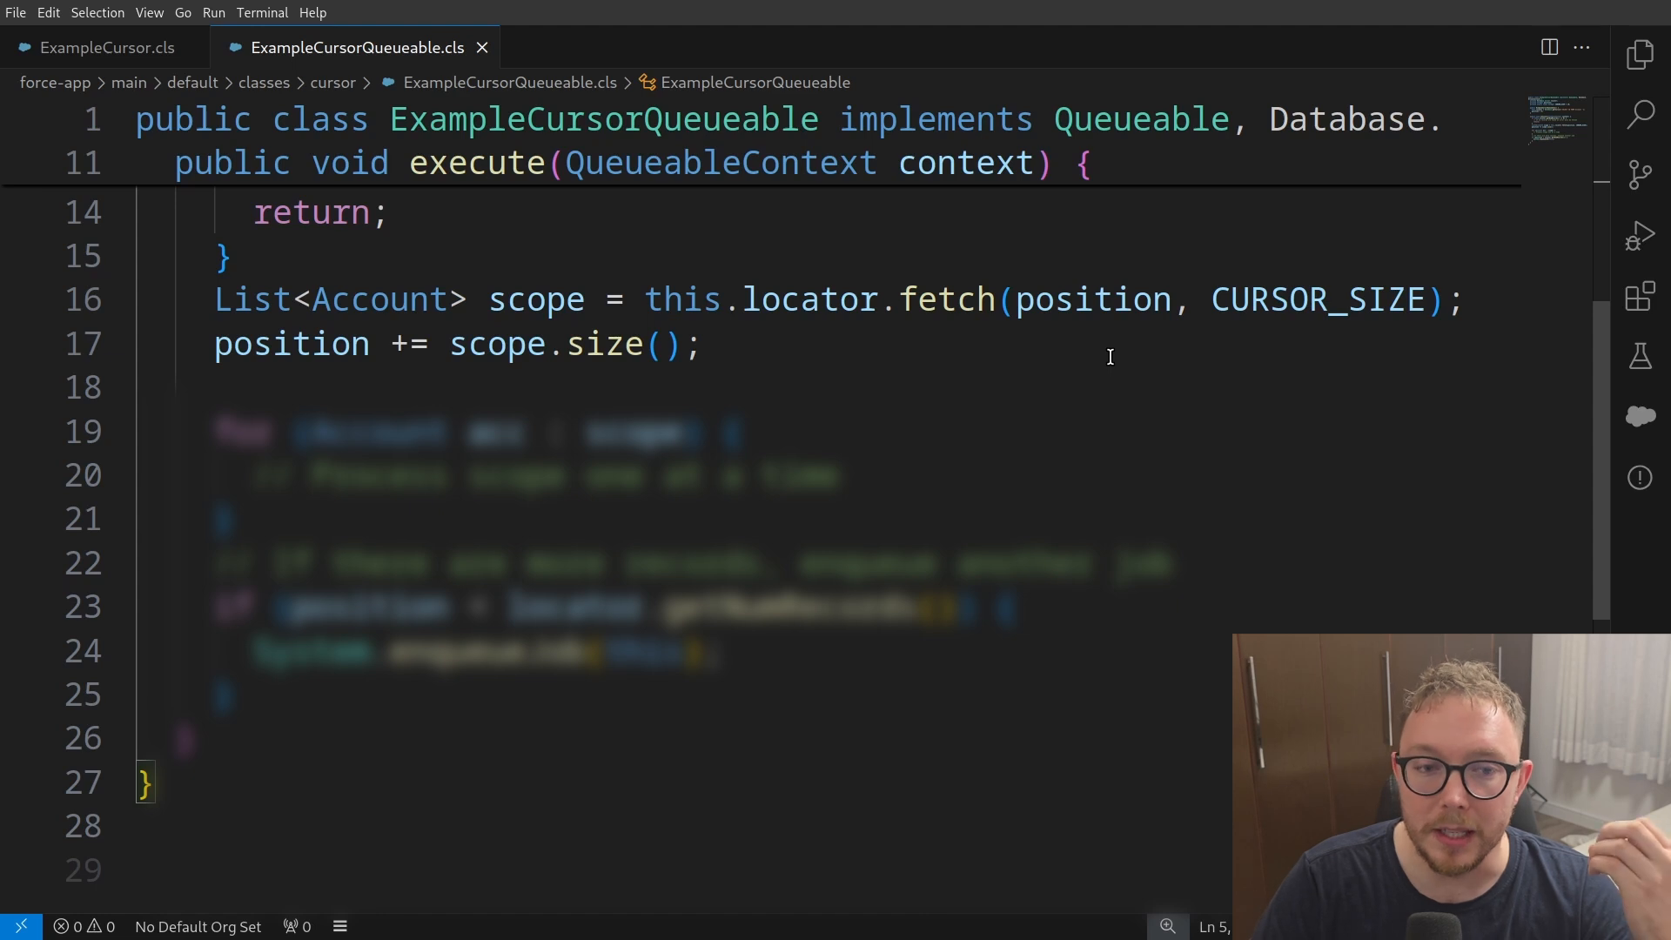
mouse_move(1097, 357)
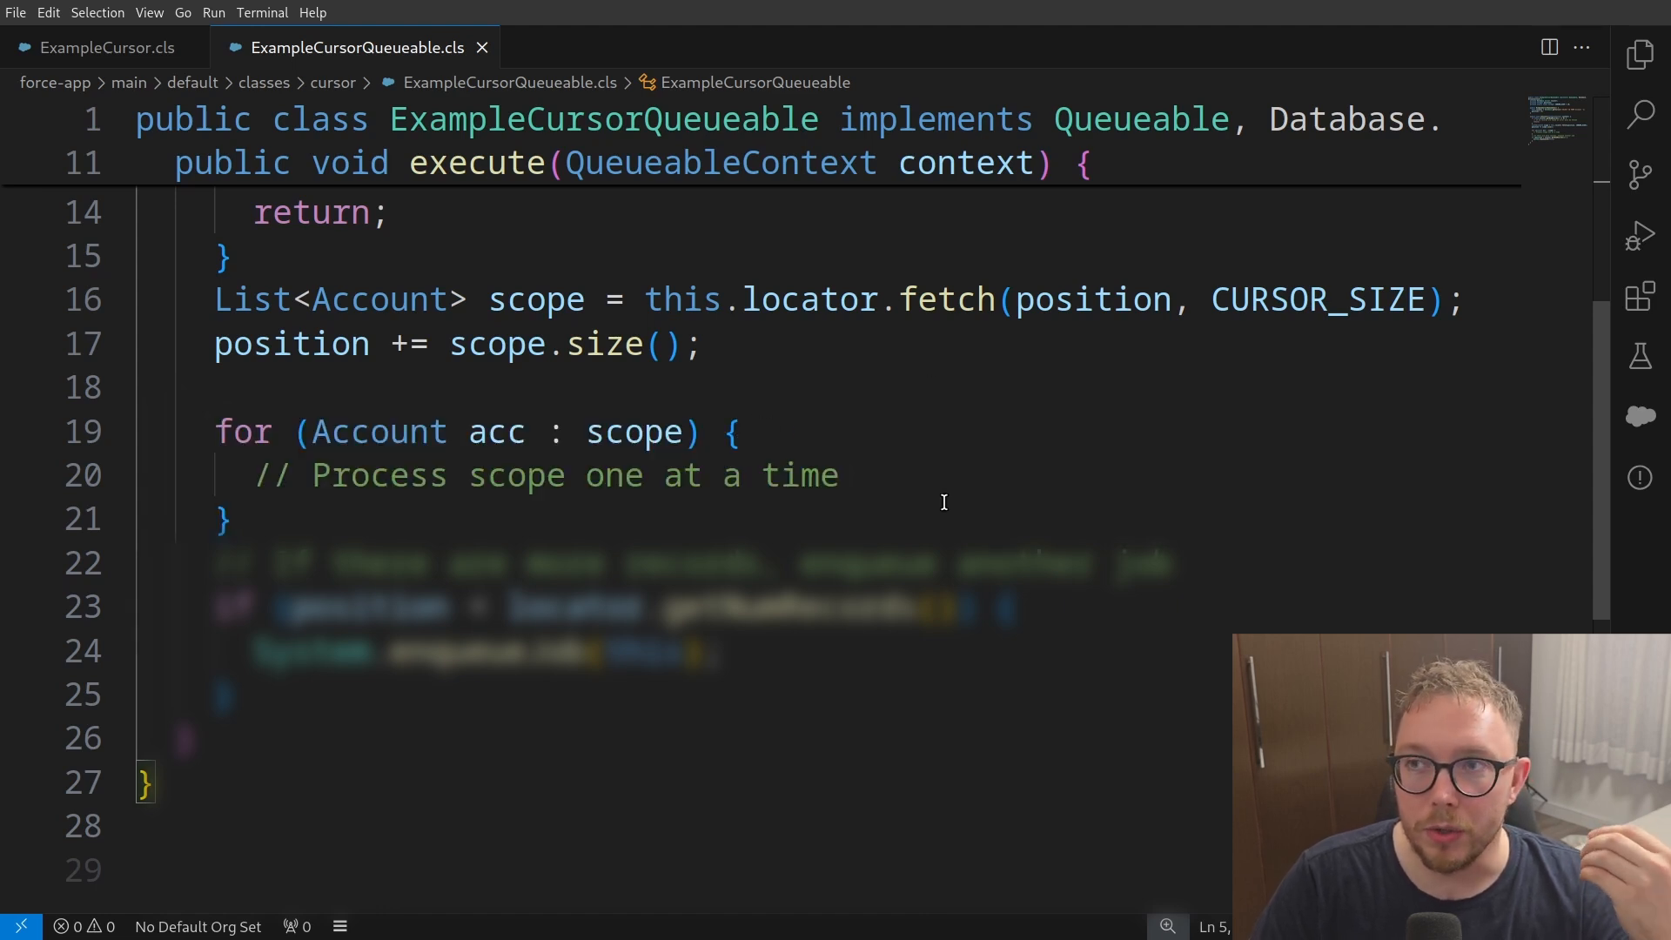
mouse_move(930, 479)
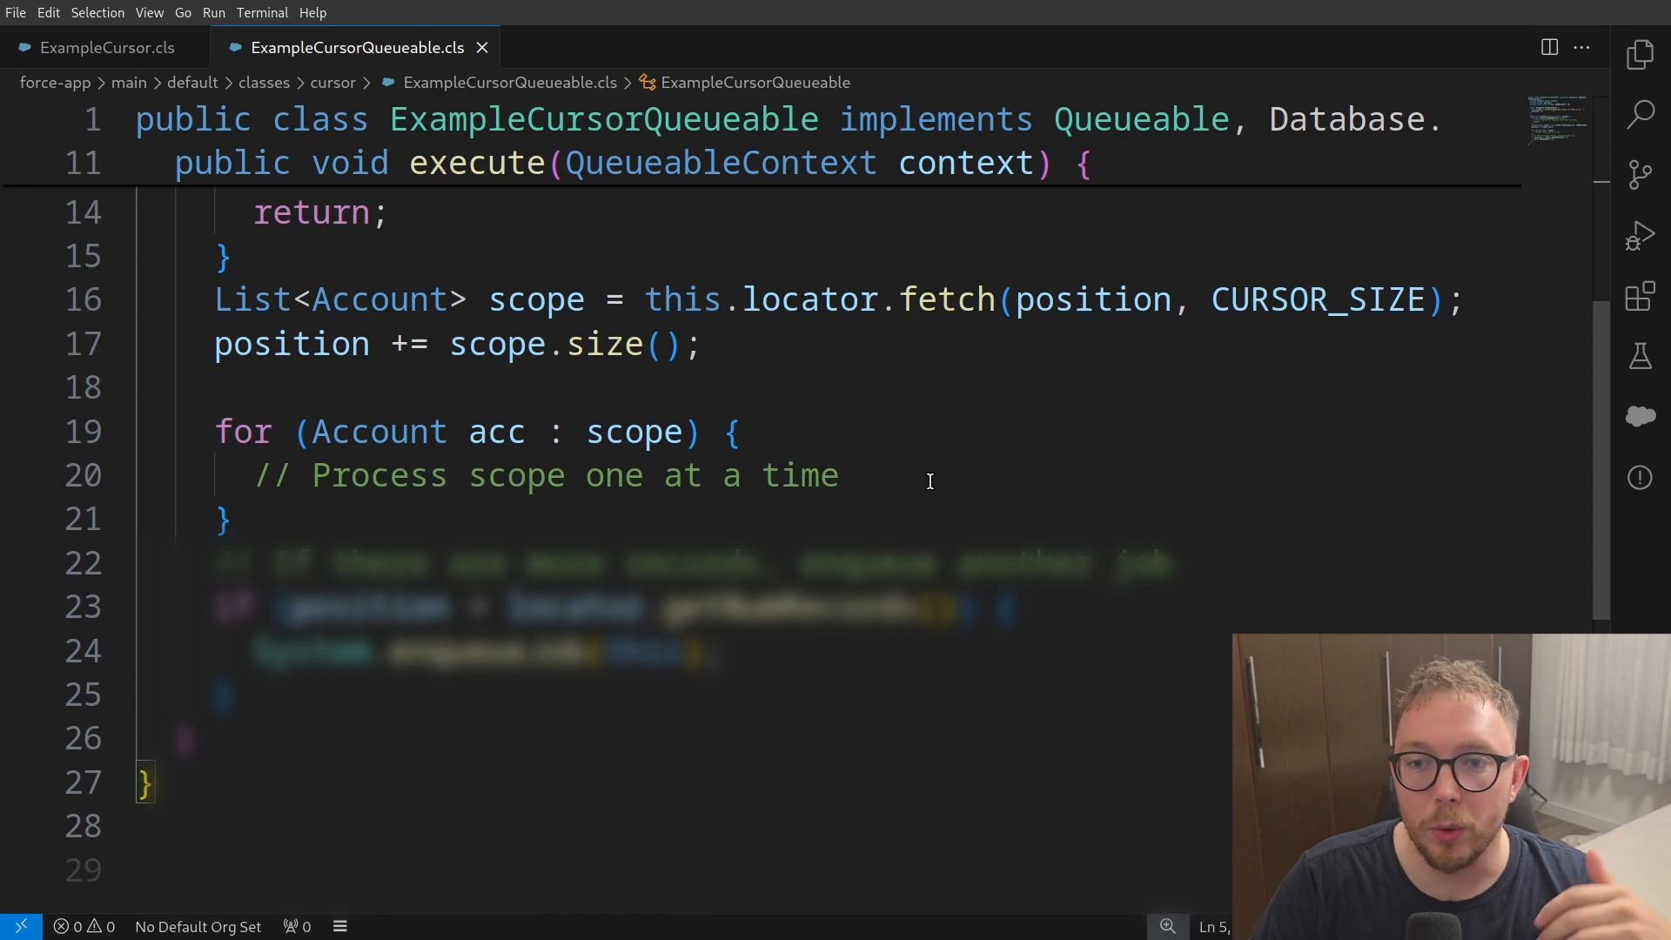
mouse_move(912, 466)
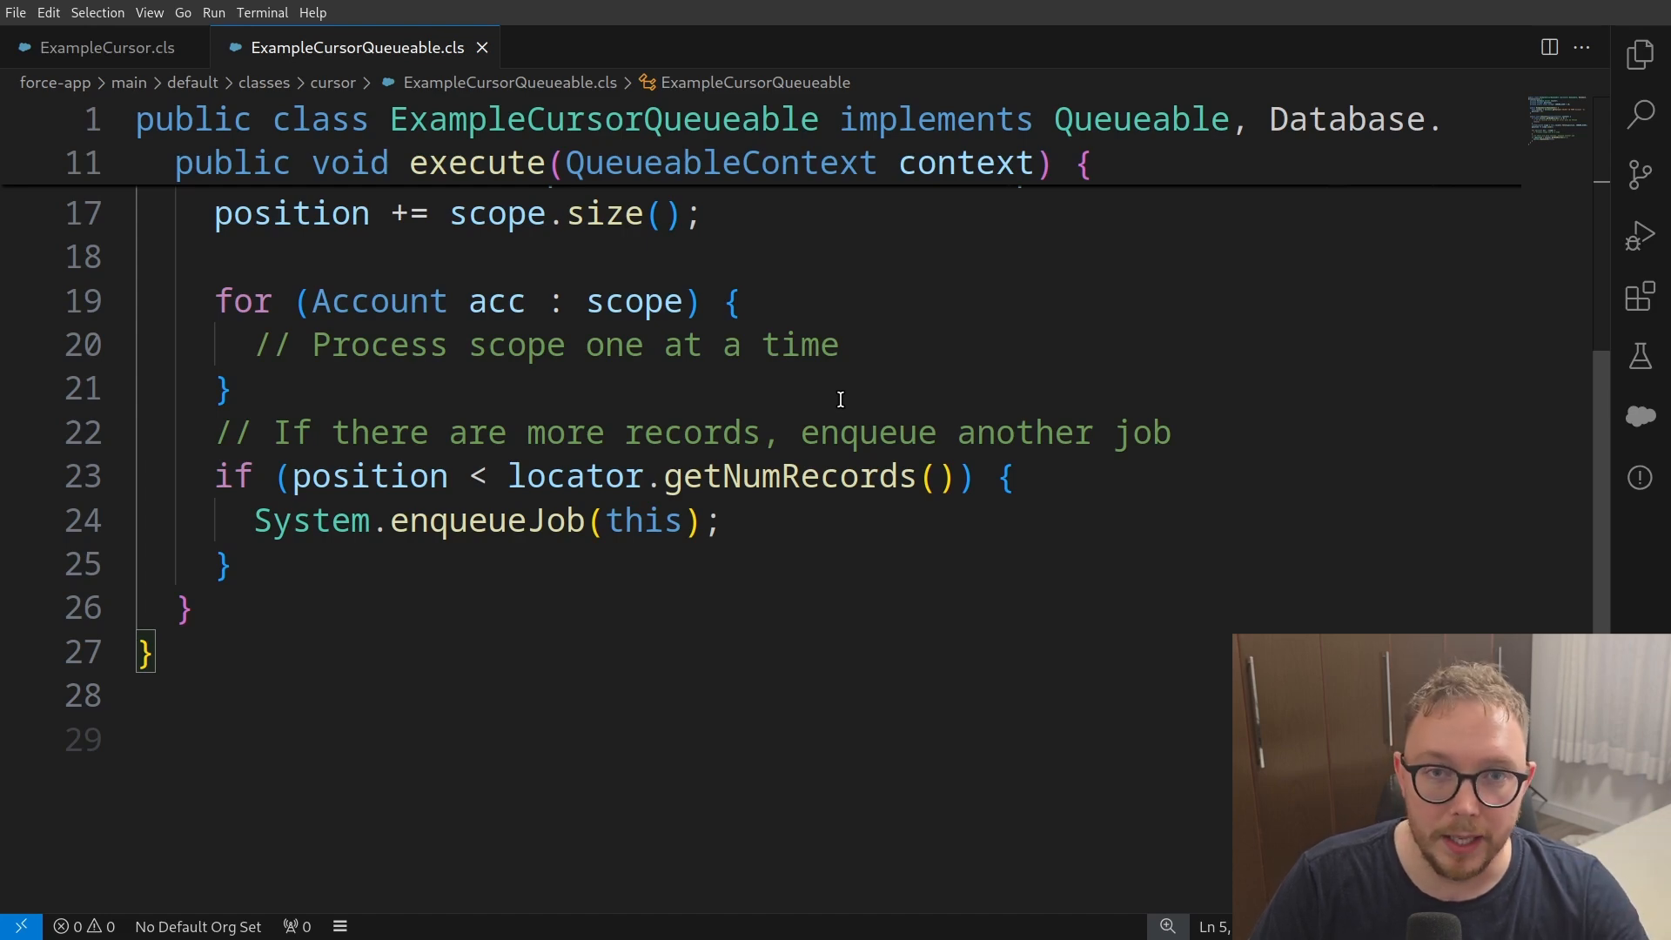
mouse_move(347, 487)
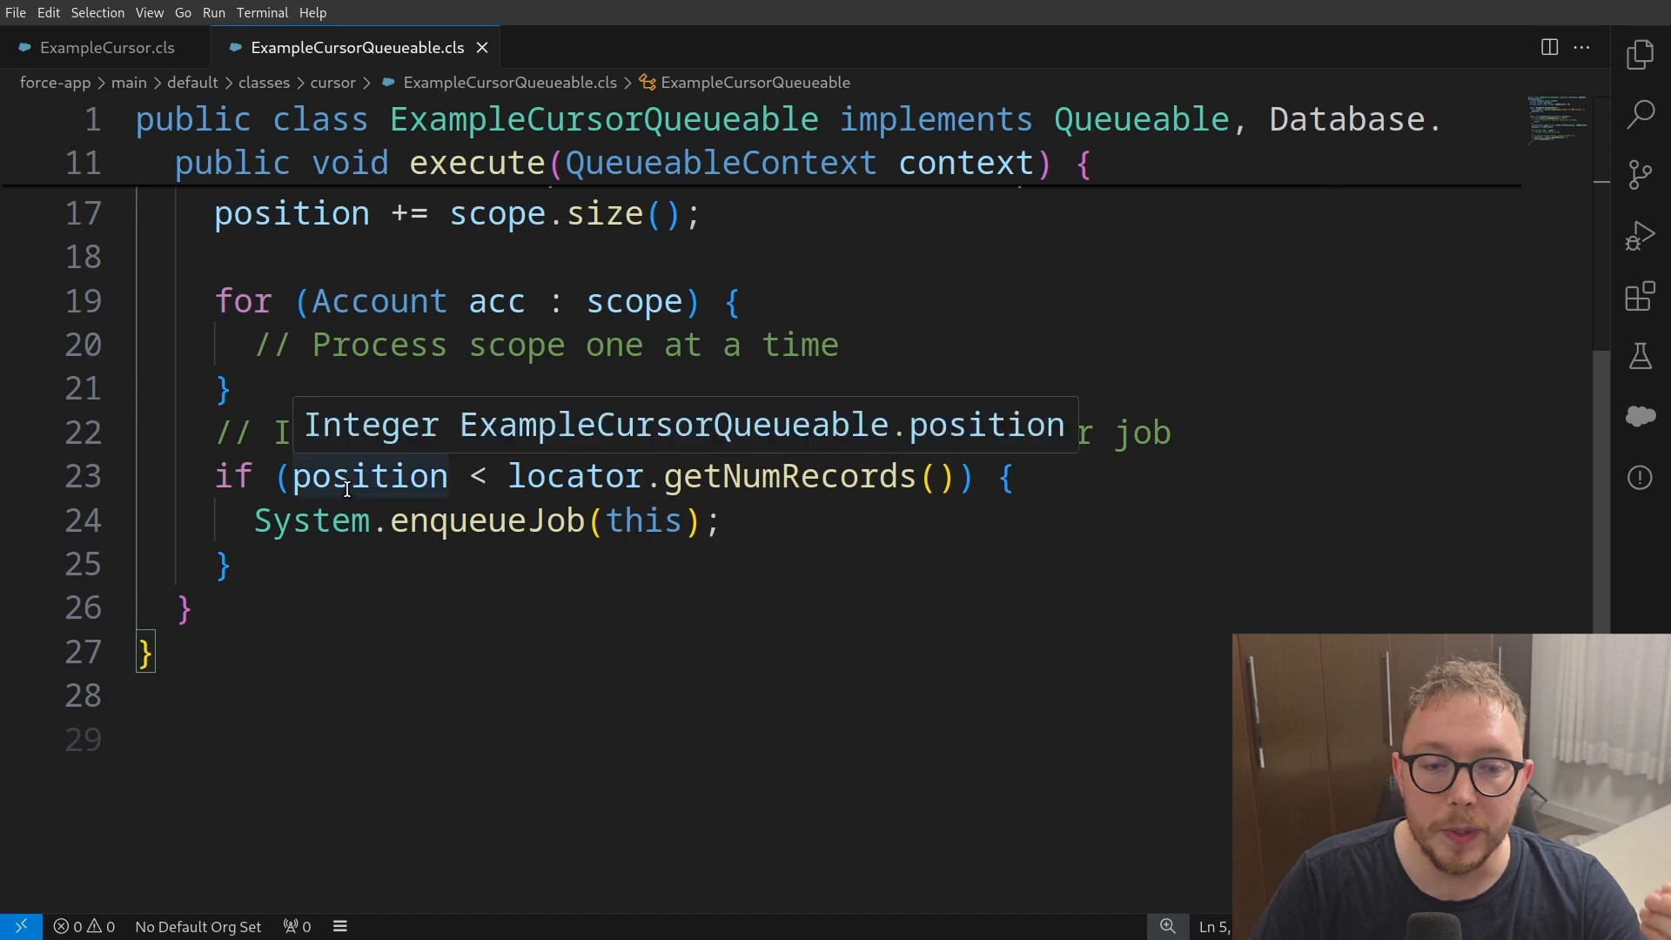
mouse_move(728, 478)
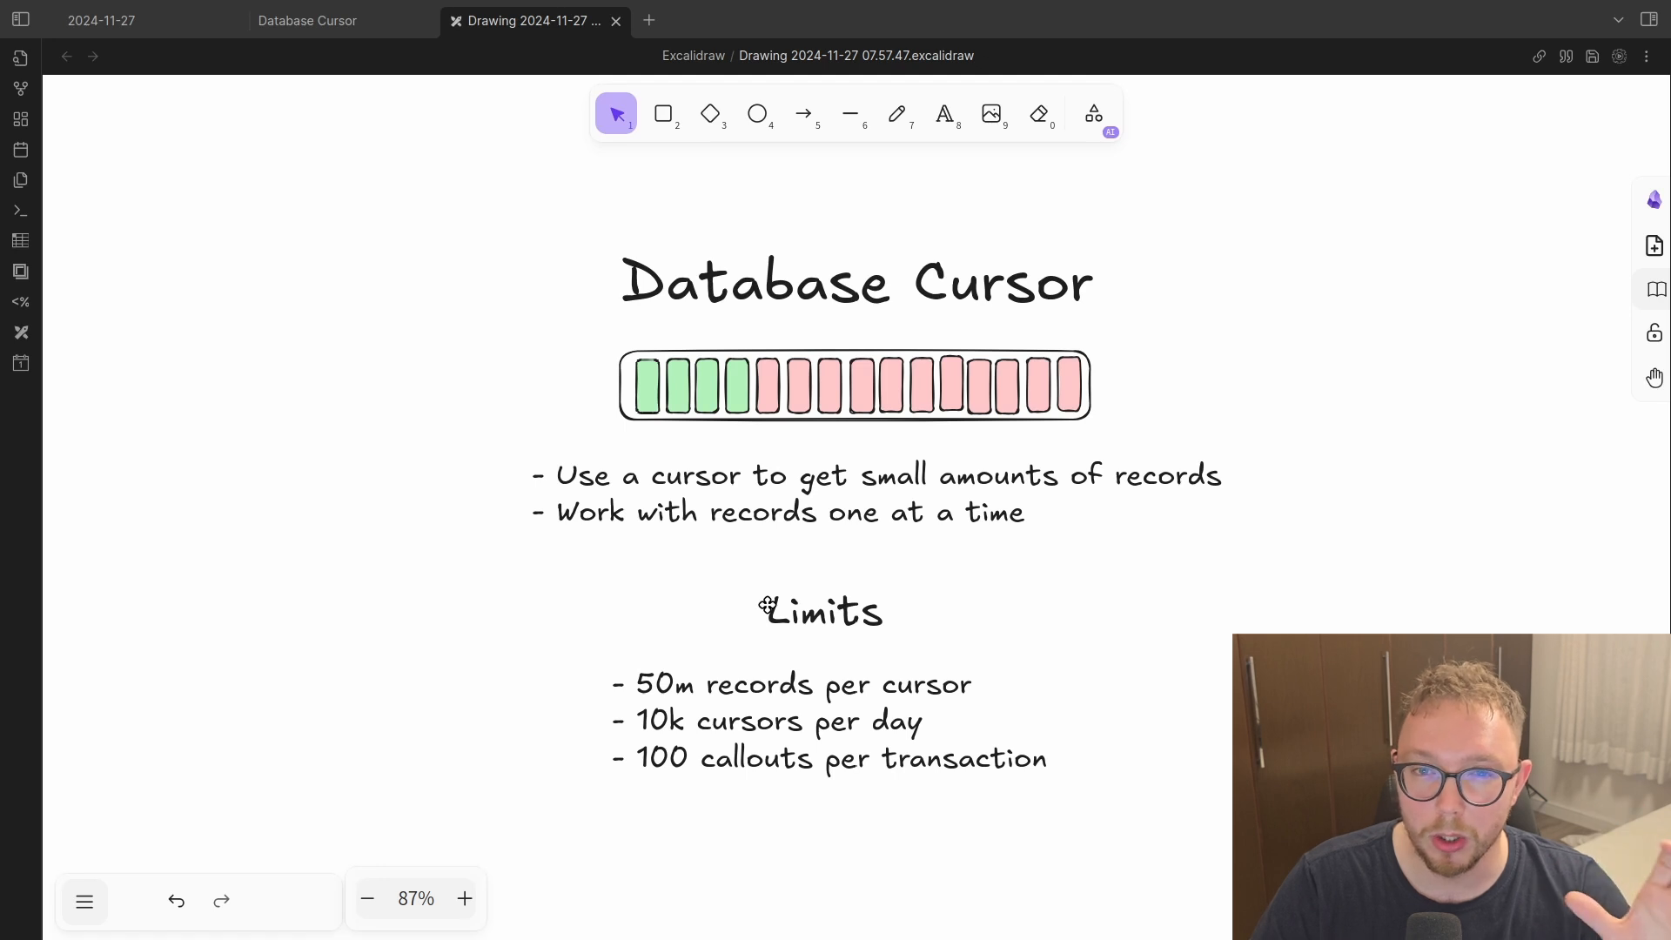
mouse_move(766, 584)
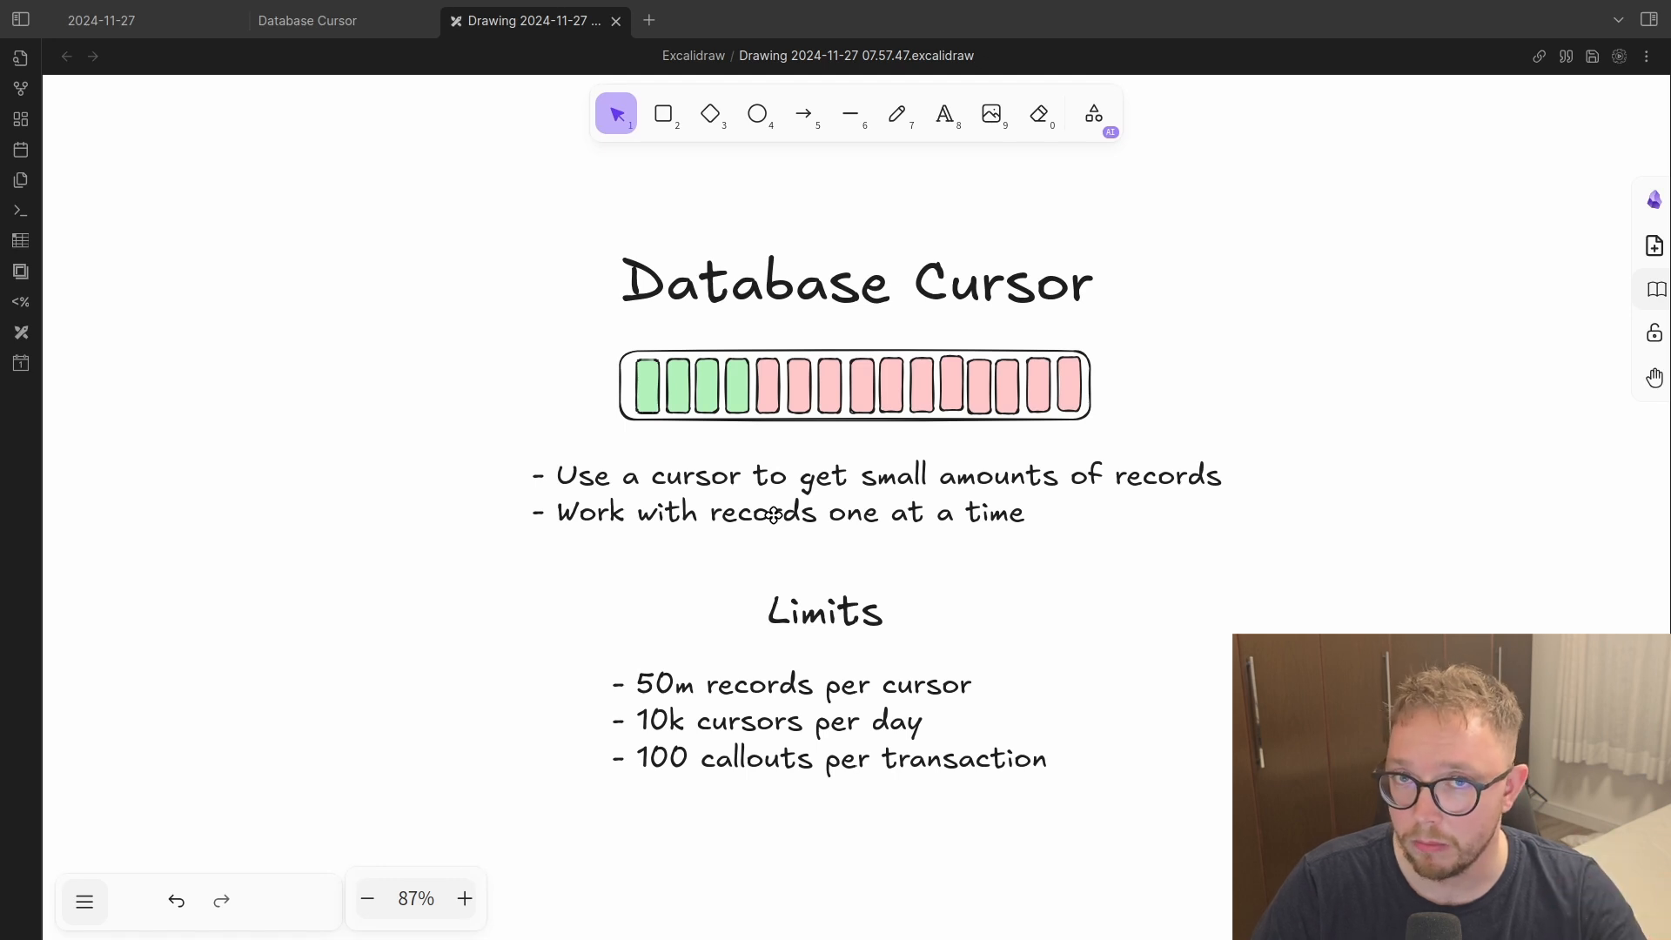
mouse_move(902, 770)
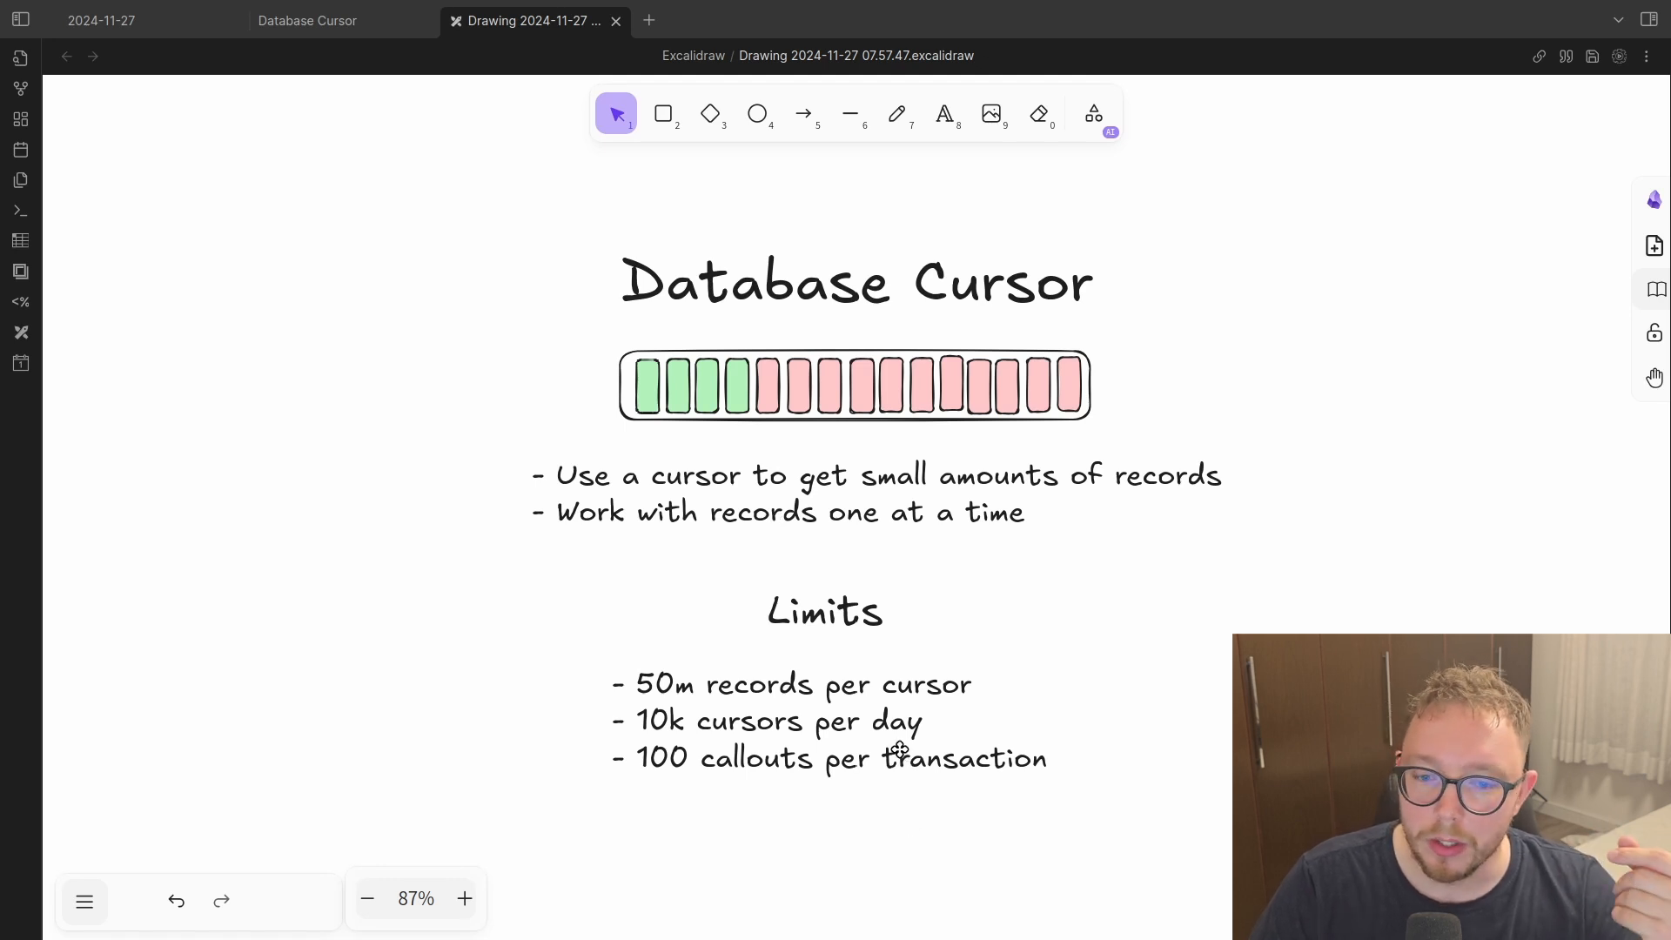
mouse_move(947, 509)
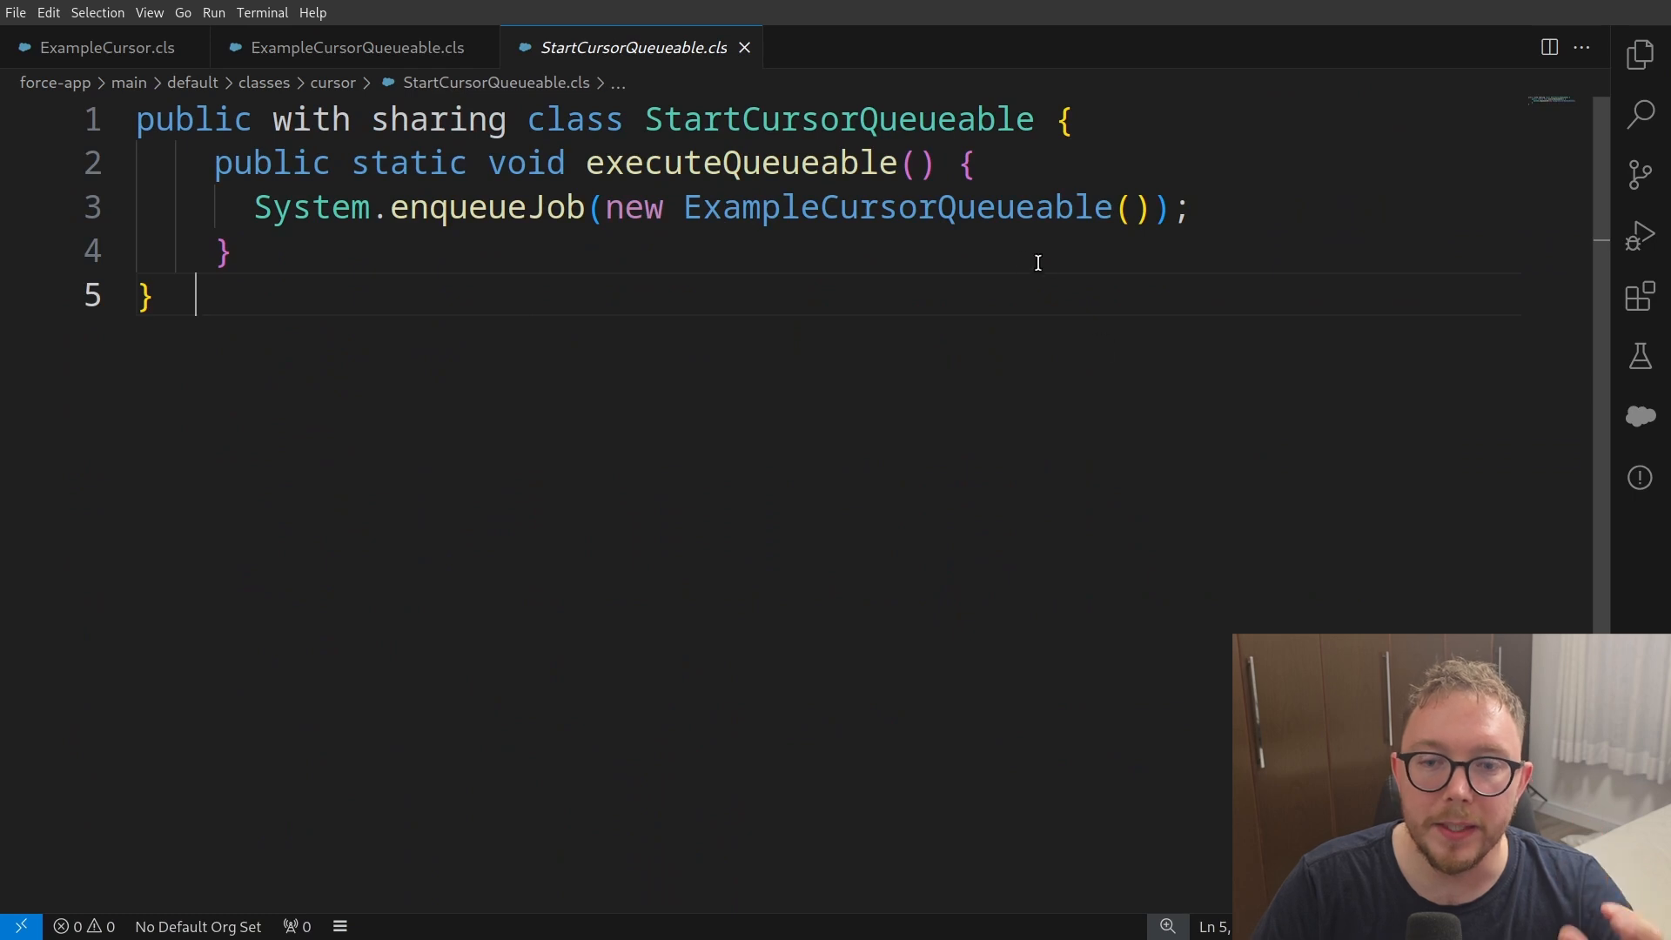
mouse_move(958, 224)
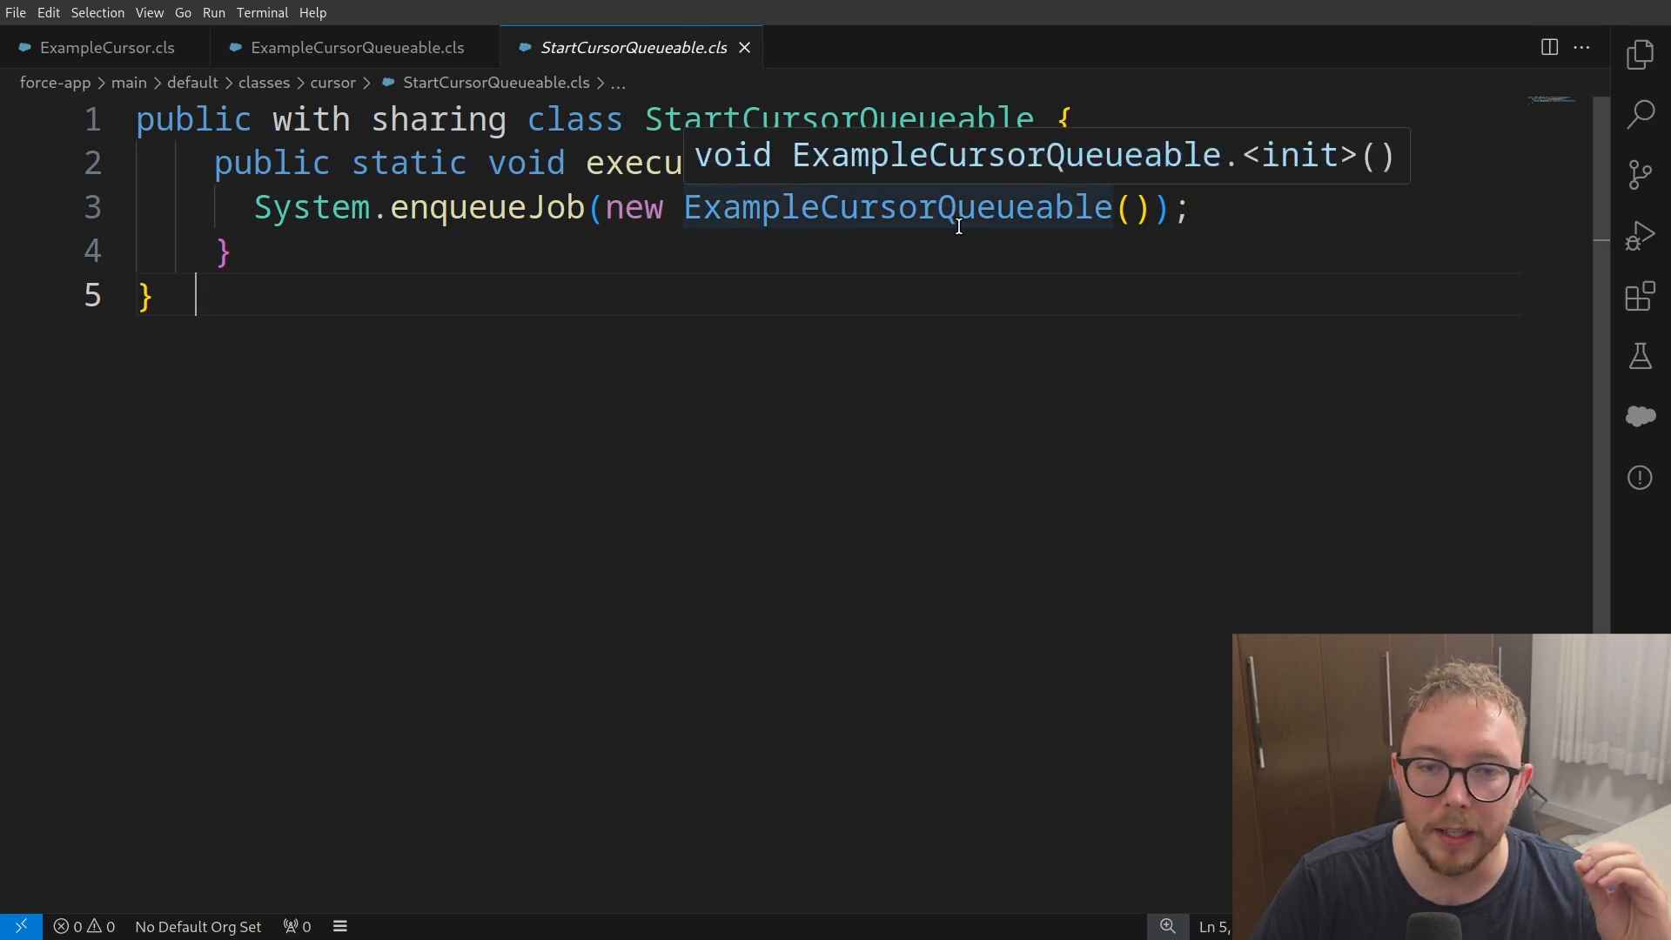
mouse_move(962, 247)
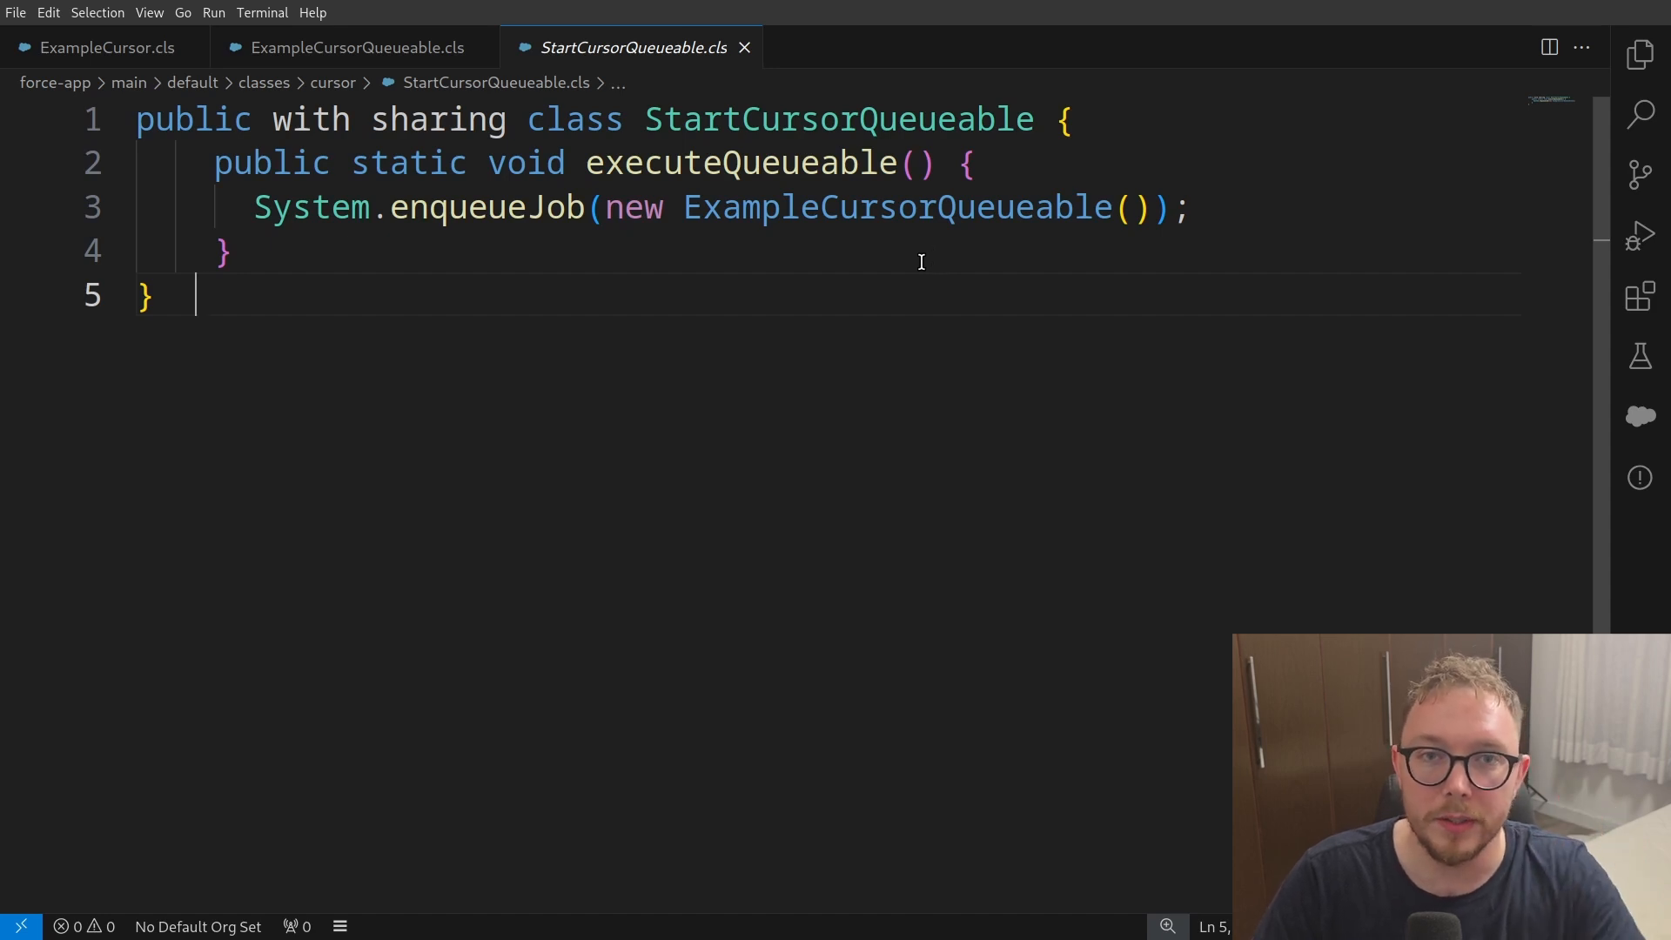
mouse_move(896, 253)
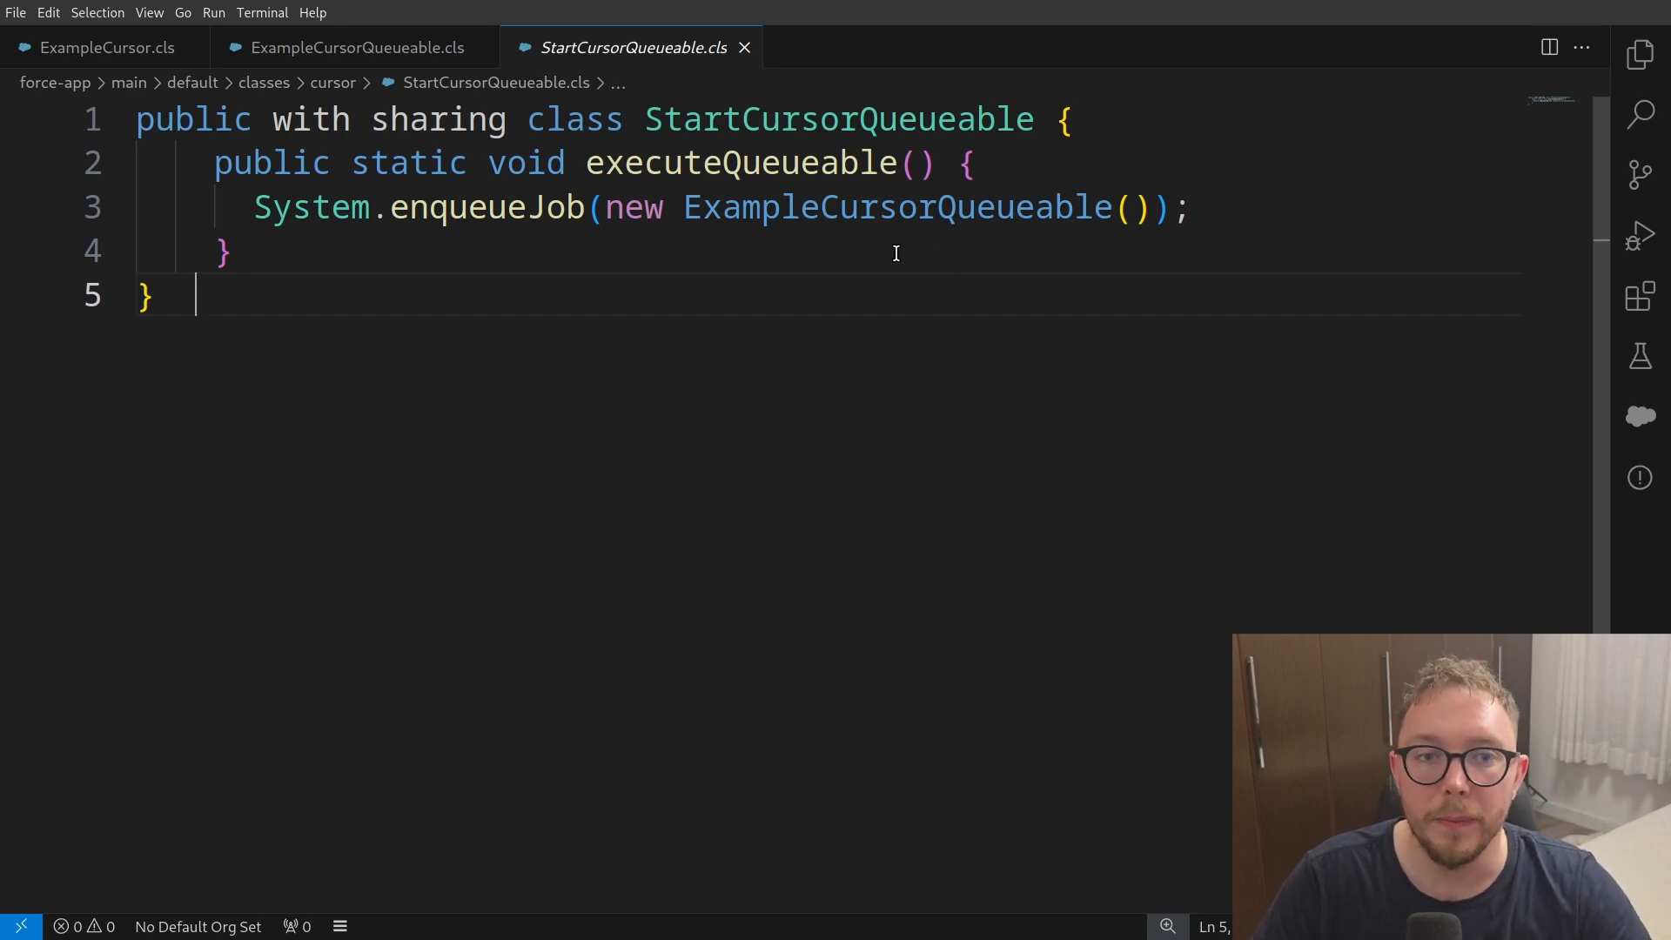